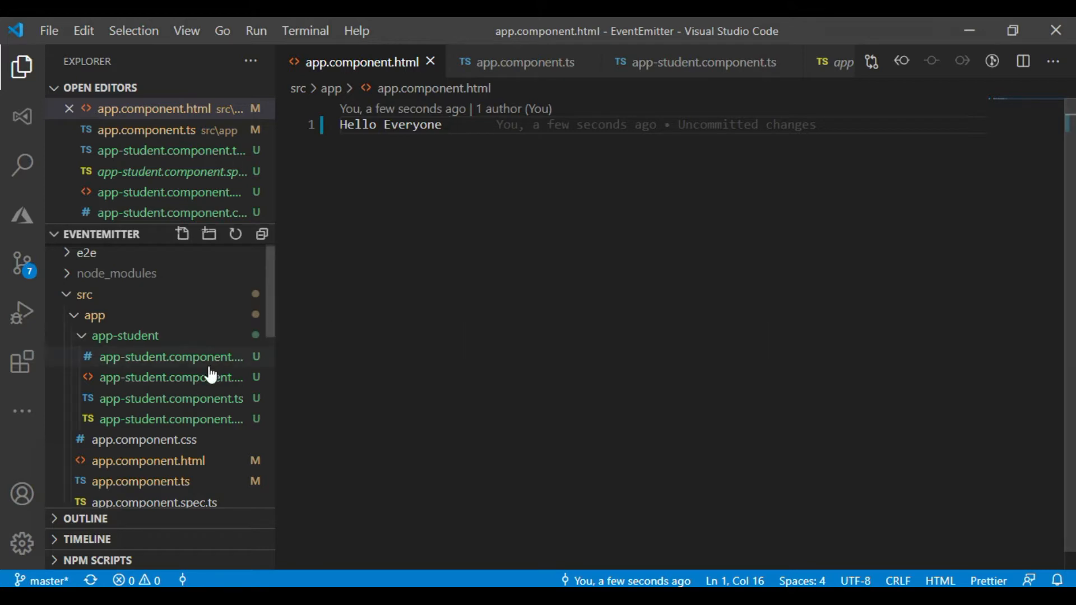
# - Open app-student.component.html, then app-student.component.ts for the AppStudentComponent class
pyautogui.click(170, 378)
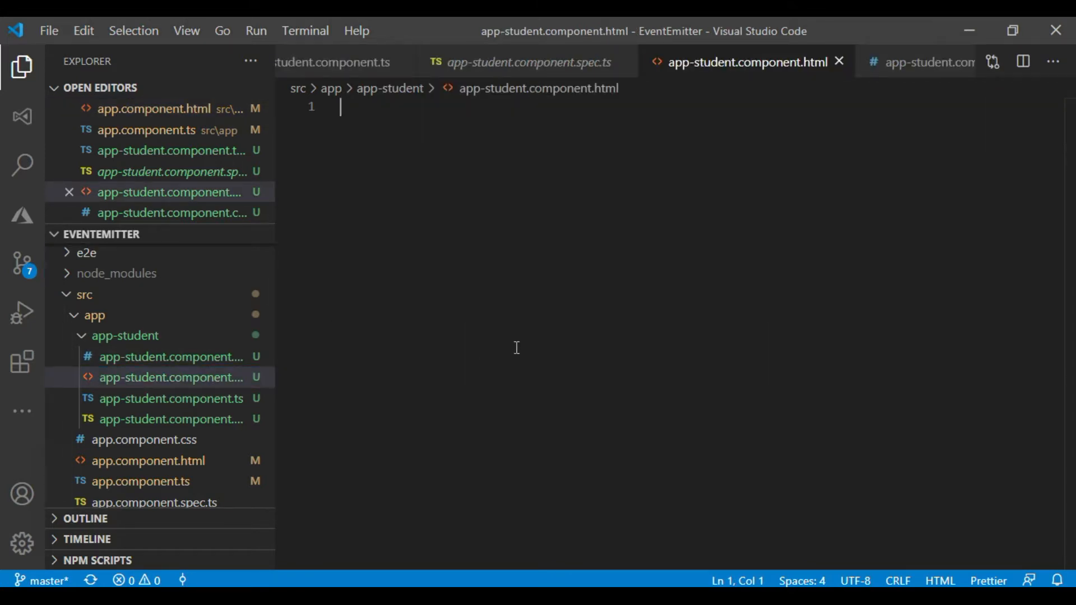
pyautogui.moveTo(437, 383)
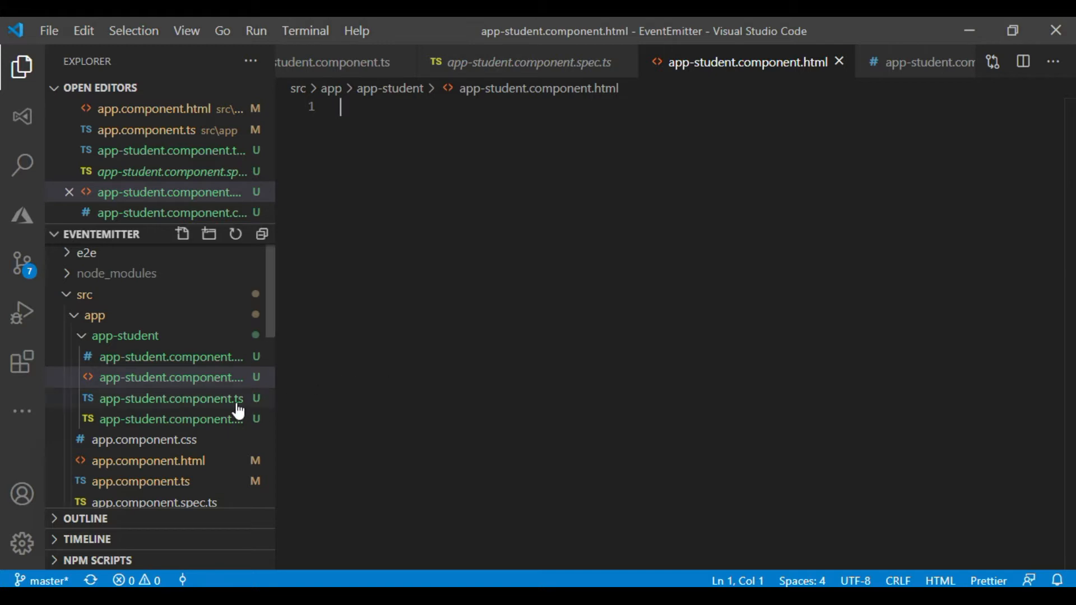
pyautogui.click(171, 400)
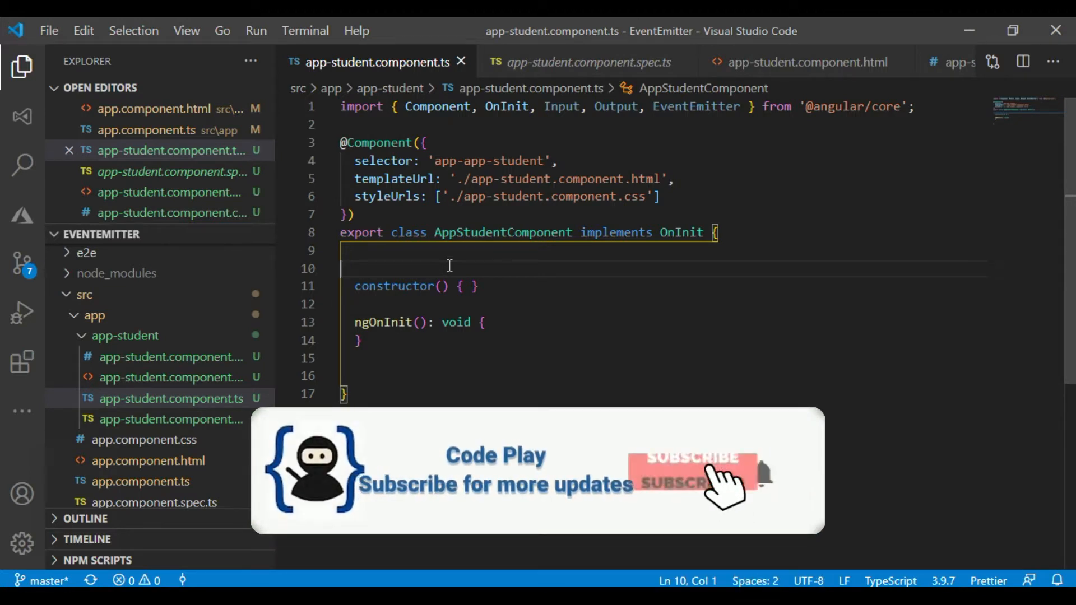
pyautogui.click(692, 457)
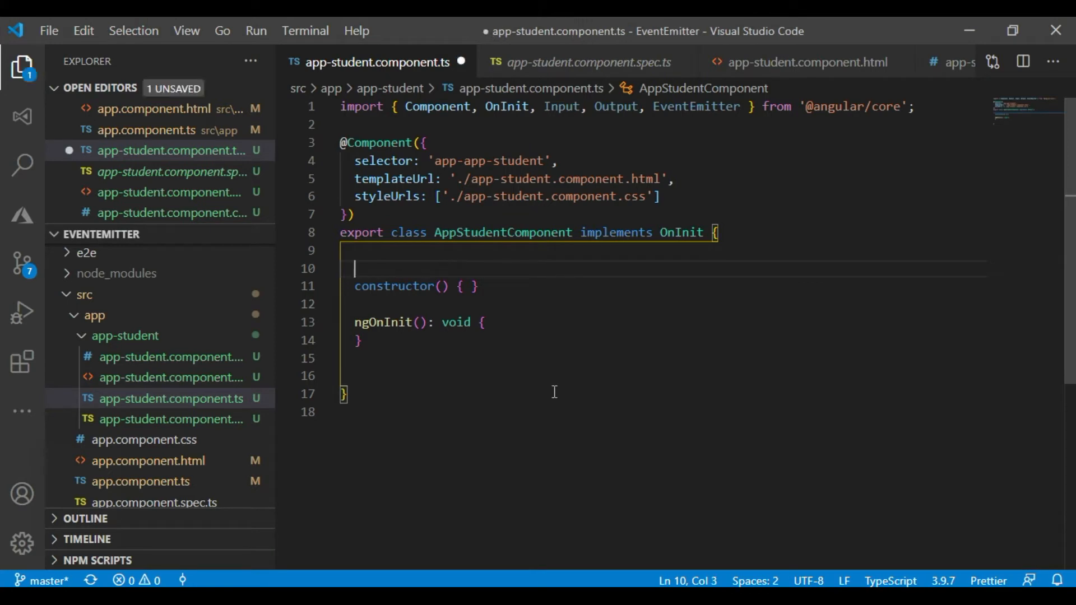
pyautogui.write('@Input')
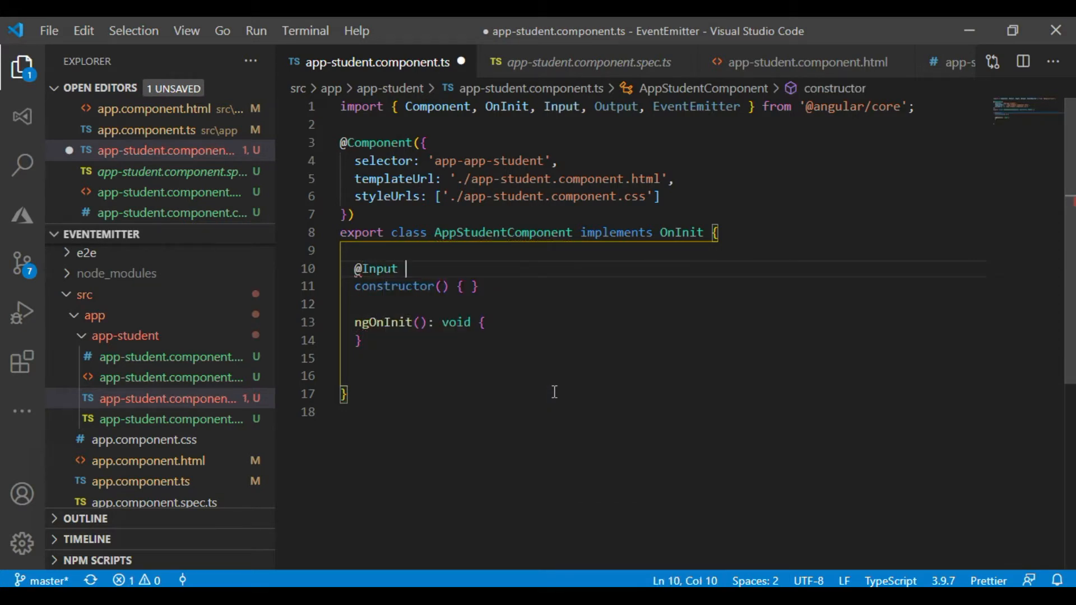
pyautogui.write('im')
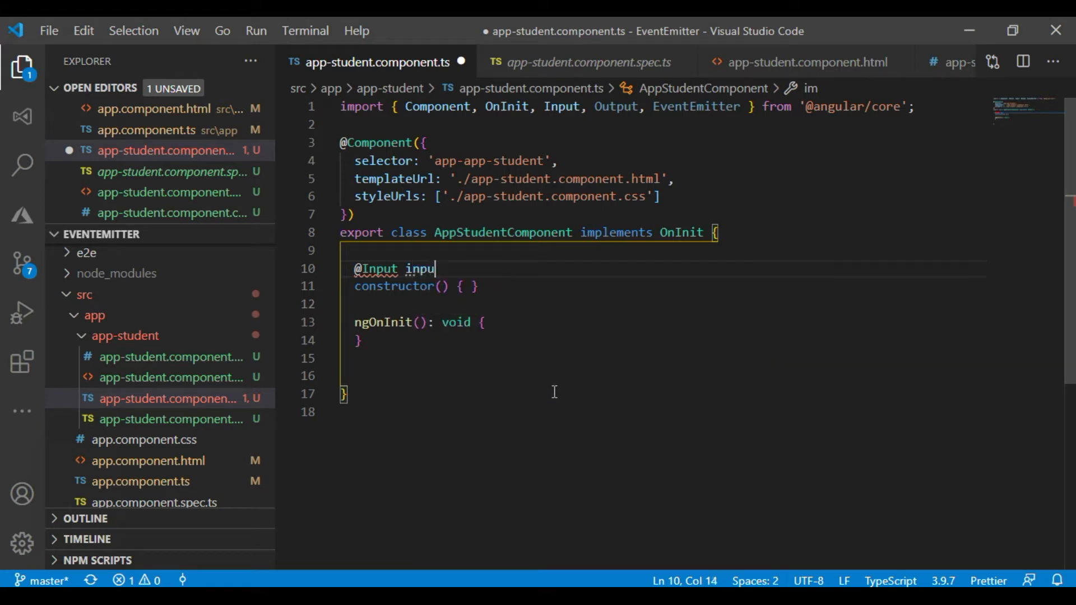
pyautogui.write('tMsg')
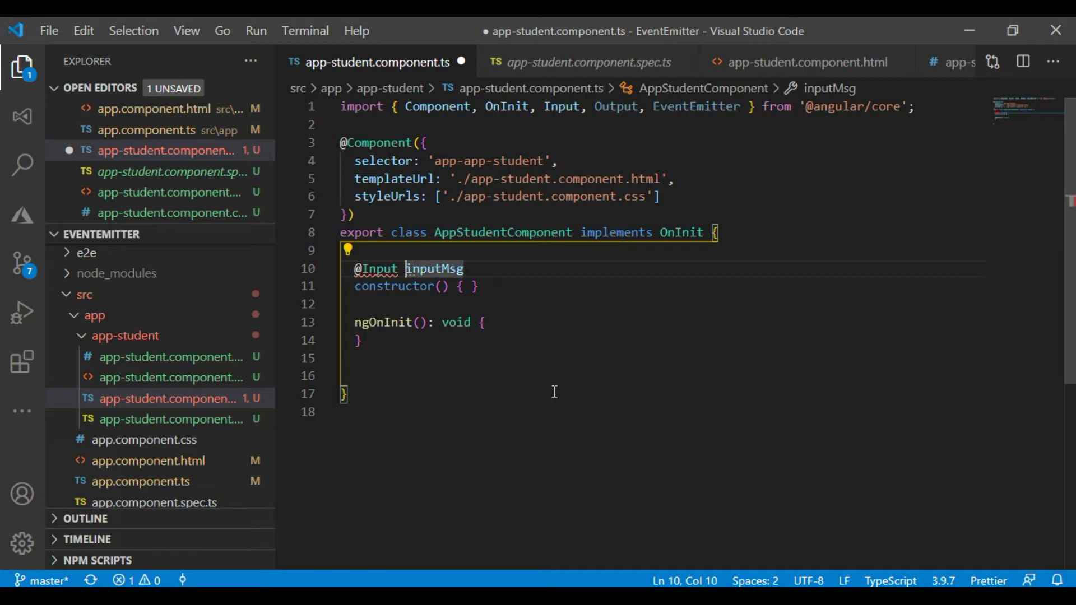
pyautogui.write('()')
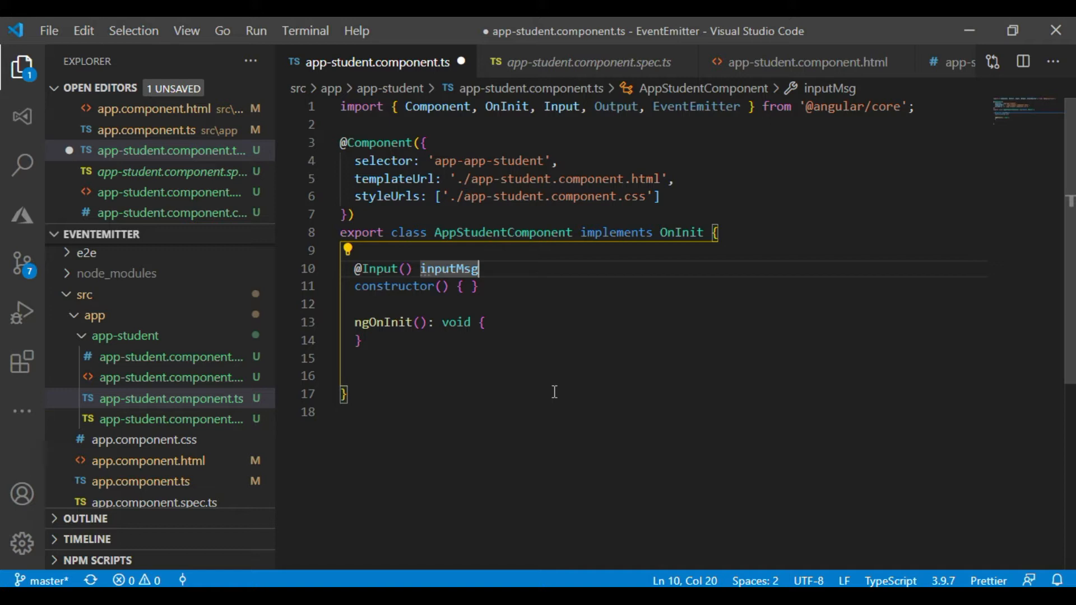
pyautogui.write(':string')
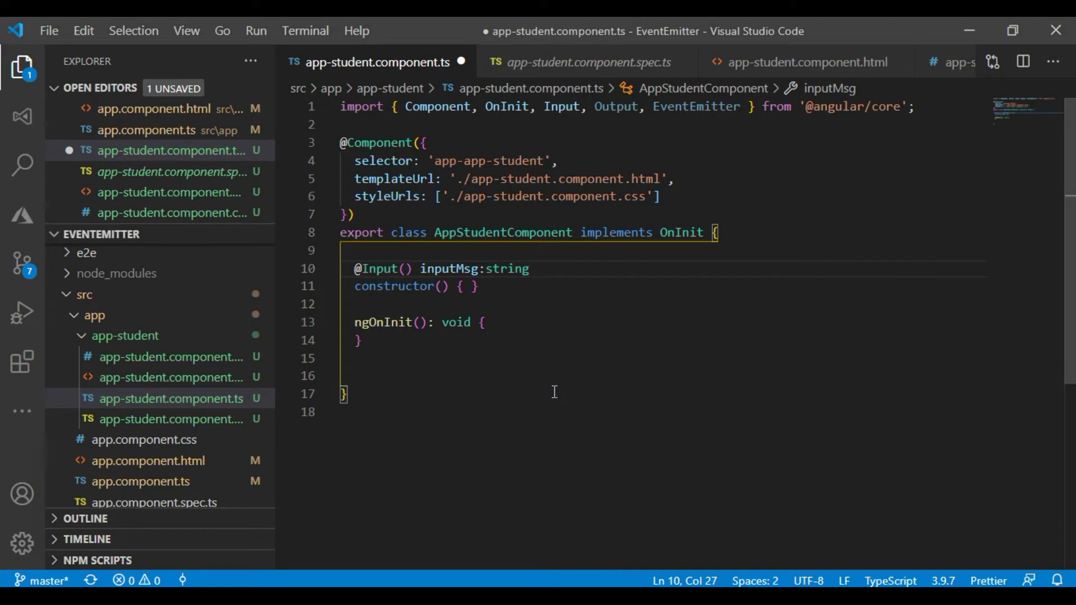
pyautogui.write('=""')
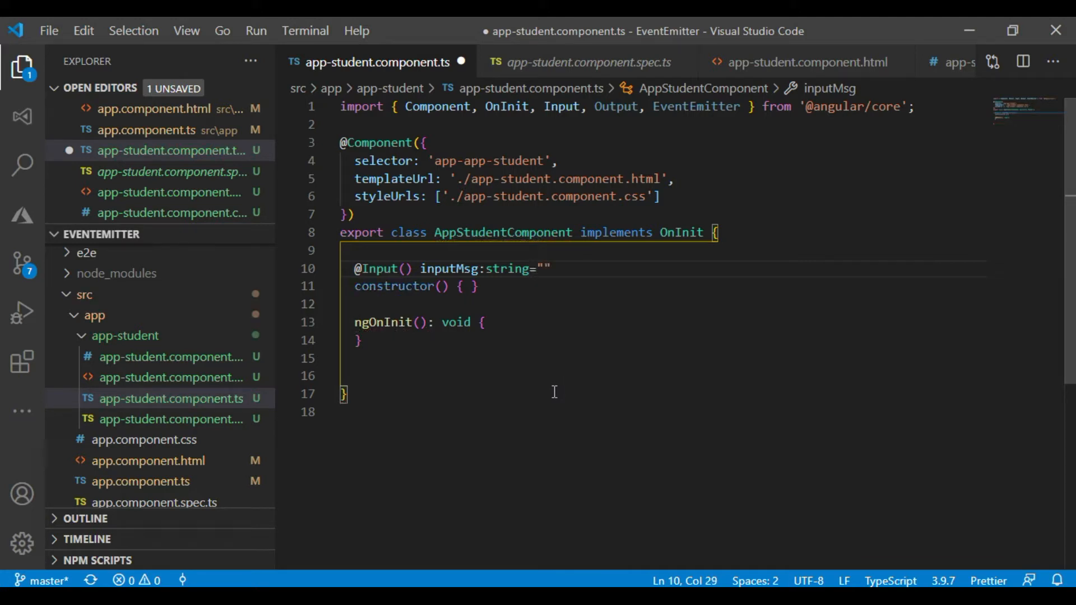
pyautogui.write(';')
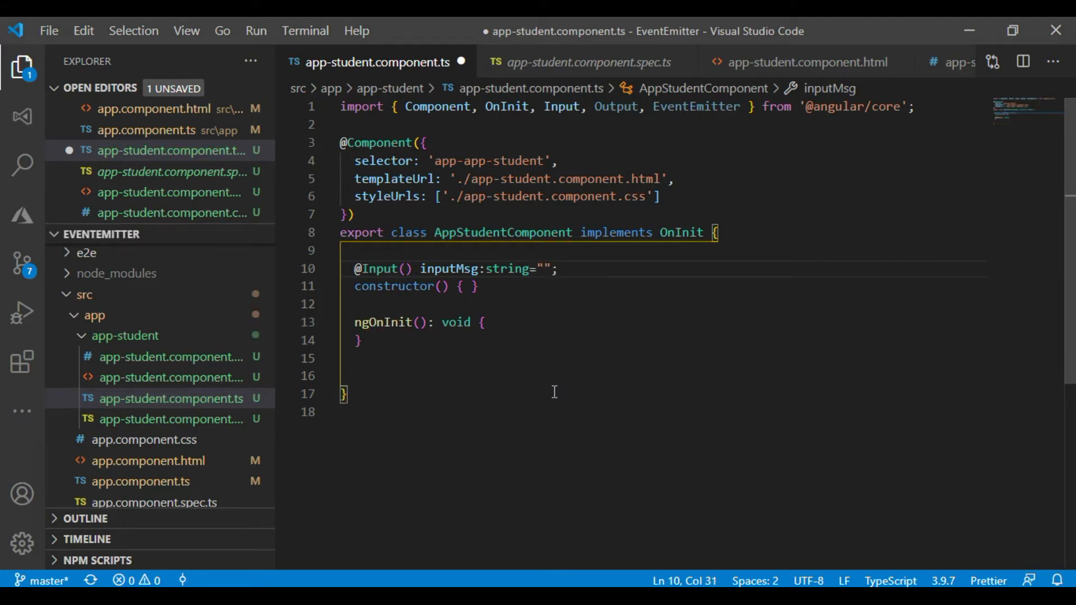
pyautogui.write('@ou')
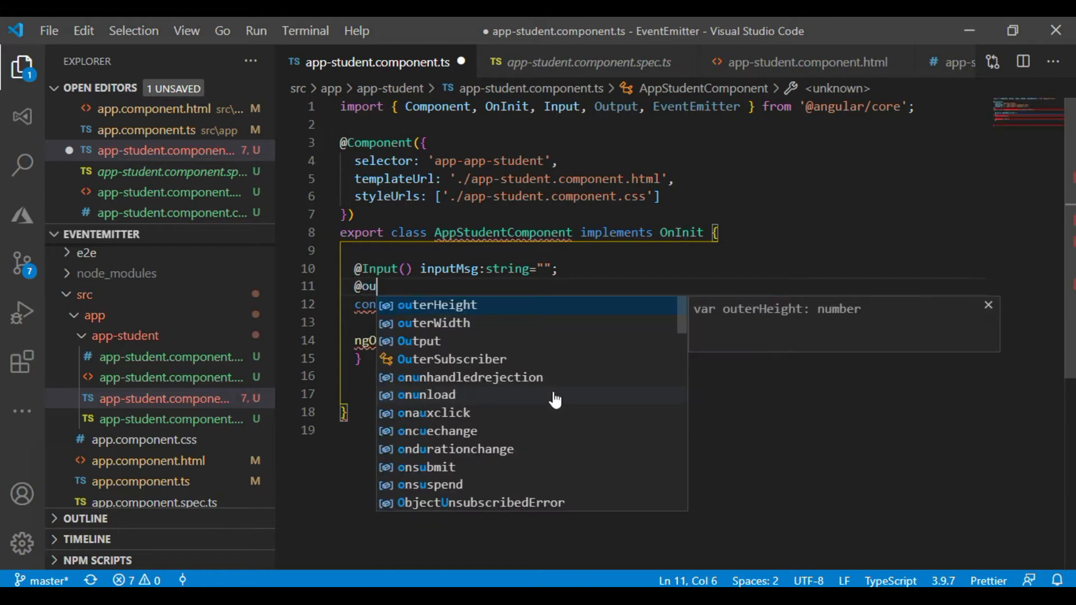
pyautogui.write('tput(')
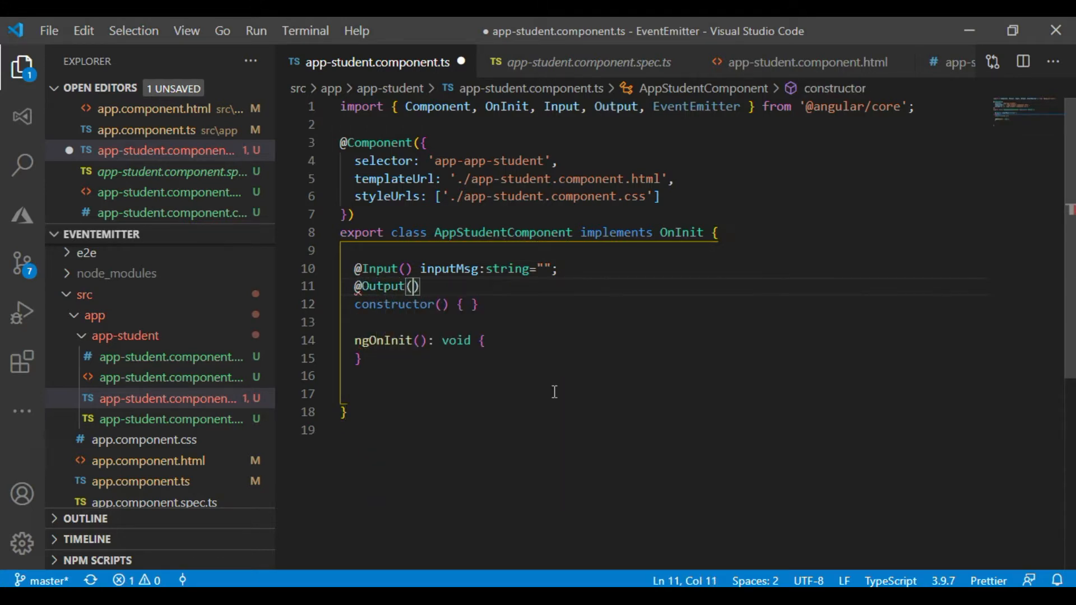
pyautogui.write('o')
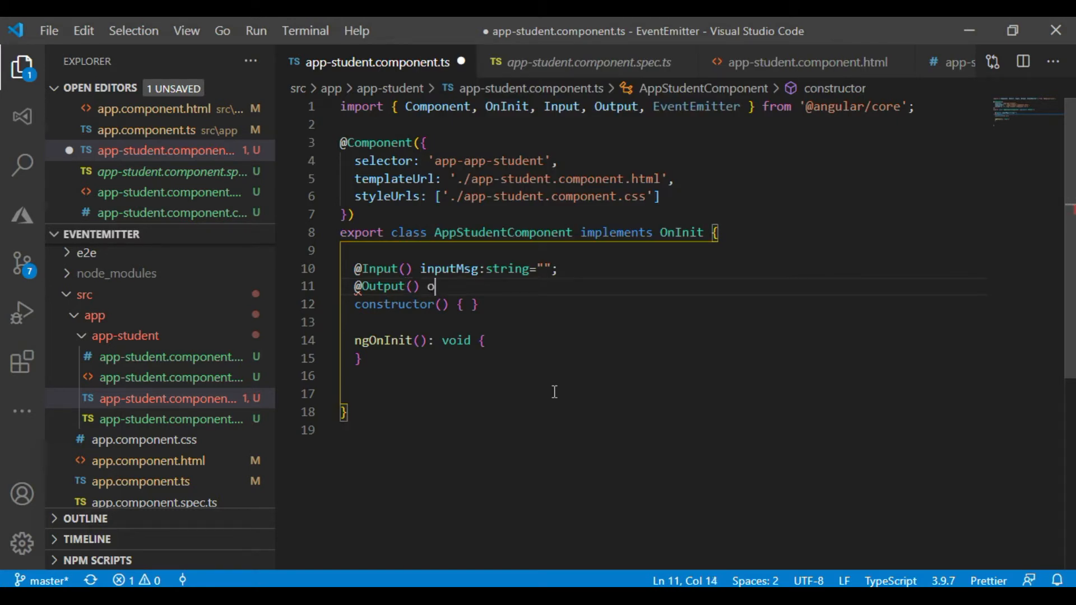
pyautogui.write('utp')
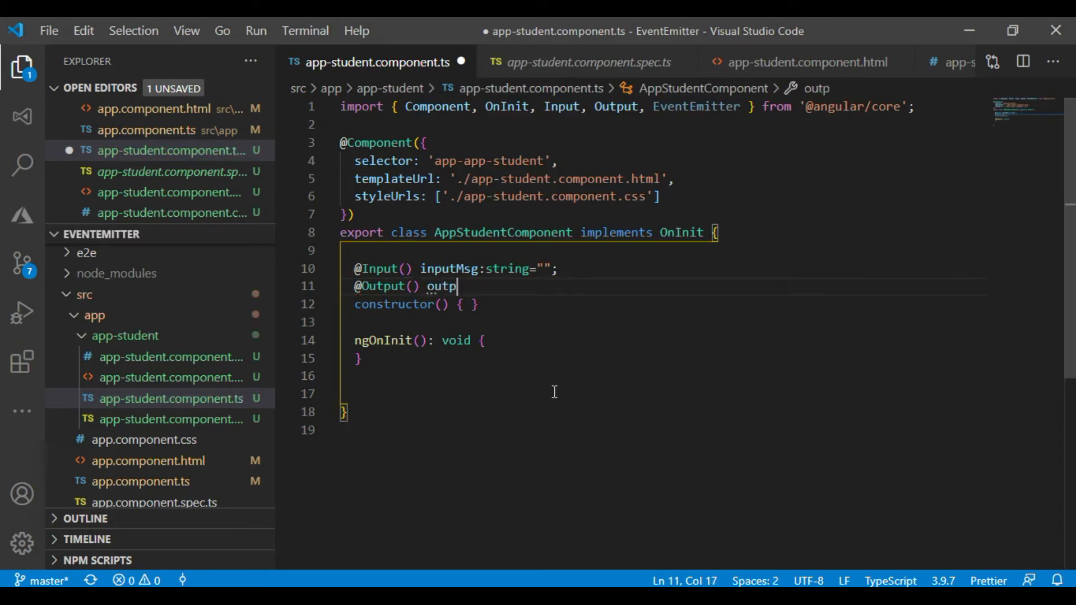
pyautogui.write('ut')
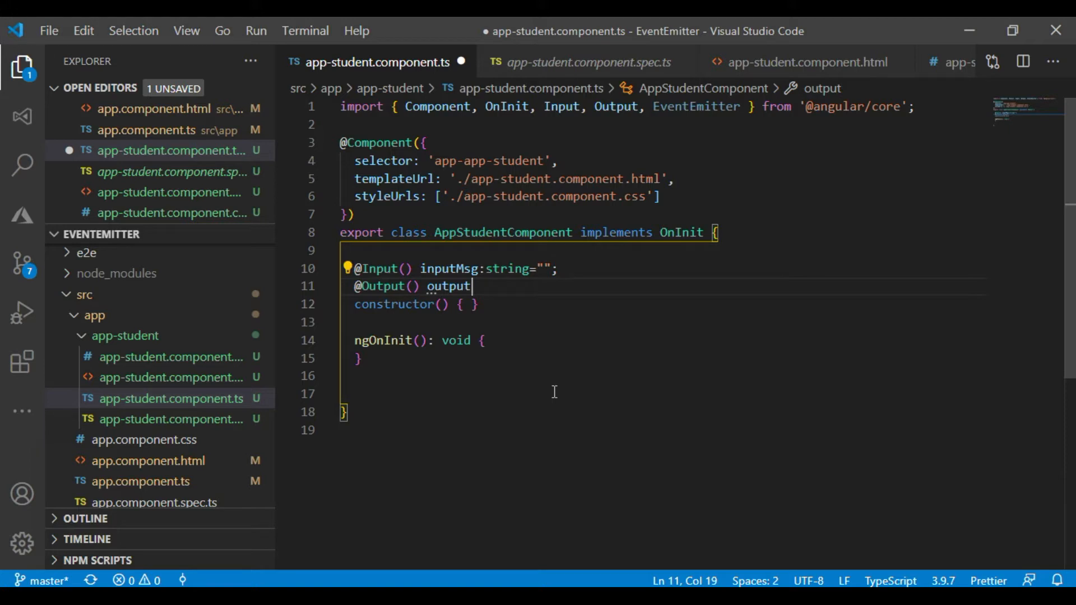
pyautogui.write(':EventEmitter<>')
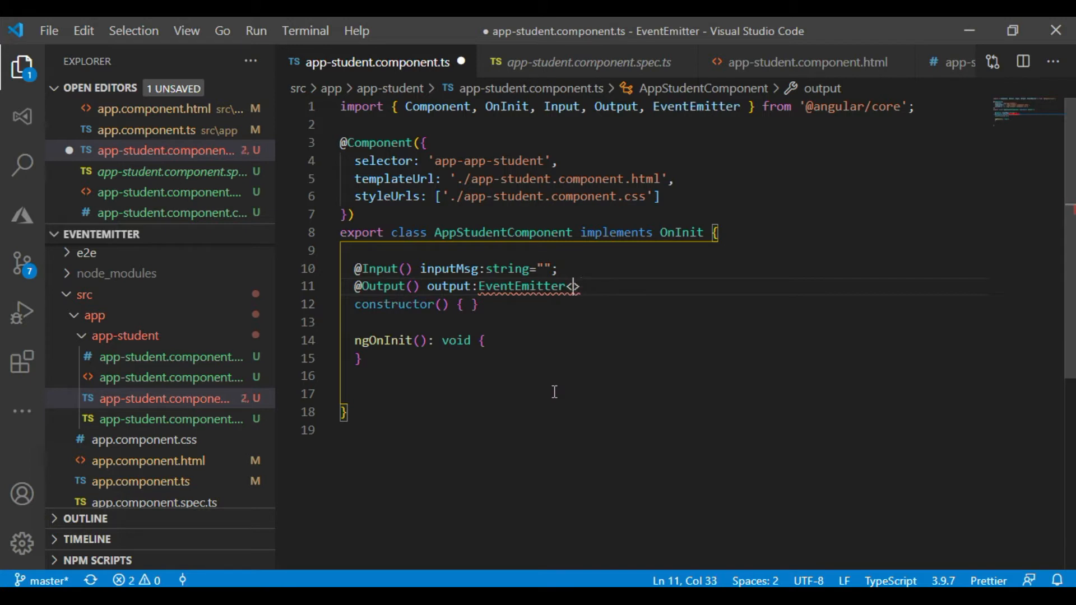
pyautogui.write('string')
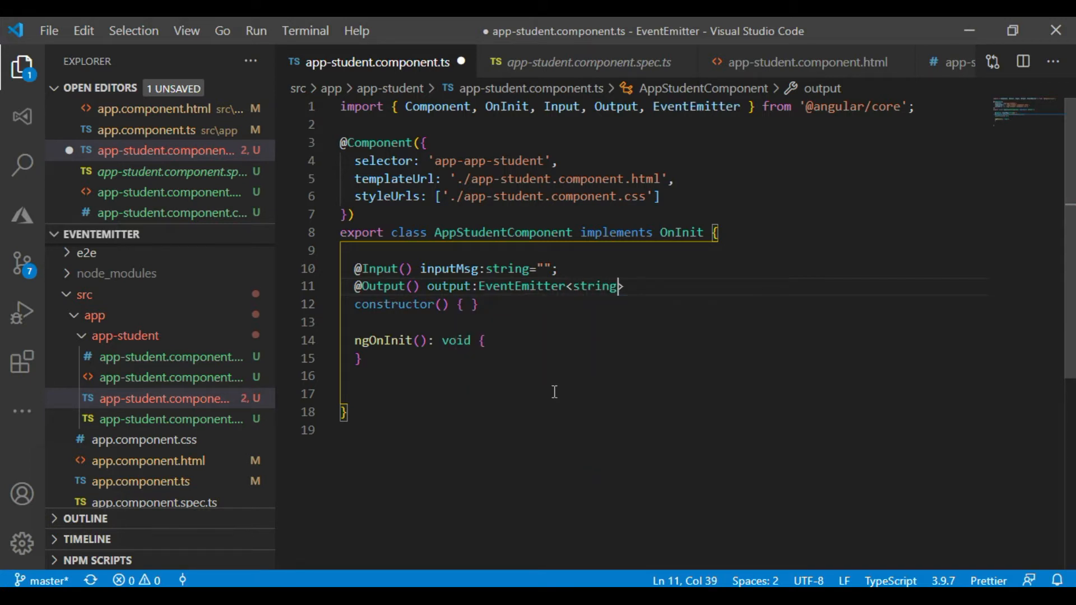
pyautogui.write('= n')
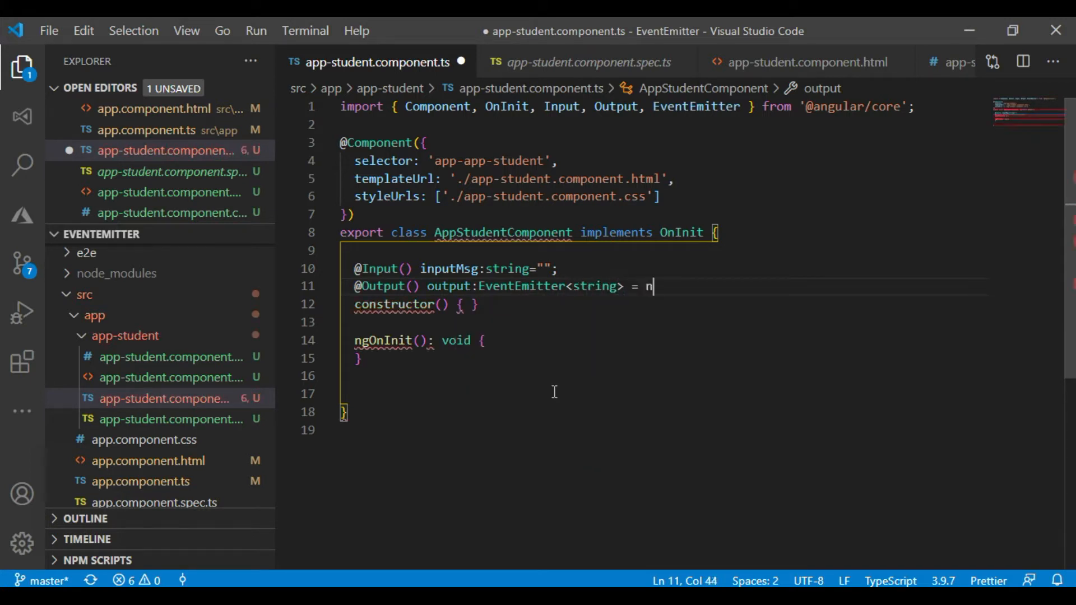
pyautogui.write('ew EventEmitter();')
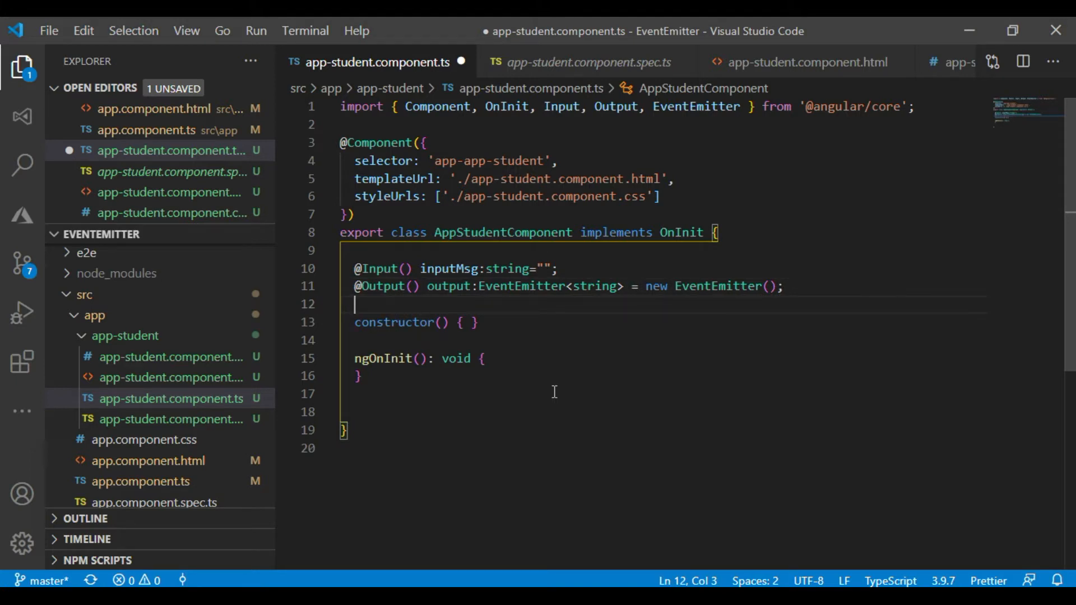
# - Add outputMsg:string = "I m a Child"; to the child component and save it
pyautogui.write('out')
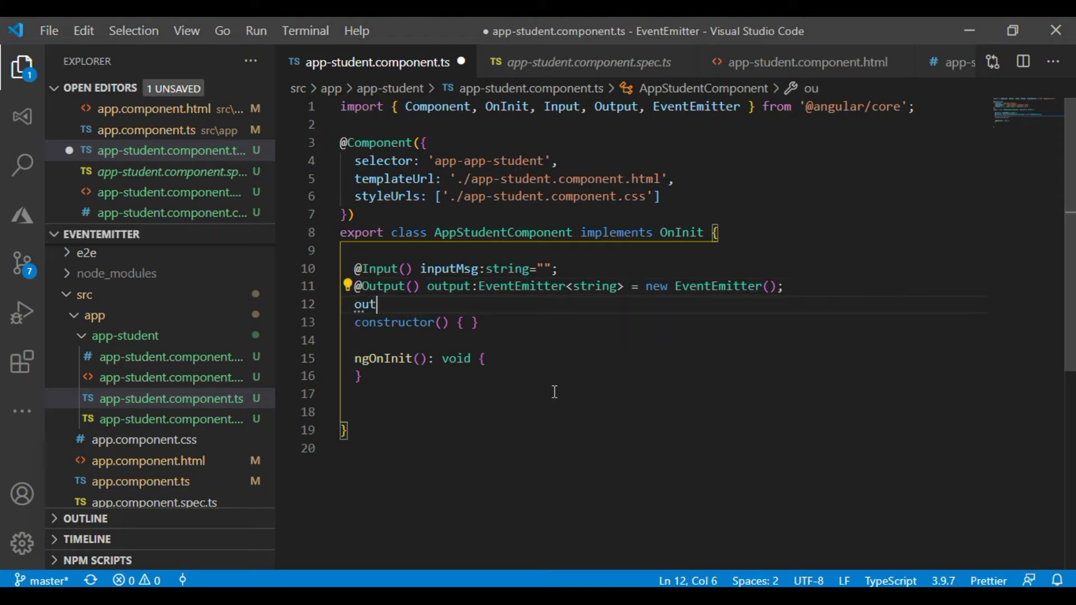
pyautogui.write('put')
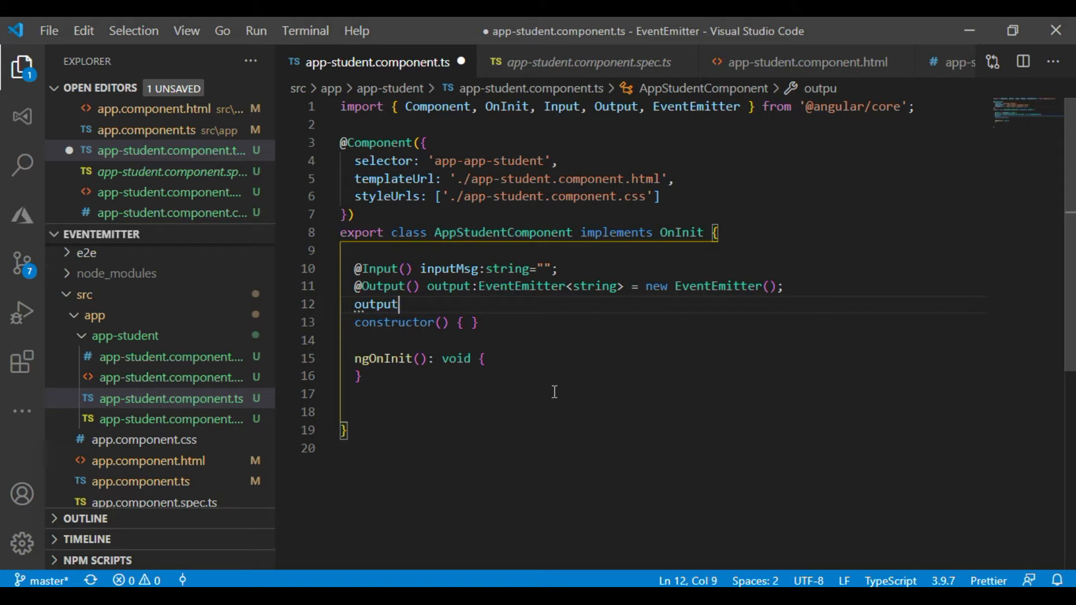
pyautogui.write('Msg')
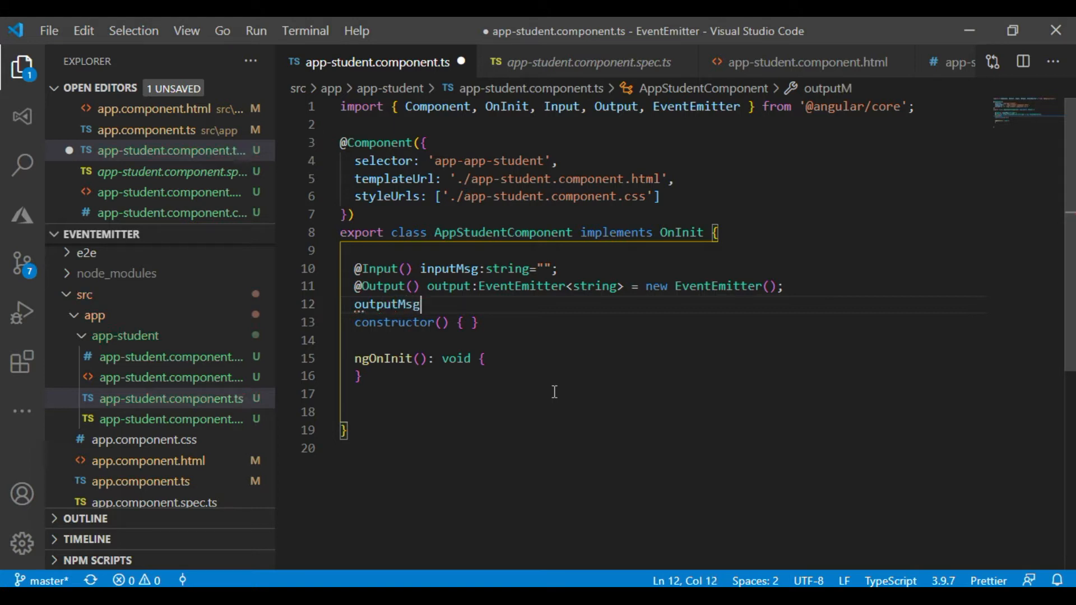
pyautogui.write(':')
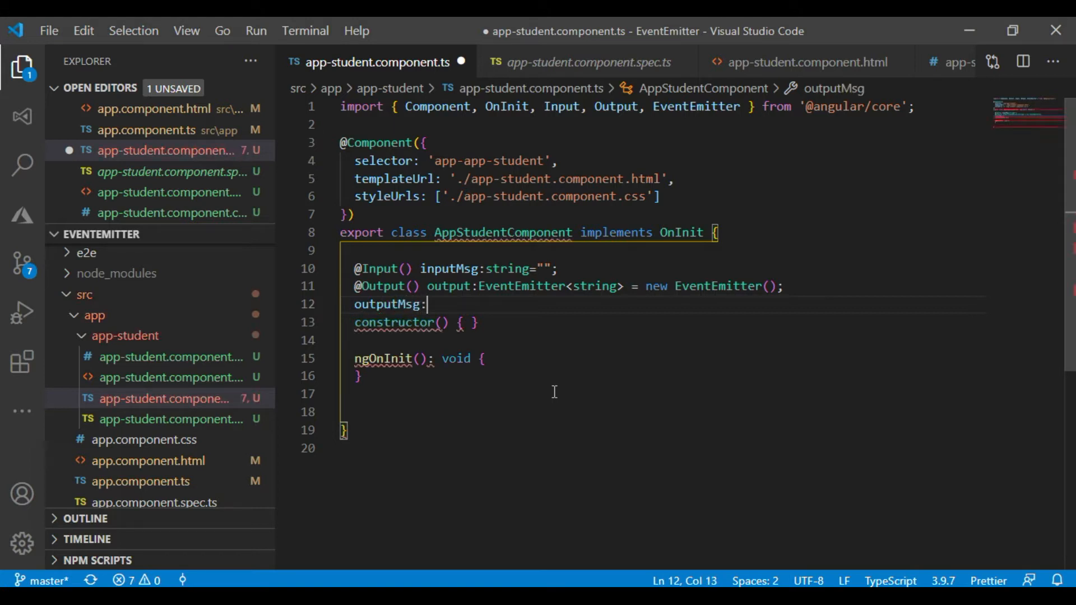
pyautogui.write('StringMap')
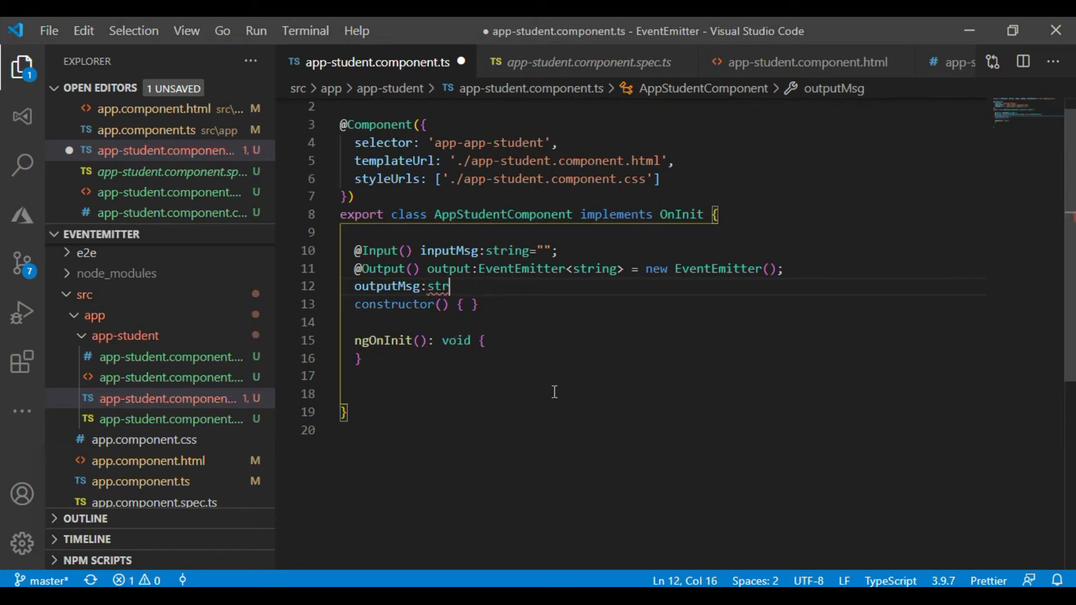
pyautogui.write('ing')
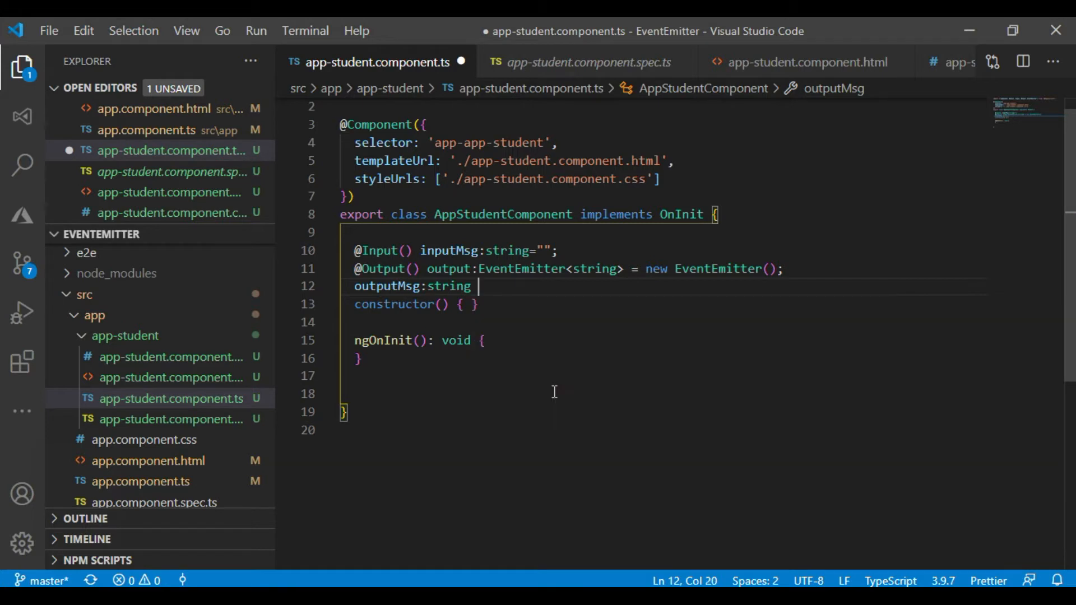
pyautogui.write('= "I m"')
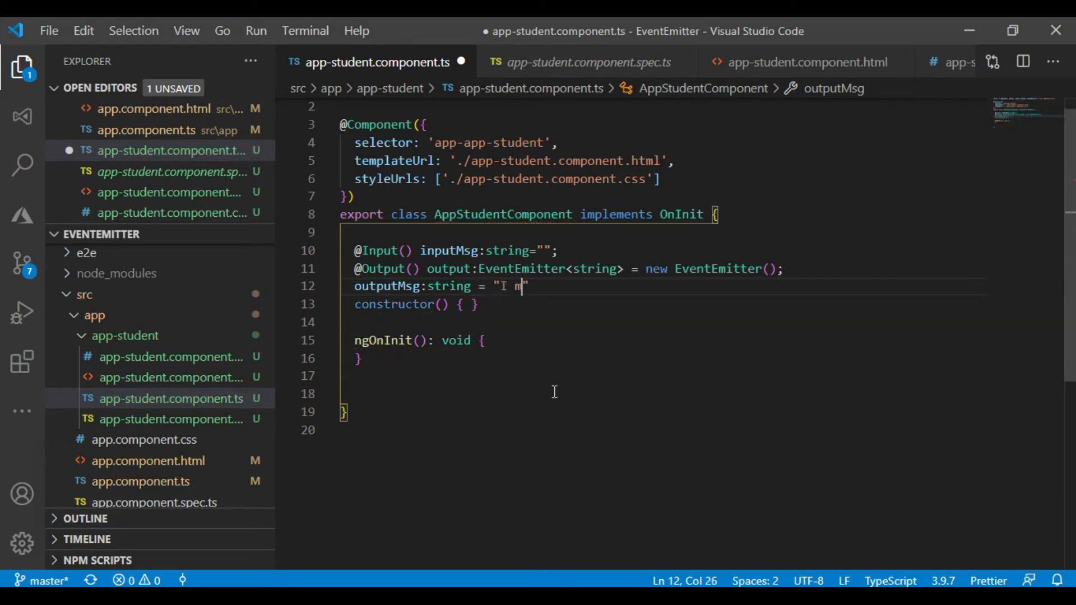
pyautogui.write('a Chil')
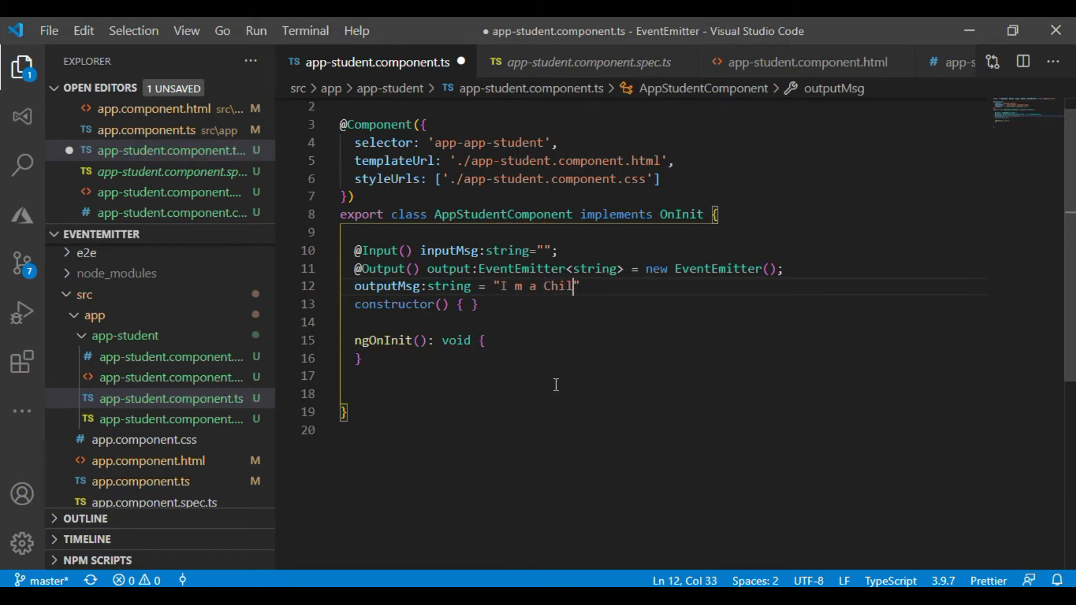
pyautogui.write('d"')
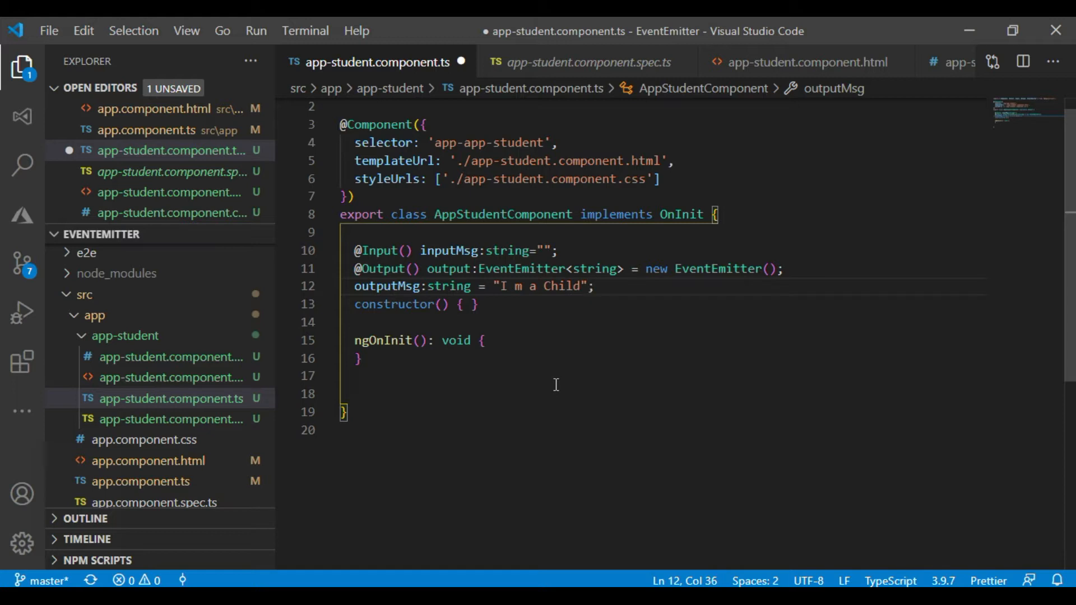
pyautogui.press('ctrl+s')
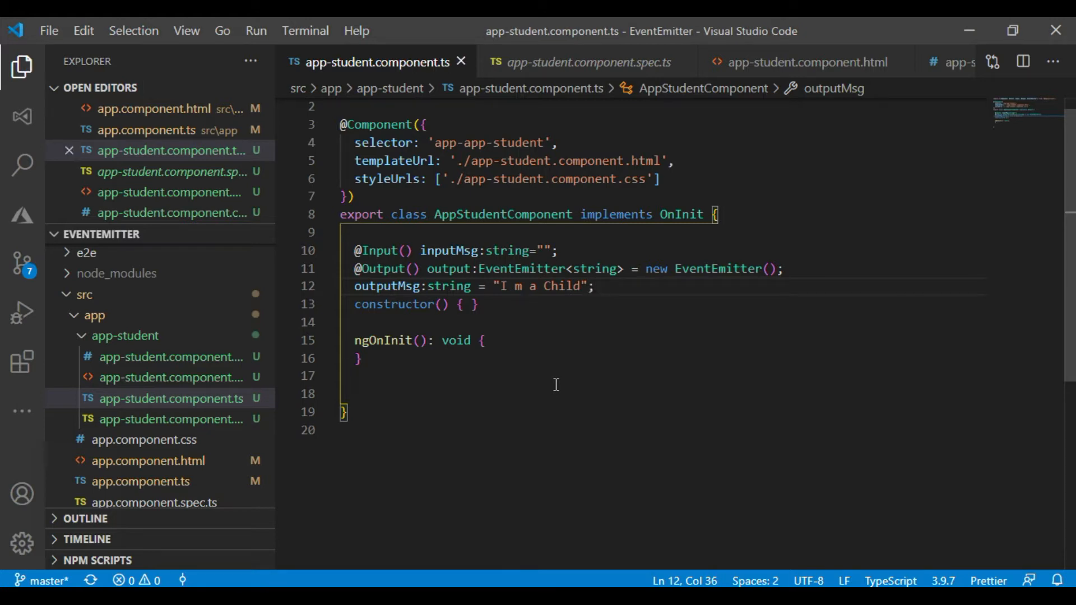
pyautogui.click(488, 341)
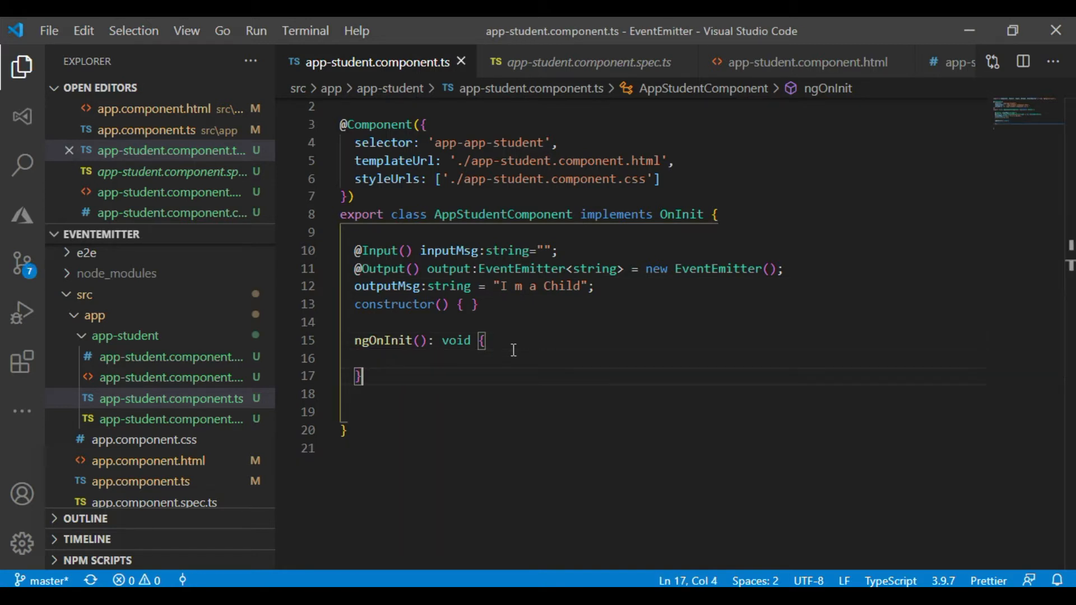
# - Add a sendValue() method calling this.output.emit(this.outputMsg); and save the file
pyautogui.press('enter')
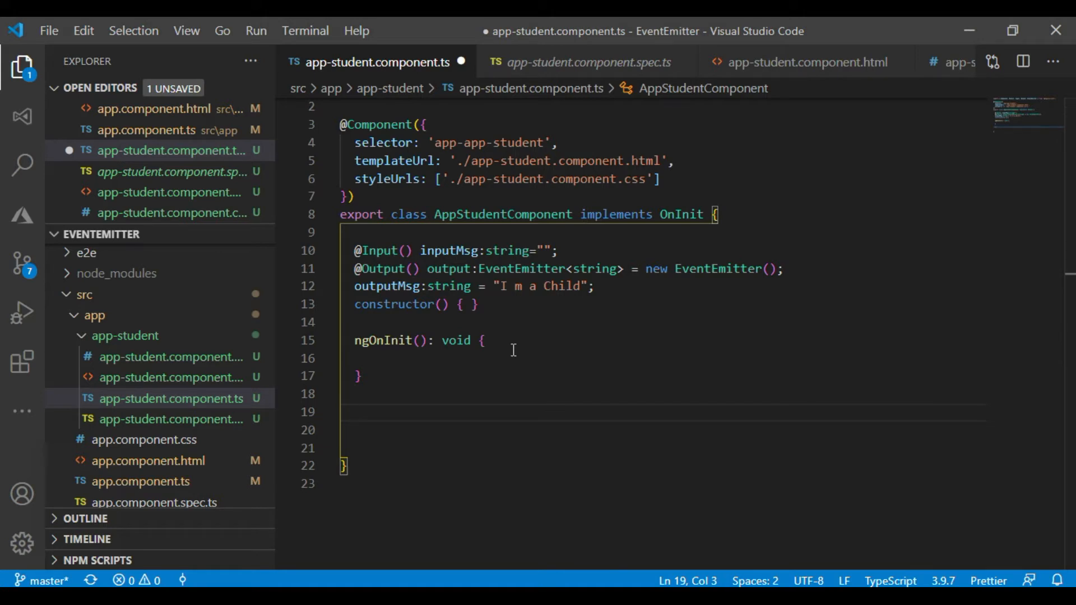
pyautogui.write('send')
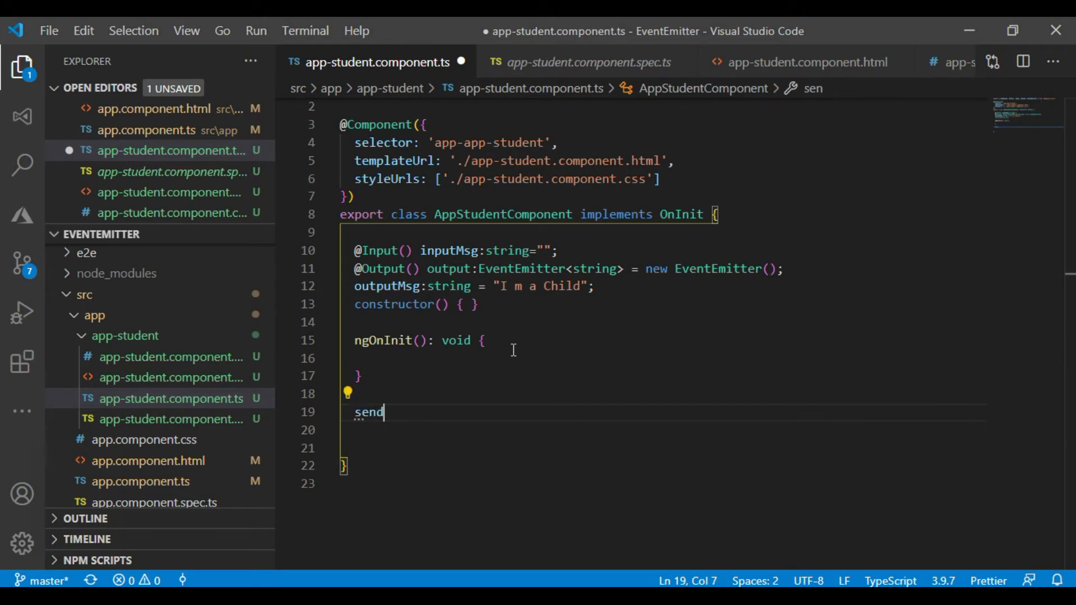
pyautogui.write('Value(')
pyautogui.write('{')
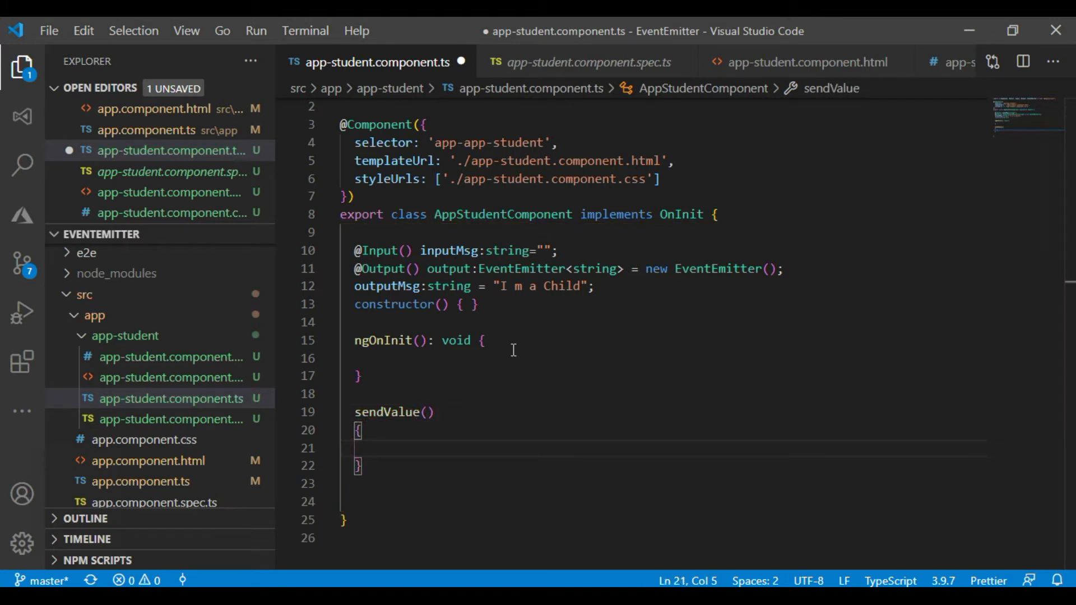
pyautogui.write('this.')
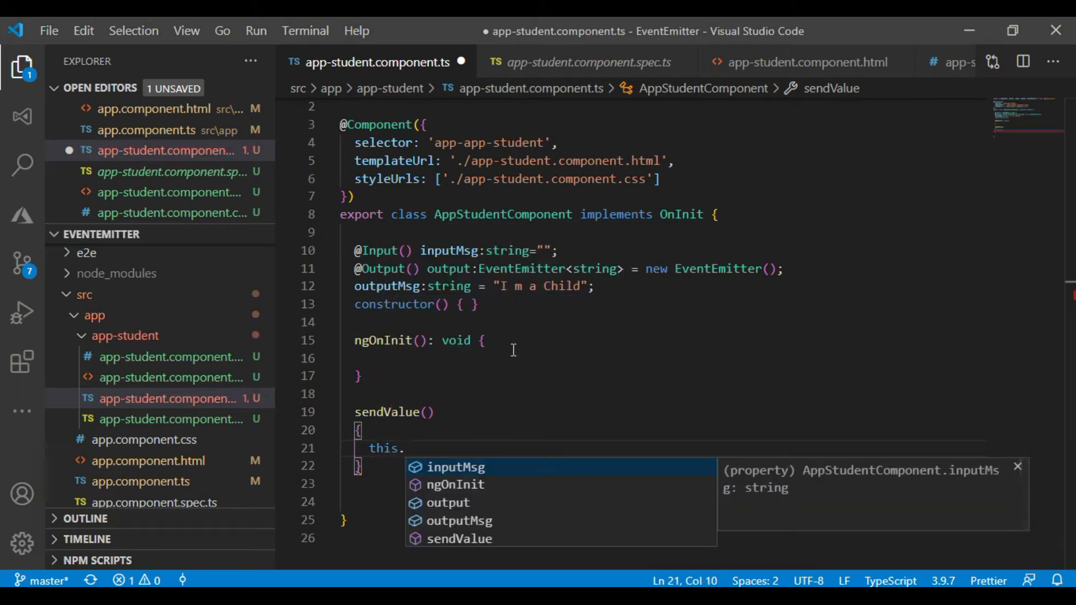
pyautogui.press('Escape')
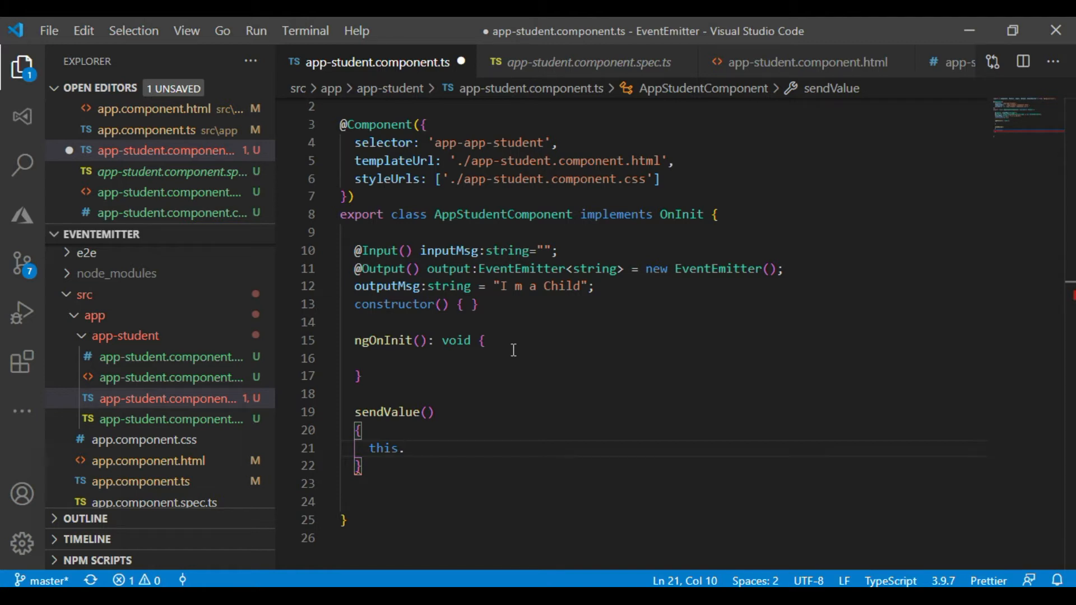
pyautogui.write('output')
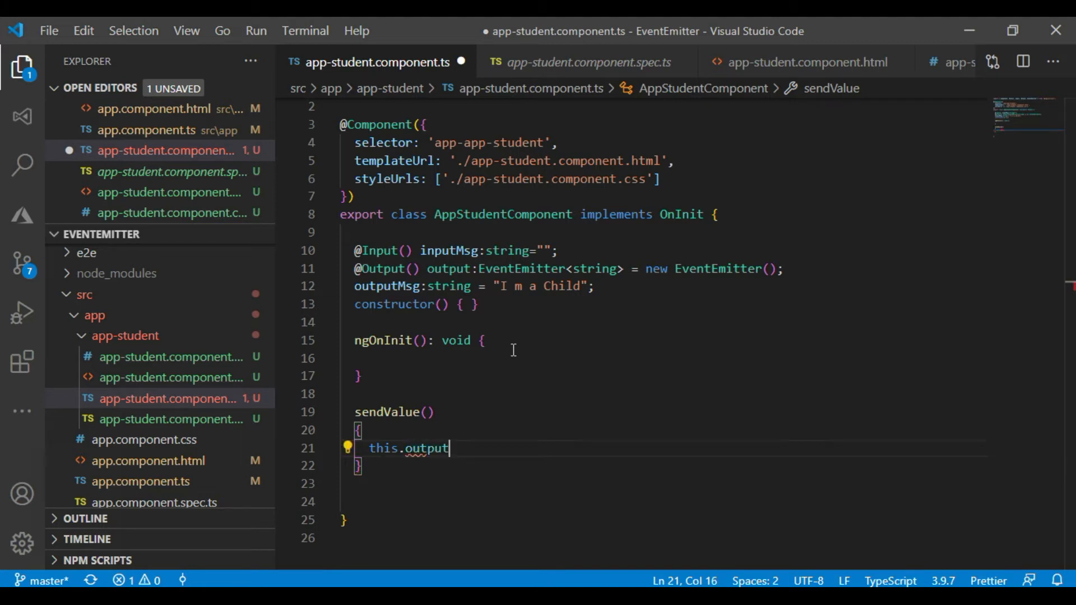
pyautogui.write('.emit')
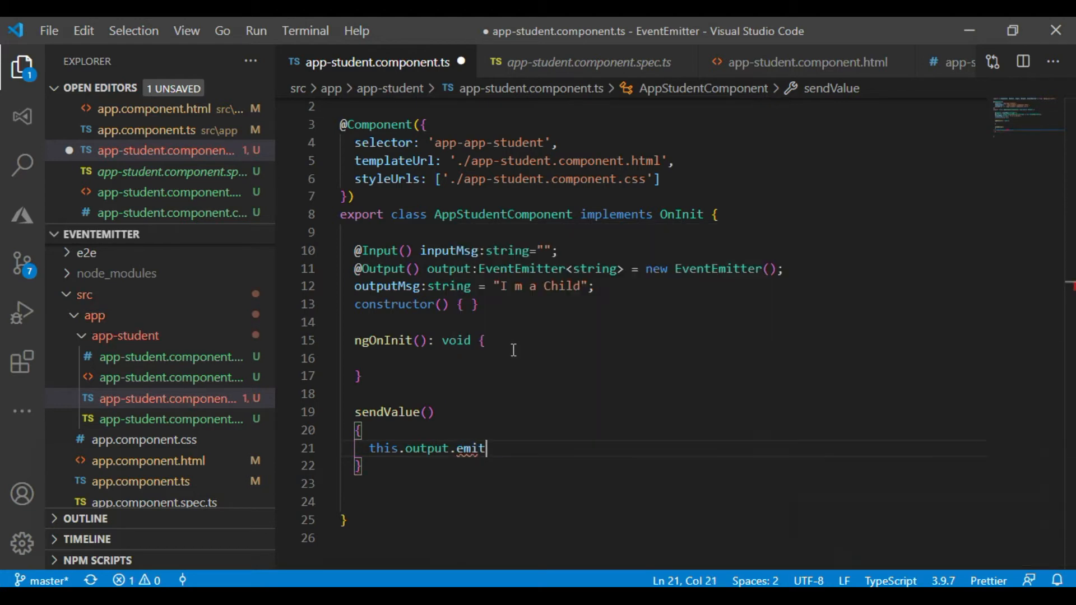
pyautogui.write('(this.')
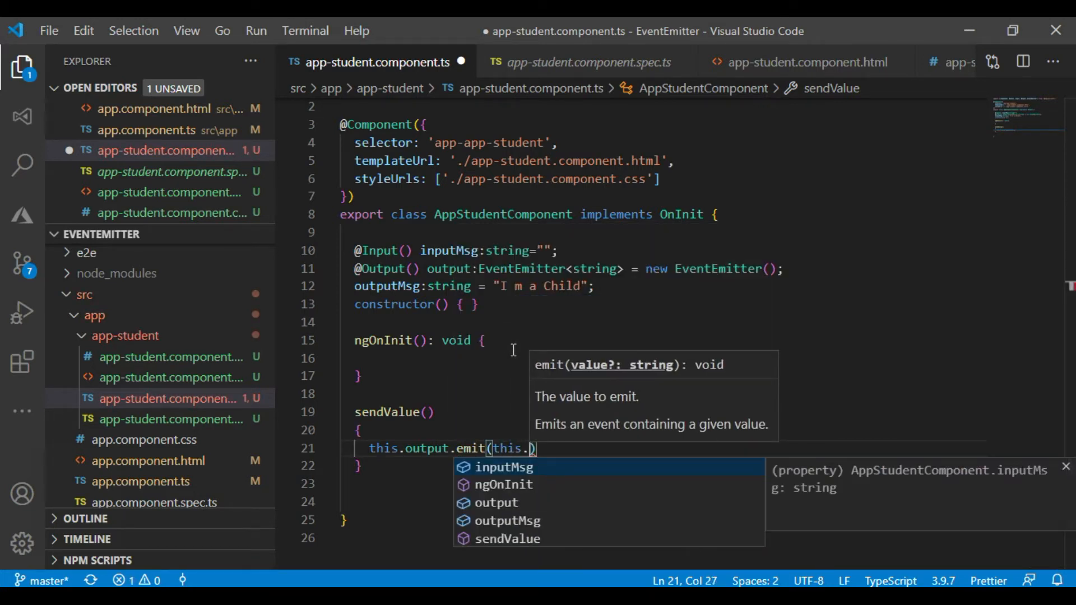
pyautogui.write('outputMsg')
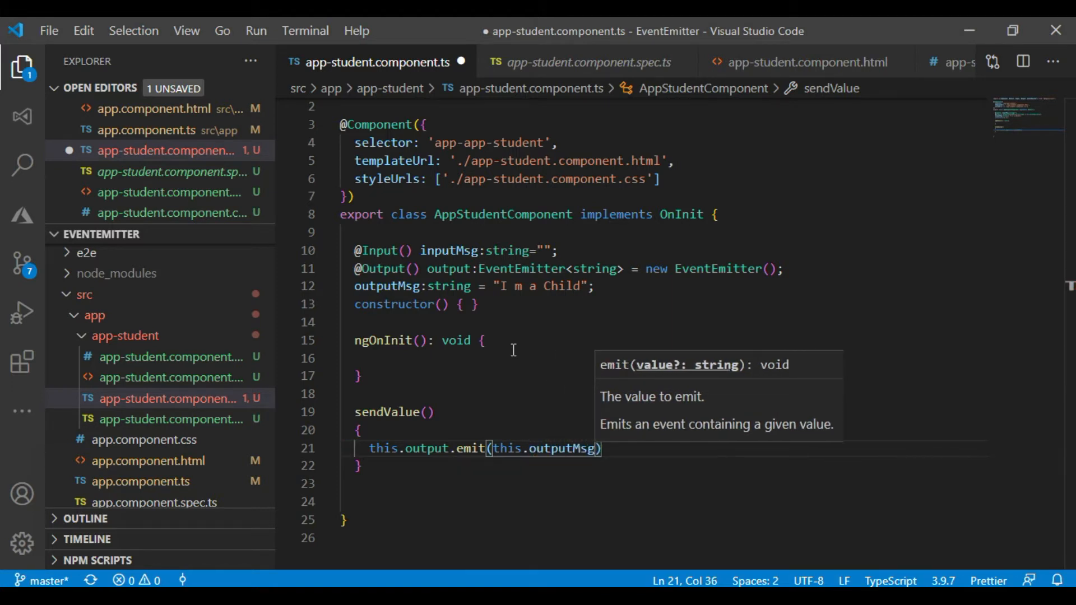
pyautogui.write(';')
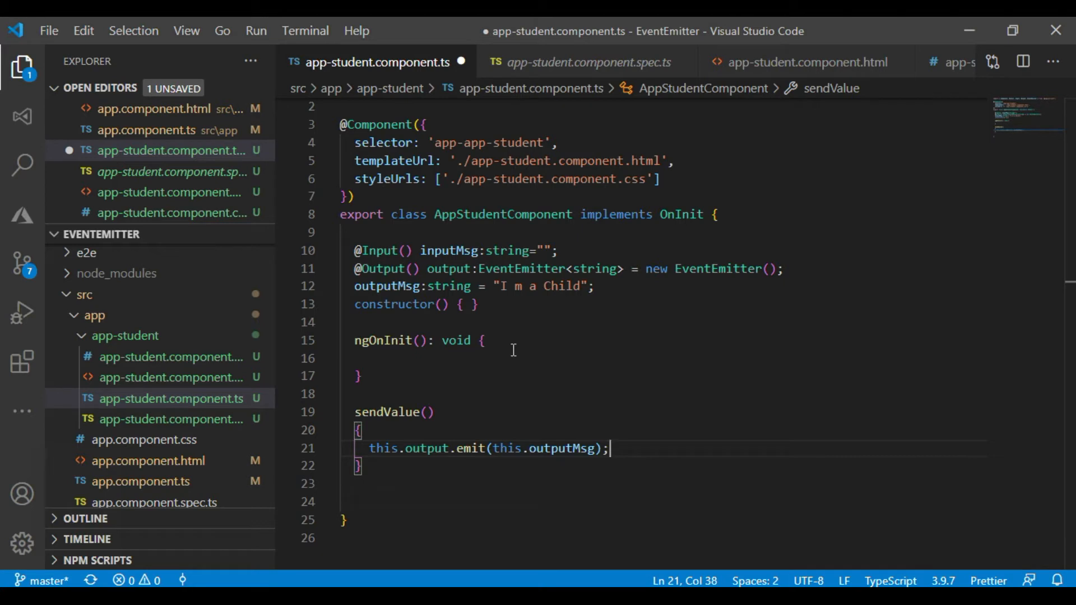
pyautogui.press('ctrl+s')
pyautogui.write('<button></button>')
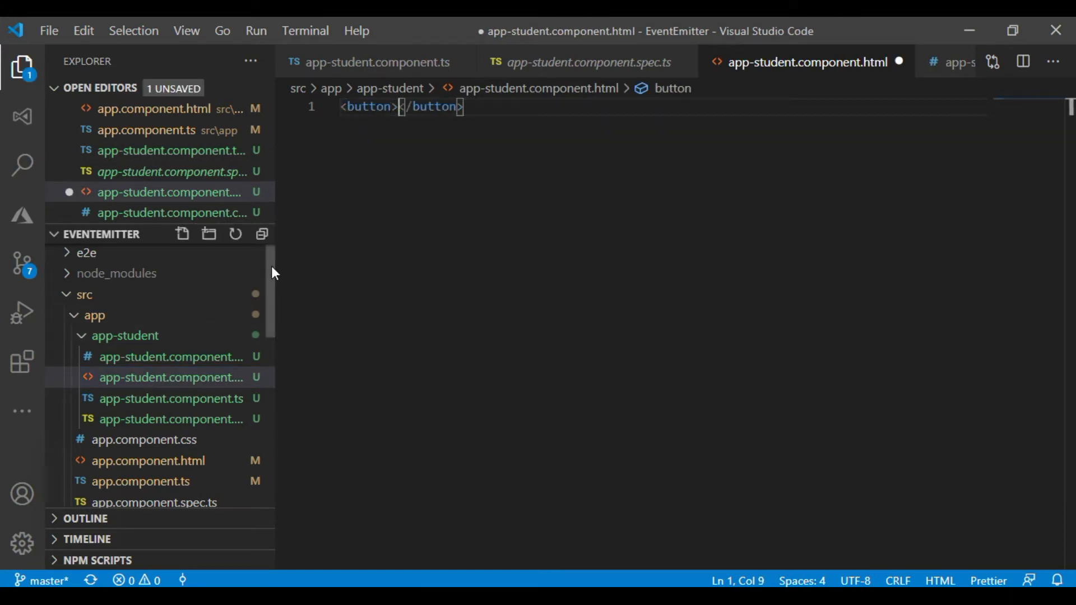
# - Label the button Send Data, bind (click)="sendValue()" on it, and save the template
pyautogui.write('Send')
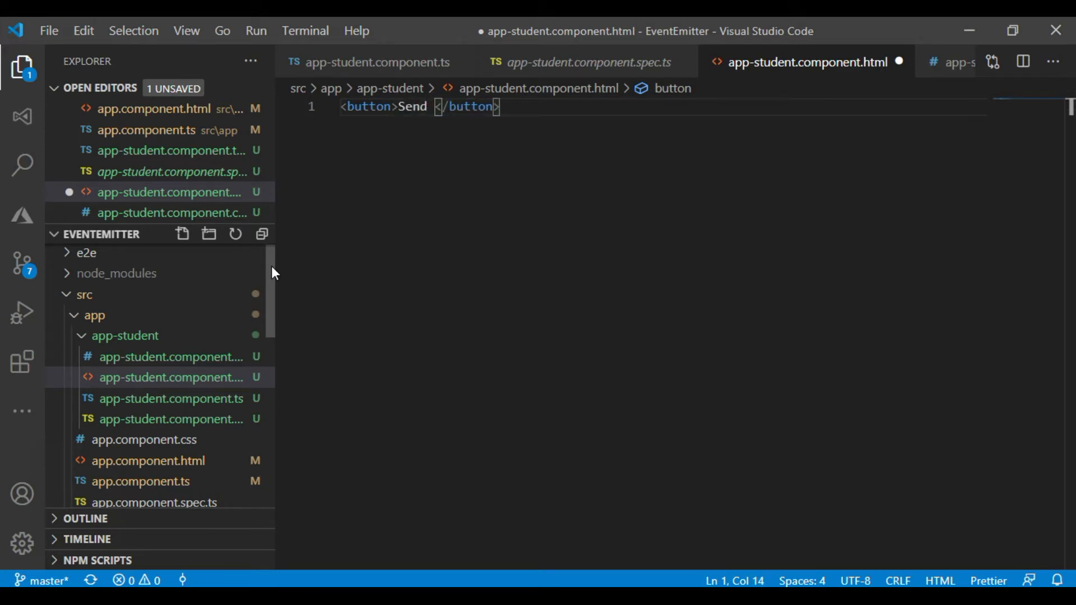
pyautogui.write('Data')
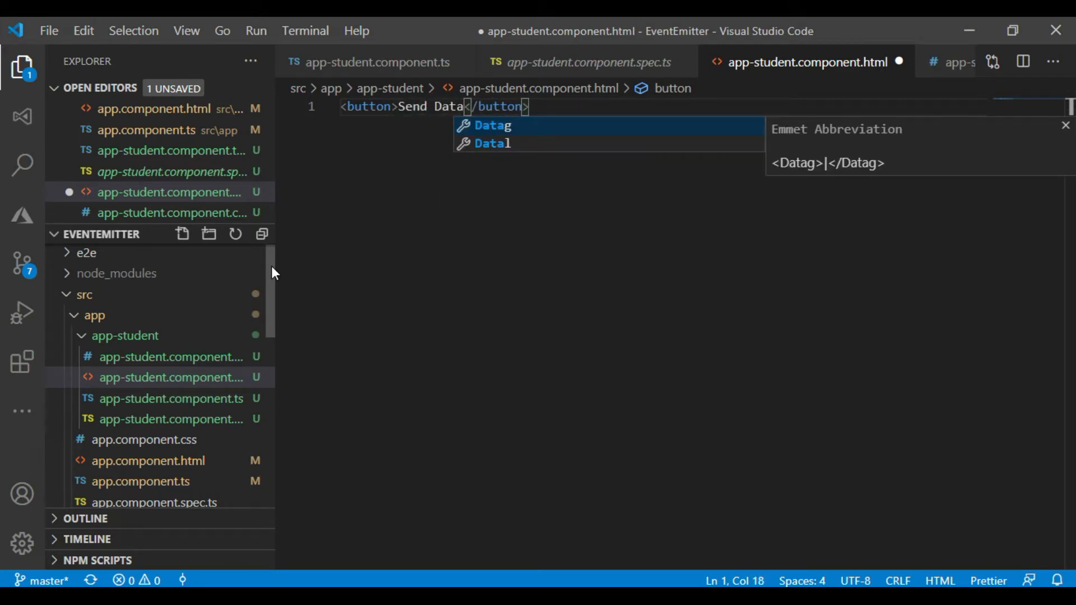
pyautogui.press('Escape')
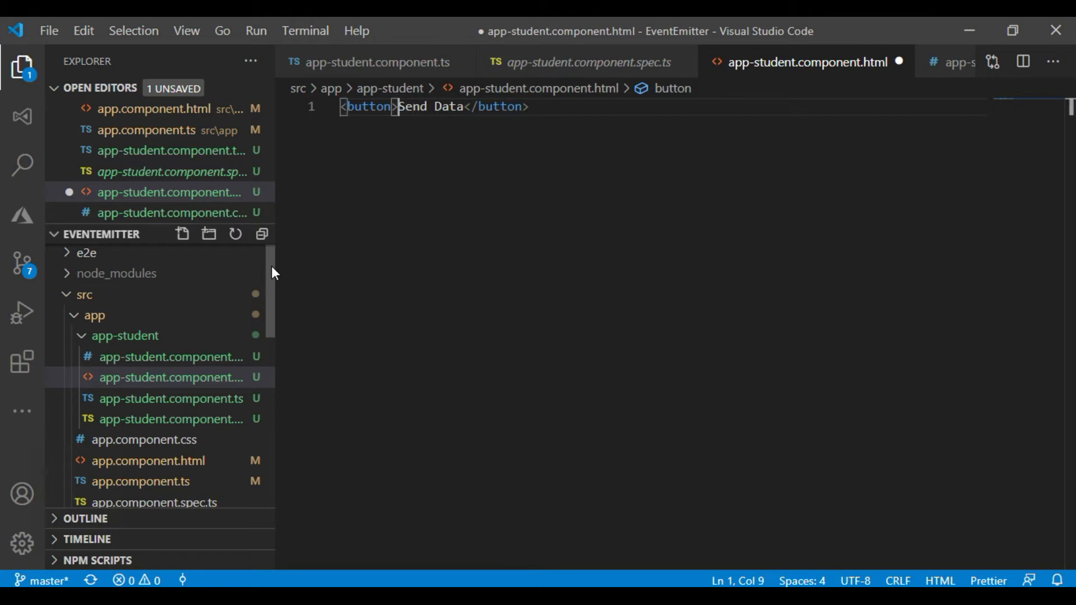
pyautogui.press('ctrl+s')
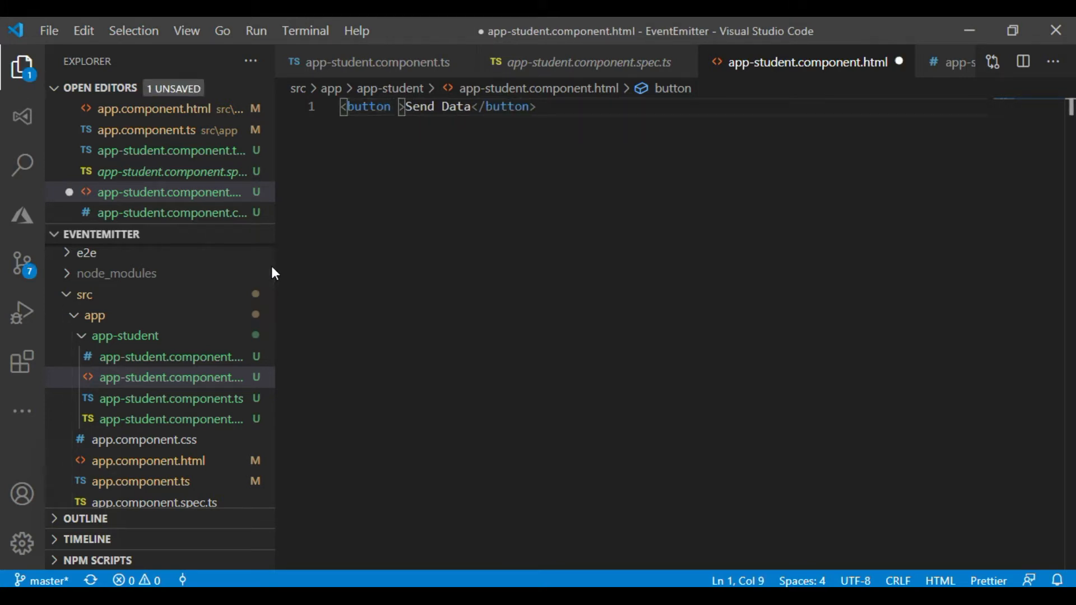
pyautogui.write('(click)')
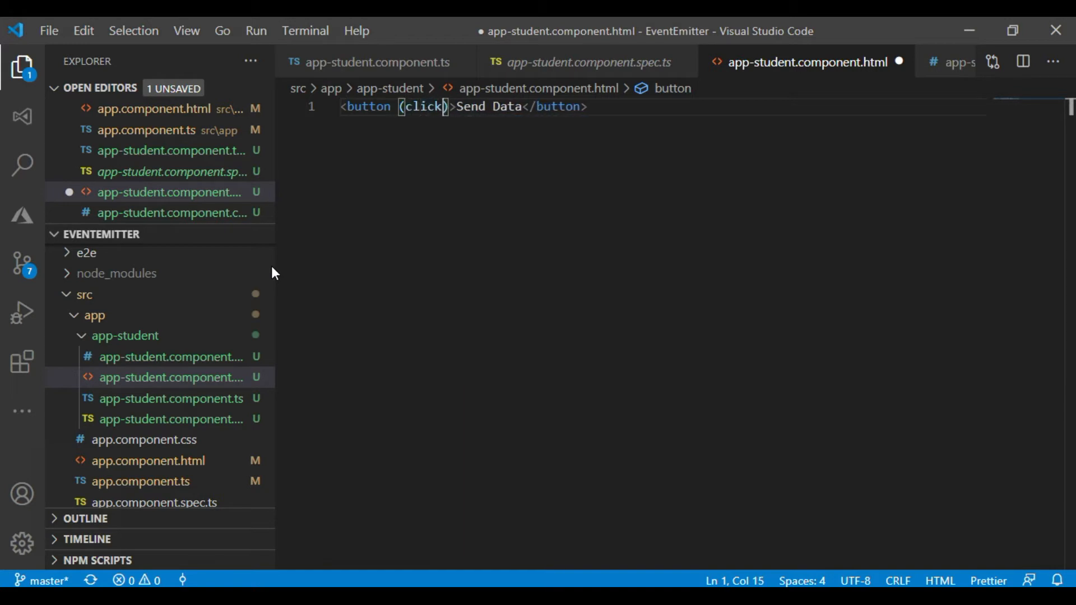
pyautogui.write('=""')
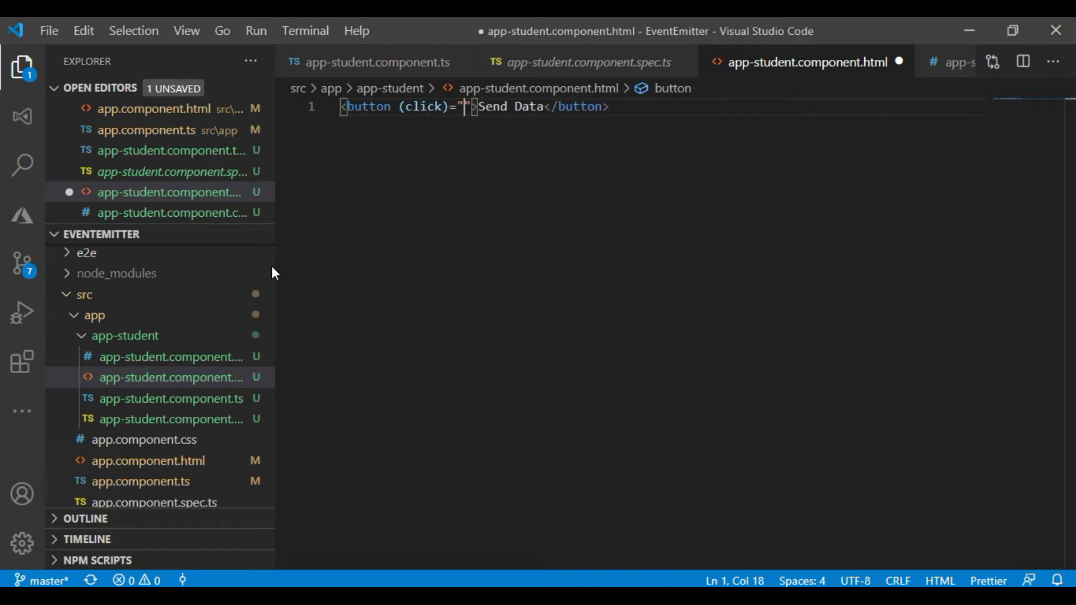
pyautogui.write('sendVa')
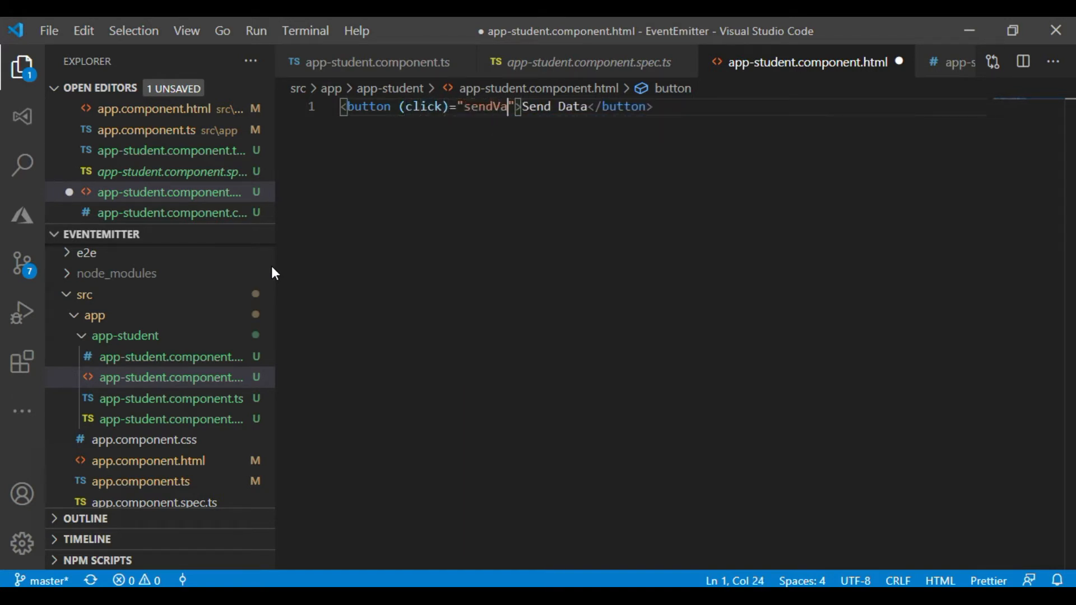
pyautogui.write('lue(')
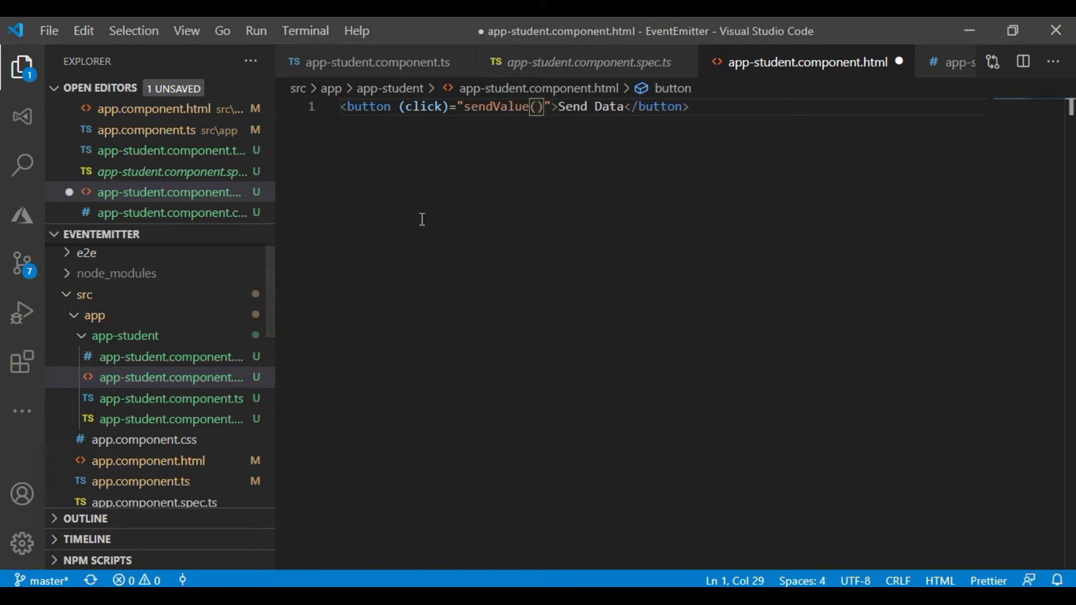
pyautogui.press('ctrl+s')
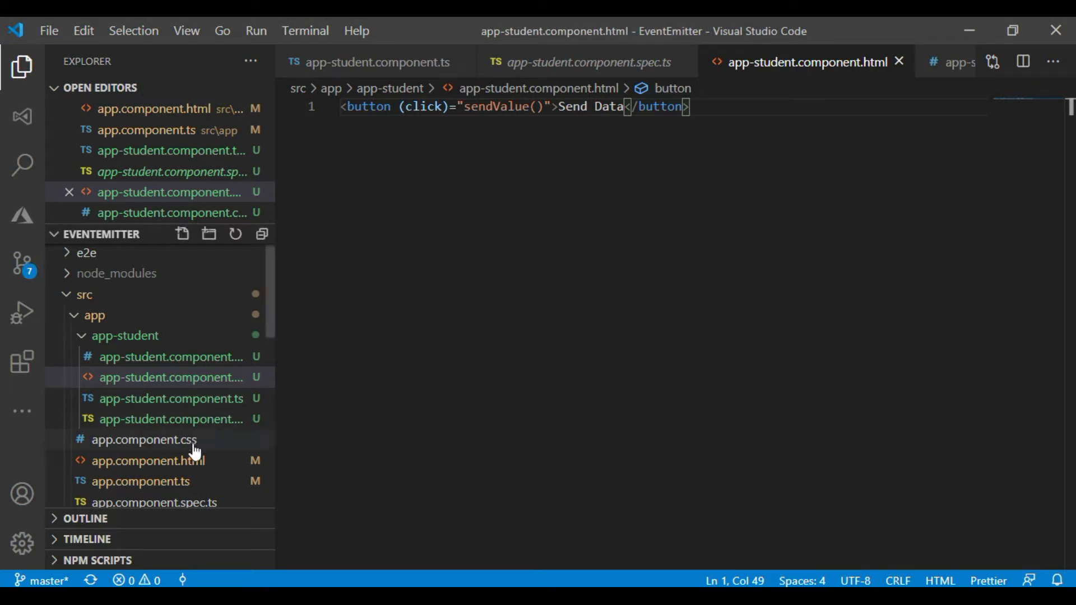
# - Switch to app.component.html and clear the old Hello Everyone greeting
pyautogui.click(144, 461)
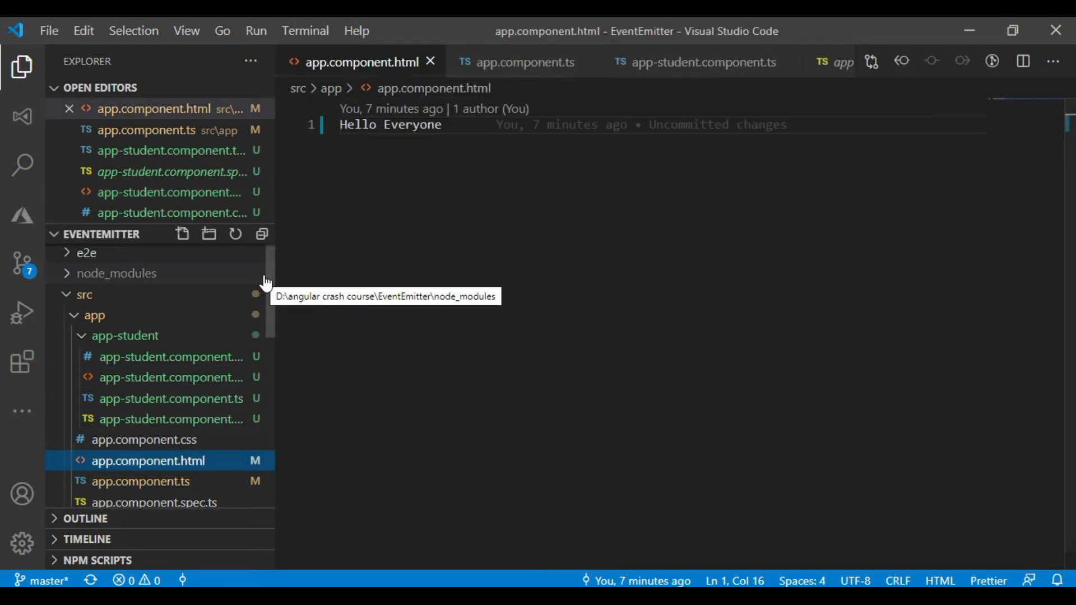
pyautogui.scroll(-3)
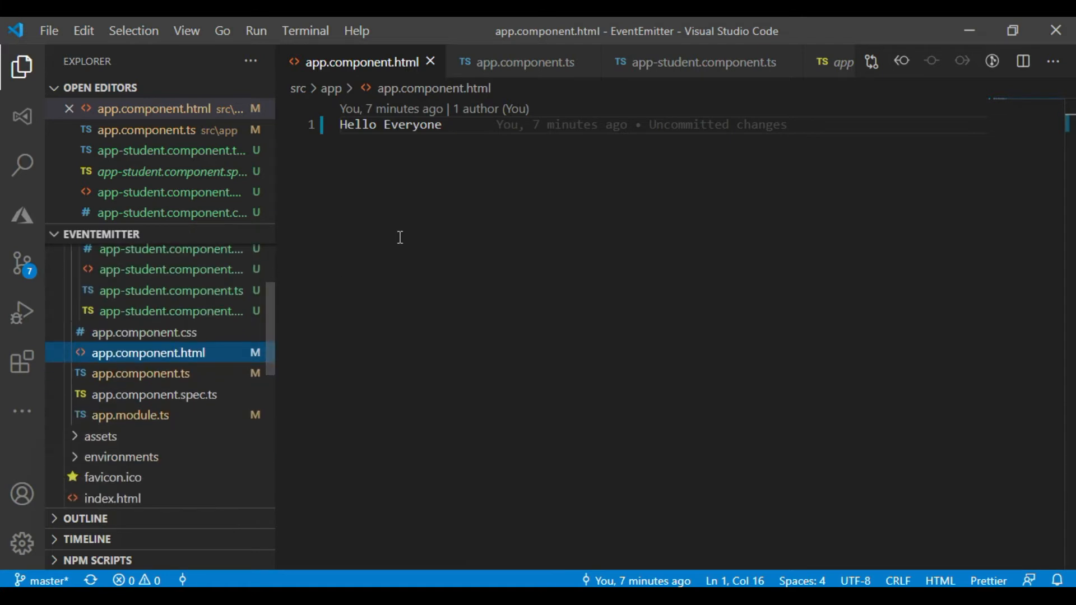
pyautogui.press('Backspace')
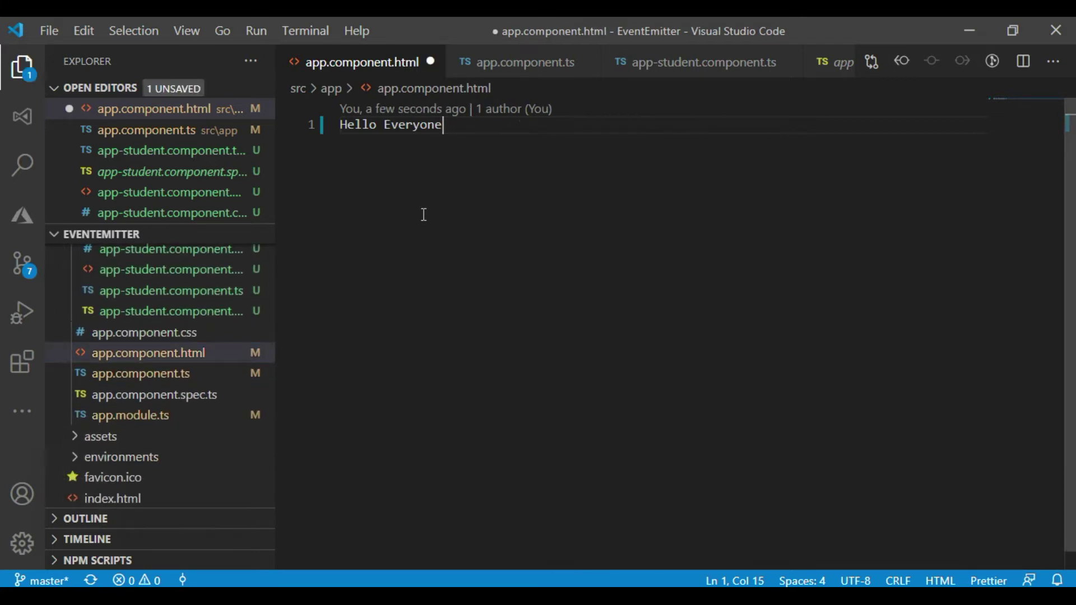
pyautogui.press('Ctrl+a')
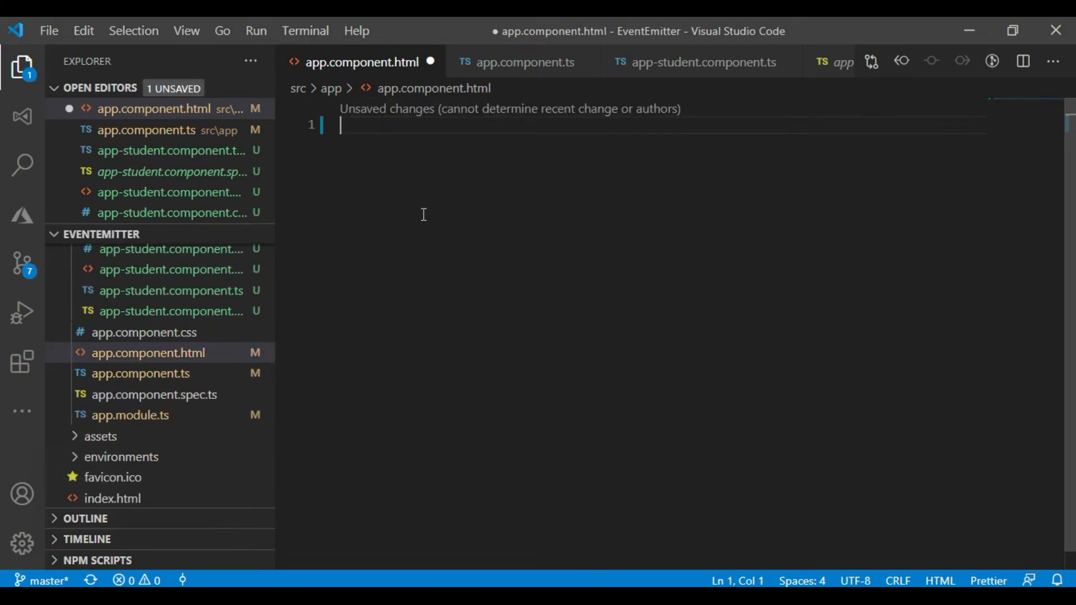
# - Write a div reading "Welcome in My Channel {{}}" and place the cursor between the braces
pyautogui.write('<div>')
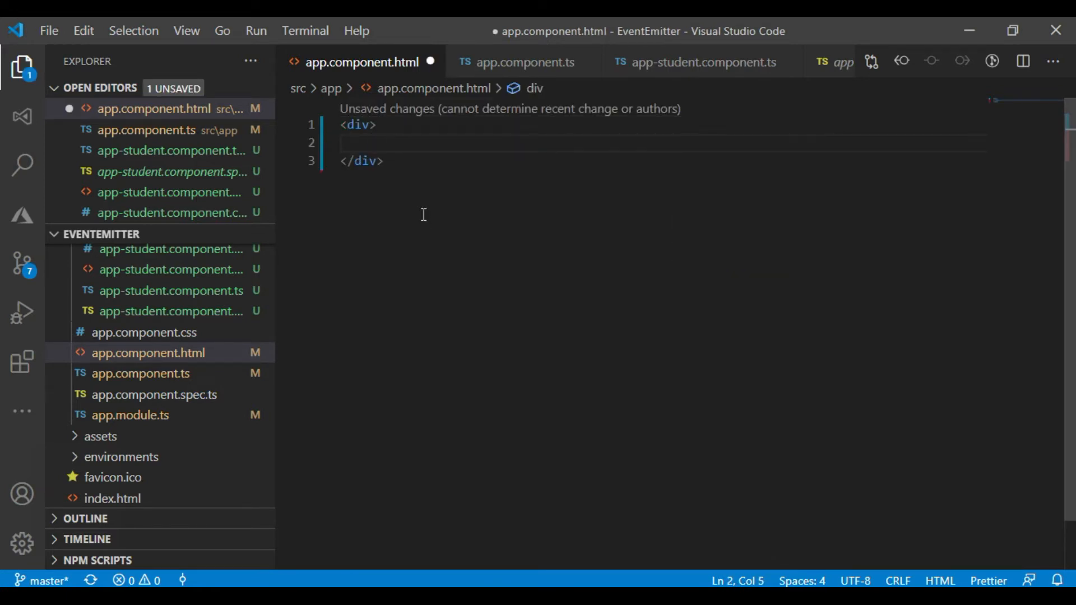
pyautogui.write('Welcome i')
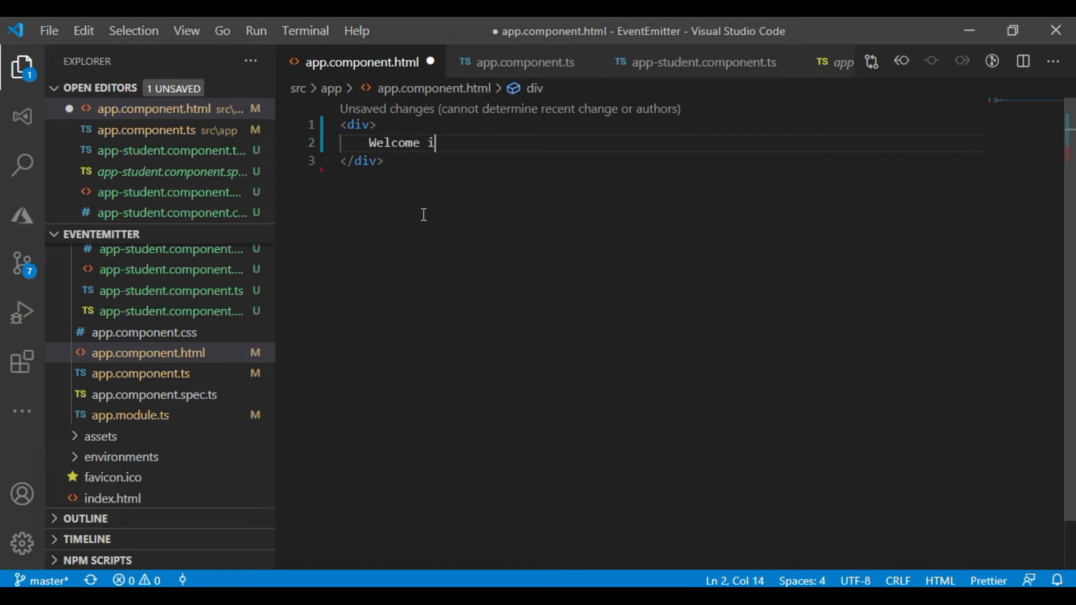
pyautogui.write('n My')
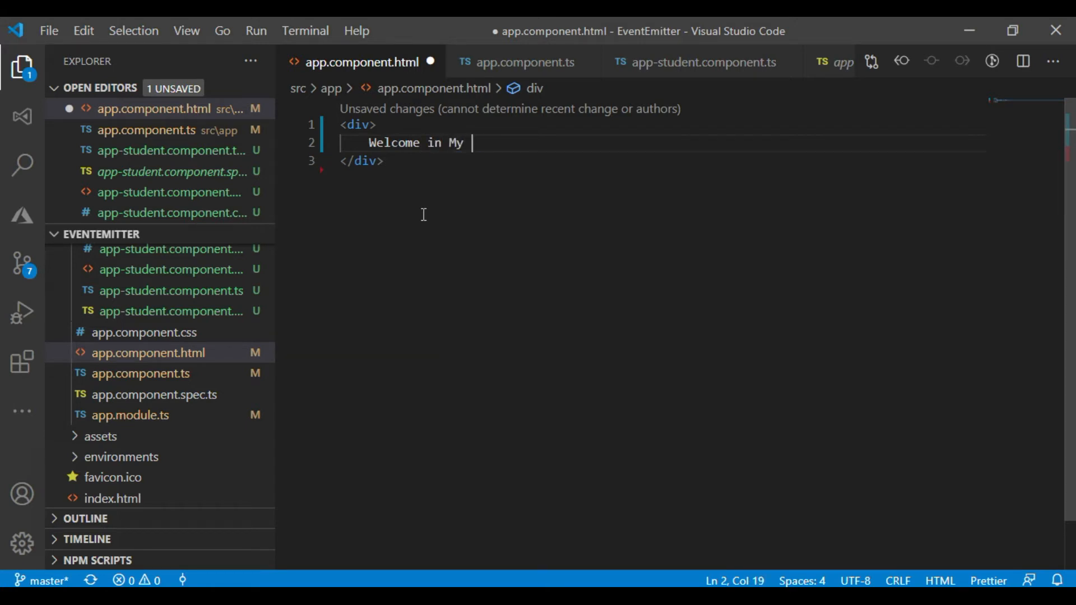
pyautogui.write('Channel')
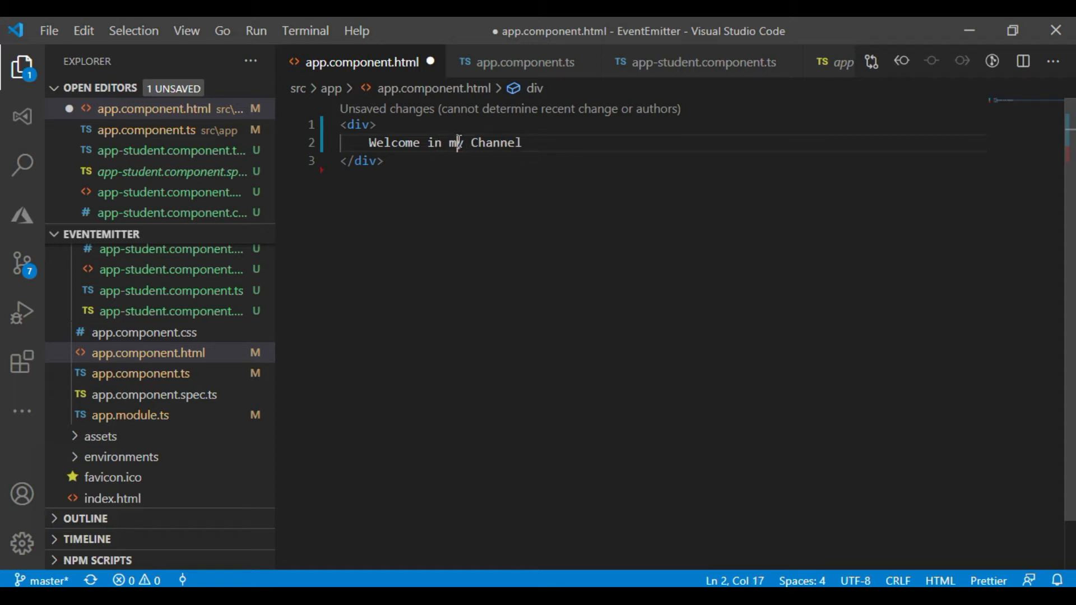
pyautogui.write('{{}}')
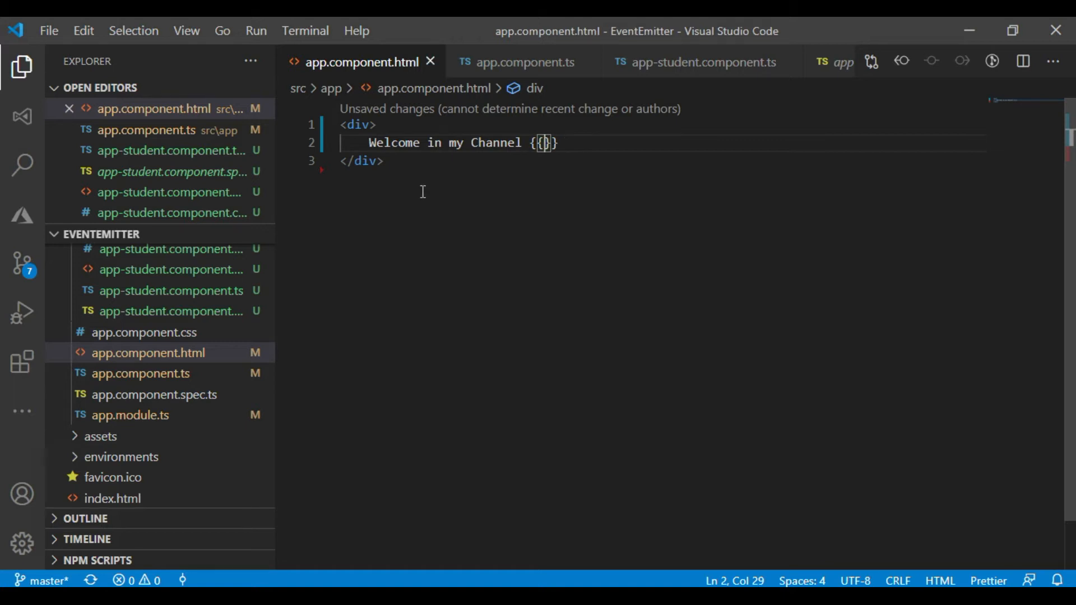
pyautogui.click(524, 62)
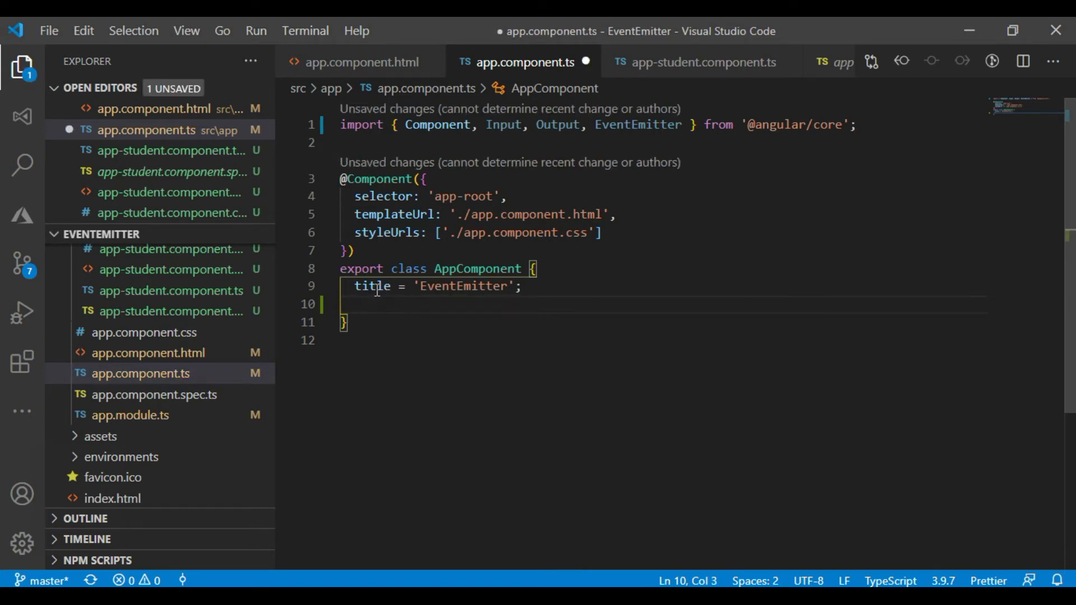
# - Interpolate title inside the braces of the welcome div
pyautogui.doubleClick(372, 286)
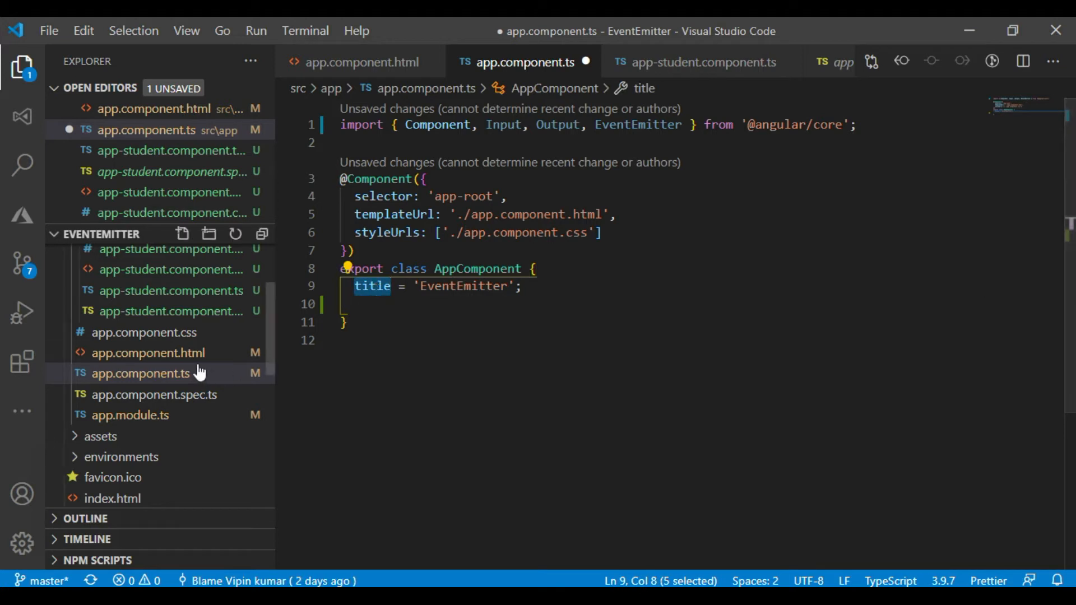
pyautogui.click(146, 352)
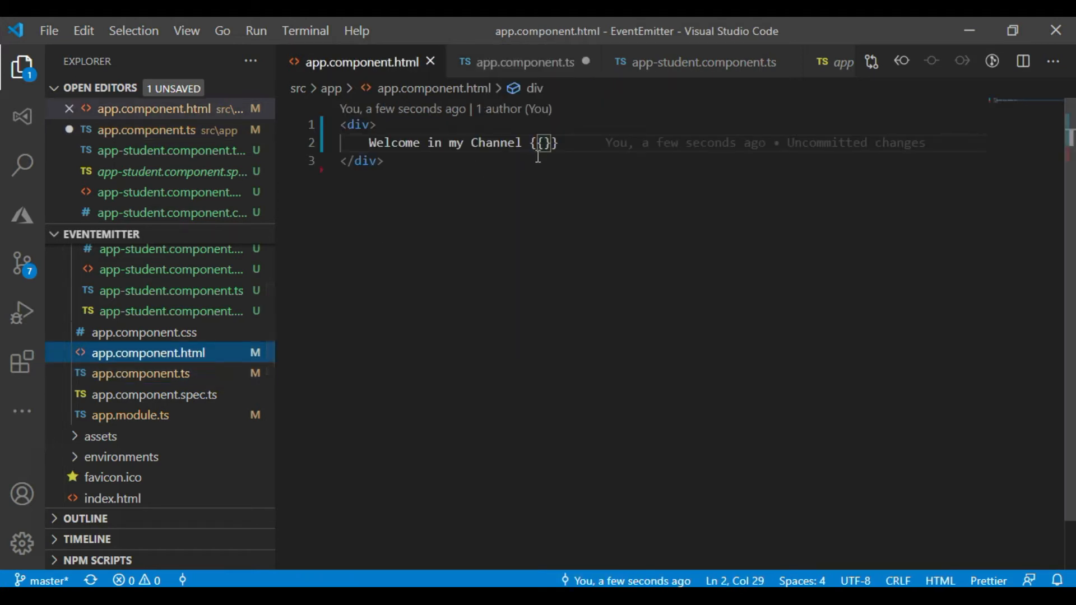
pyautogui.write('title')
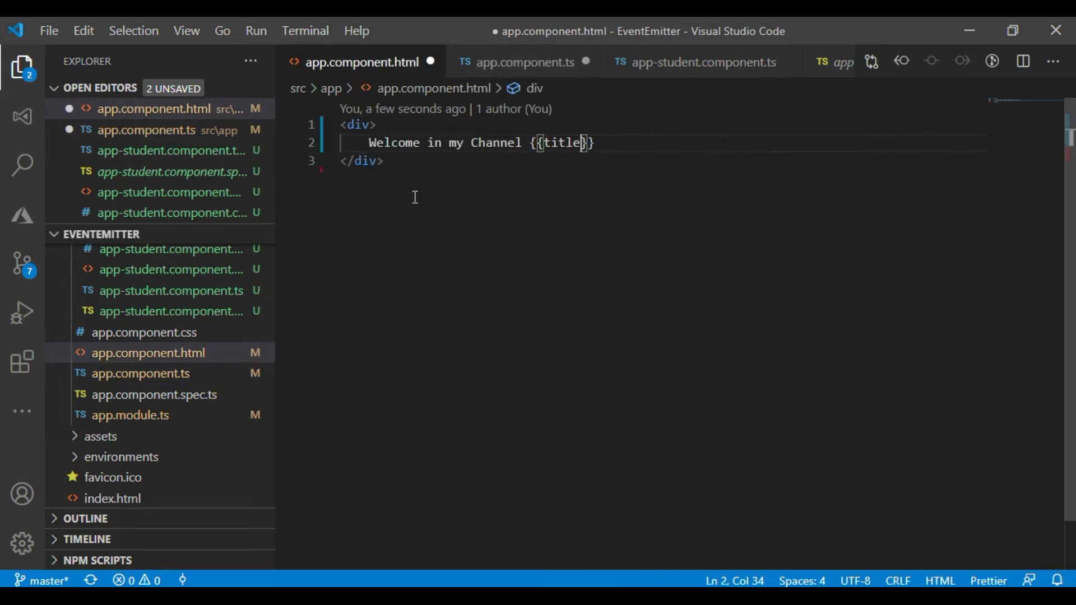
# - Set AppComponent's title to 'Use Input and Output Decorator' in app.component.ts and save
pyautogui.click(527, 62)
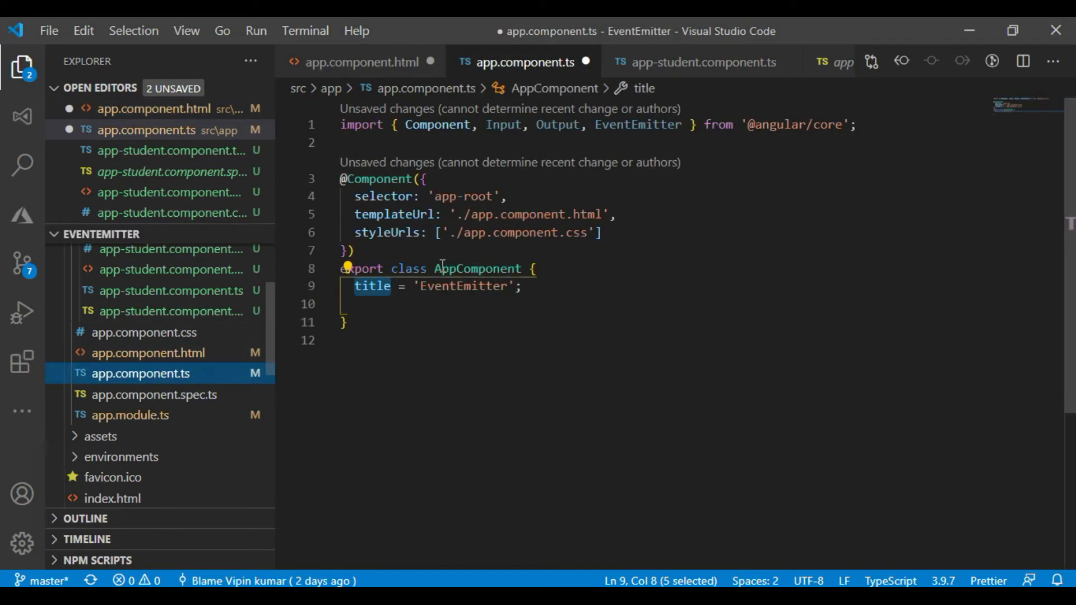
pyautogui.doubleClick(463, 286)
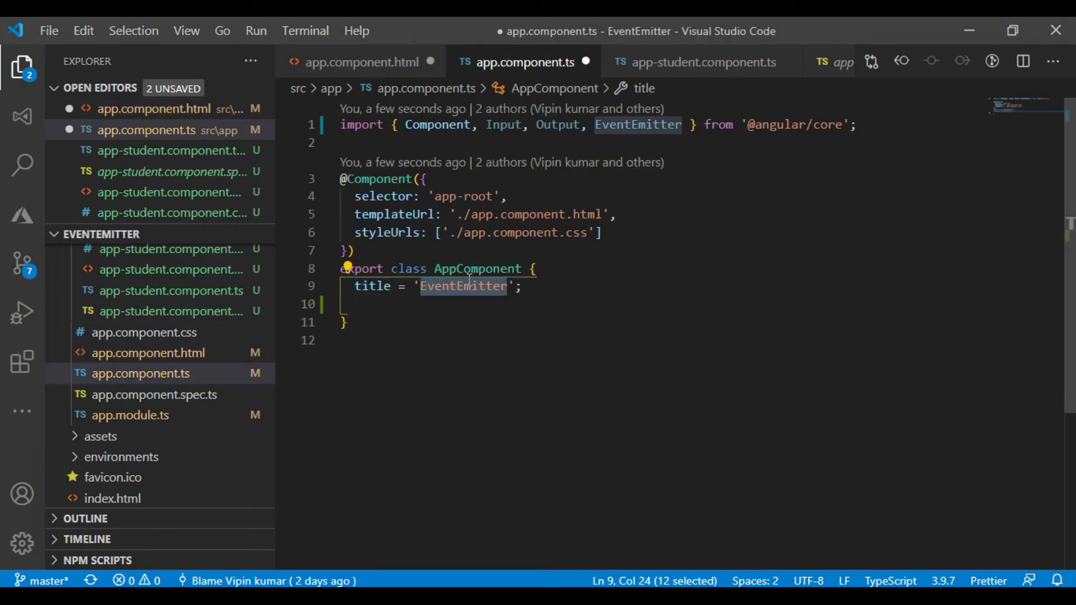
pyautogui.write('Use Ipu')
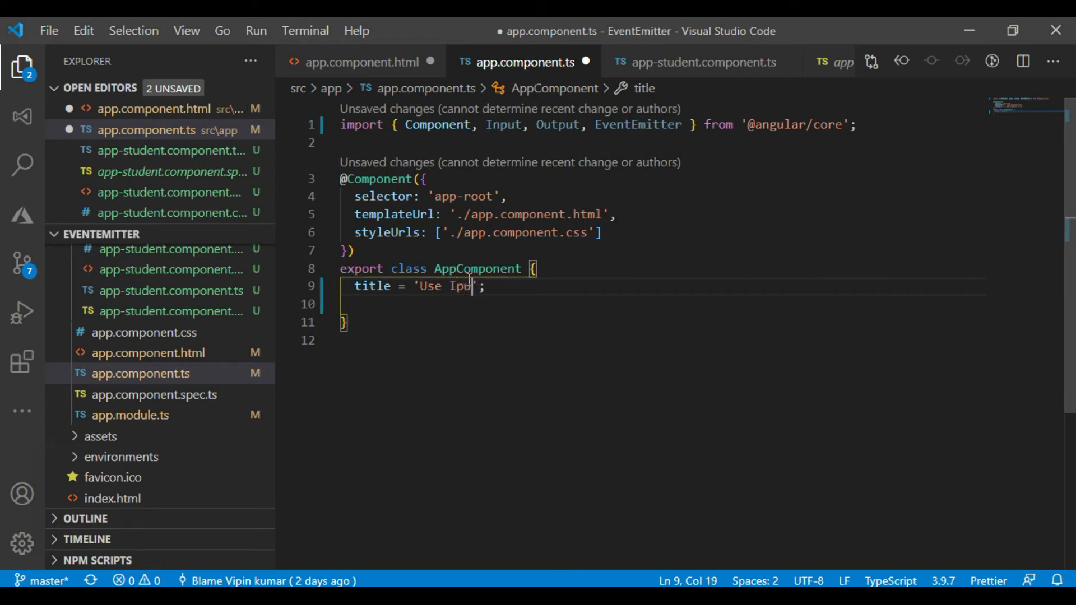
pyautogui.write('t and')
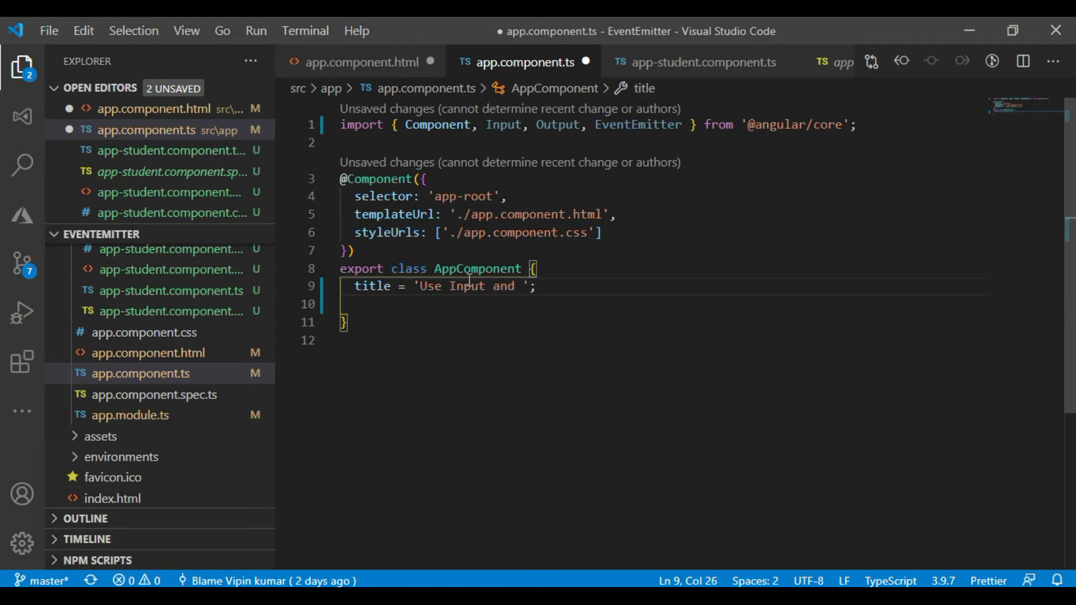
pyautogui.write('Outp')
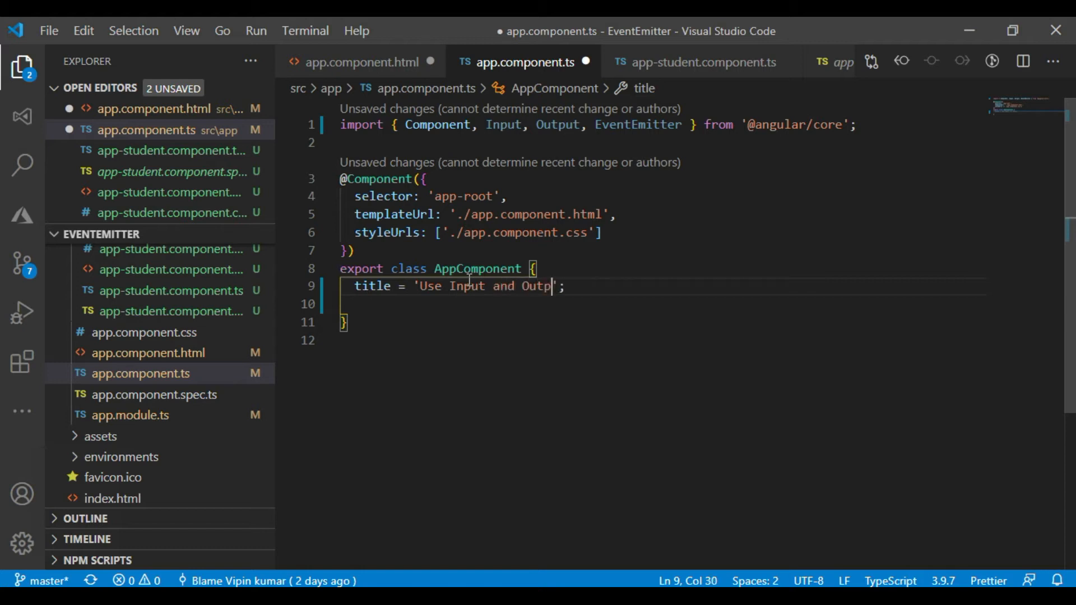
pyautogui.write('ut')
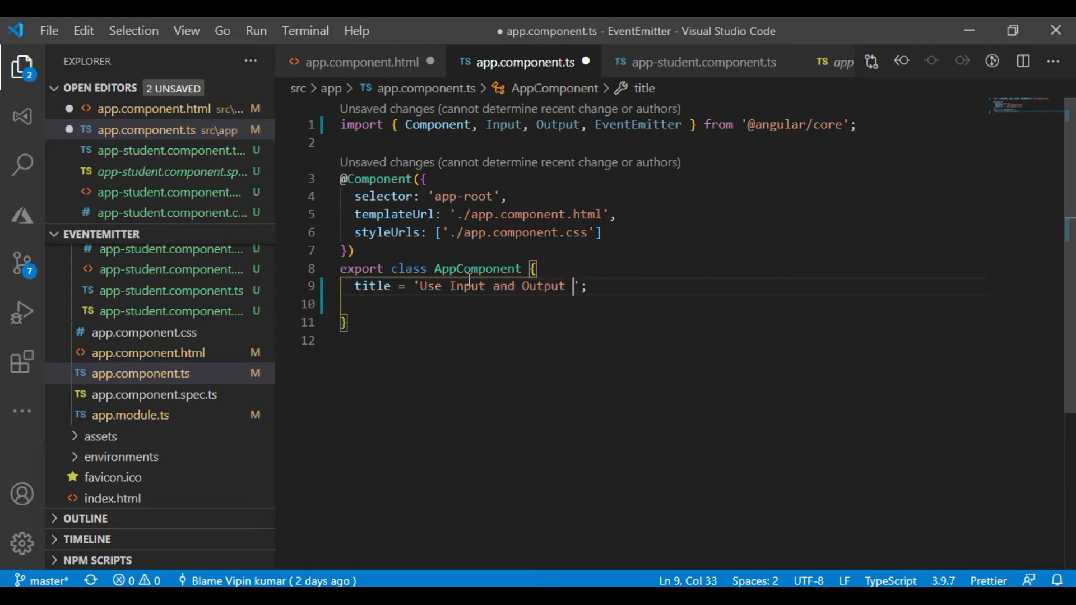
pyautogui.write('Decora')
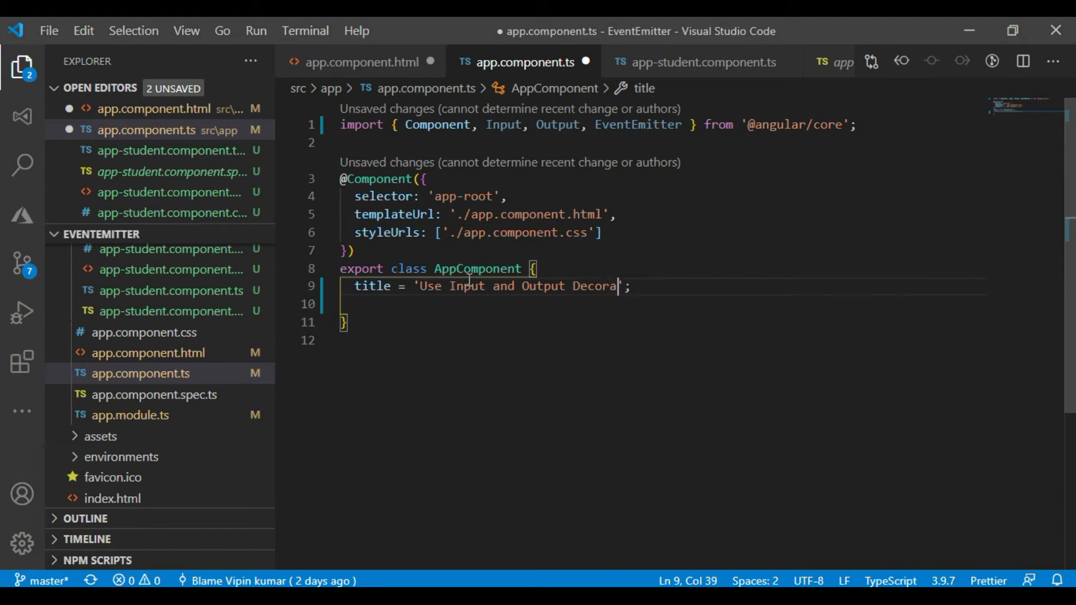
pyautogui.write('tor')
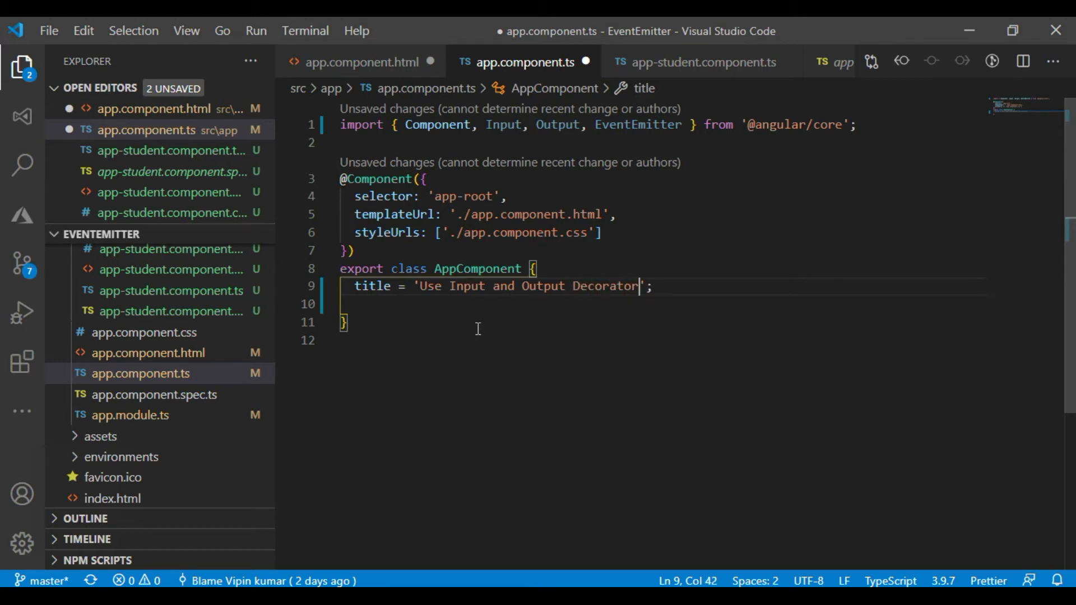
pyautogui.press('ctrl+s')
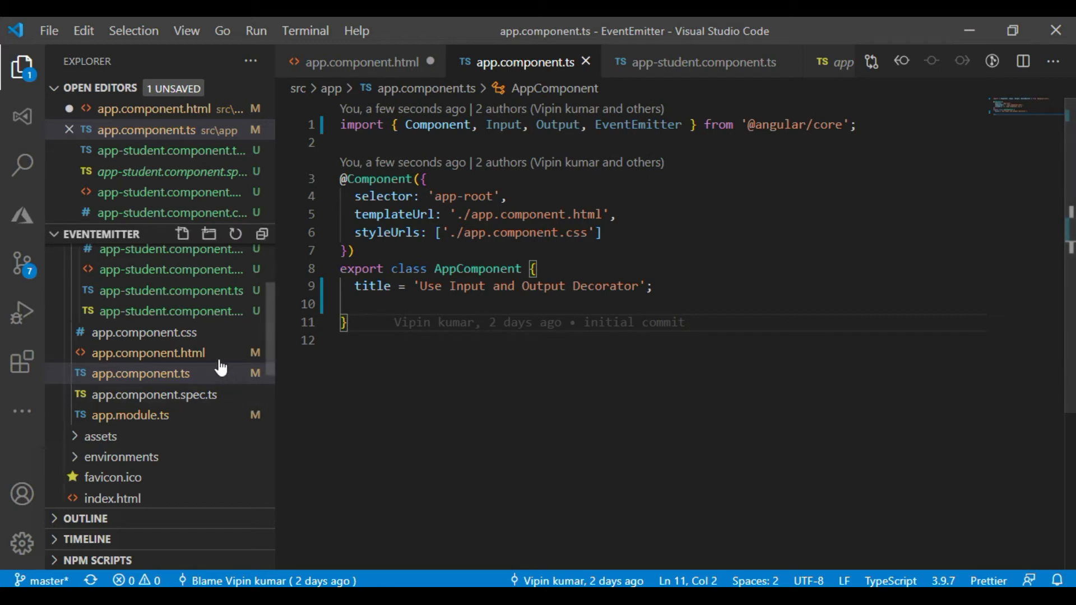
# - Back in app.component.html, begin a style attribute on the welcome div
pyautogui.click(147, 352)
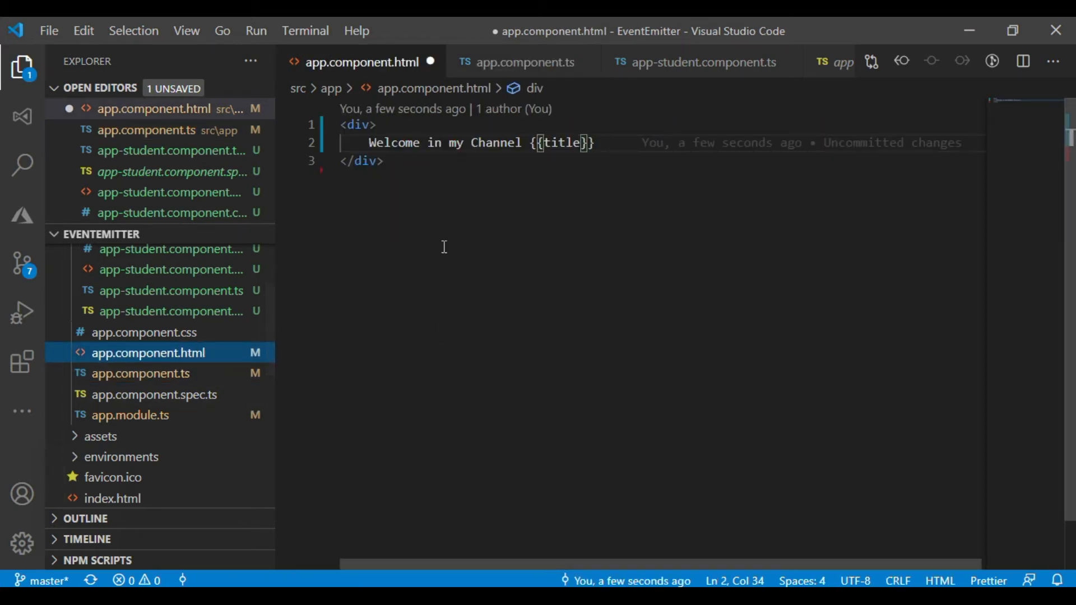
pyautogui.click(382, 160)
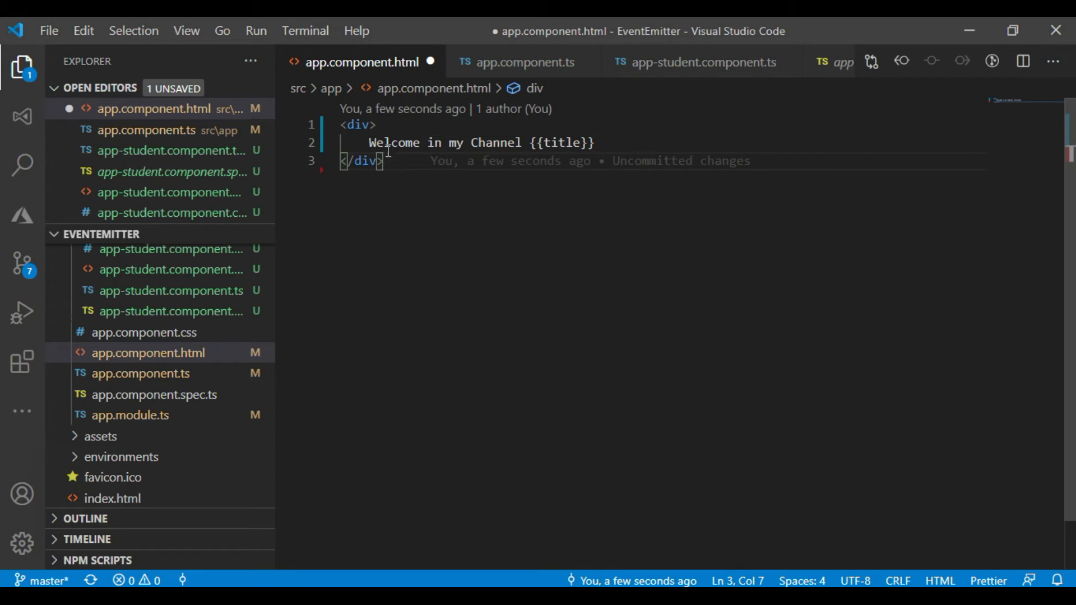
pyautogui.write('style="')
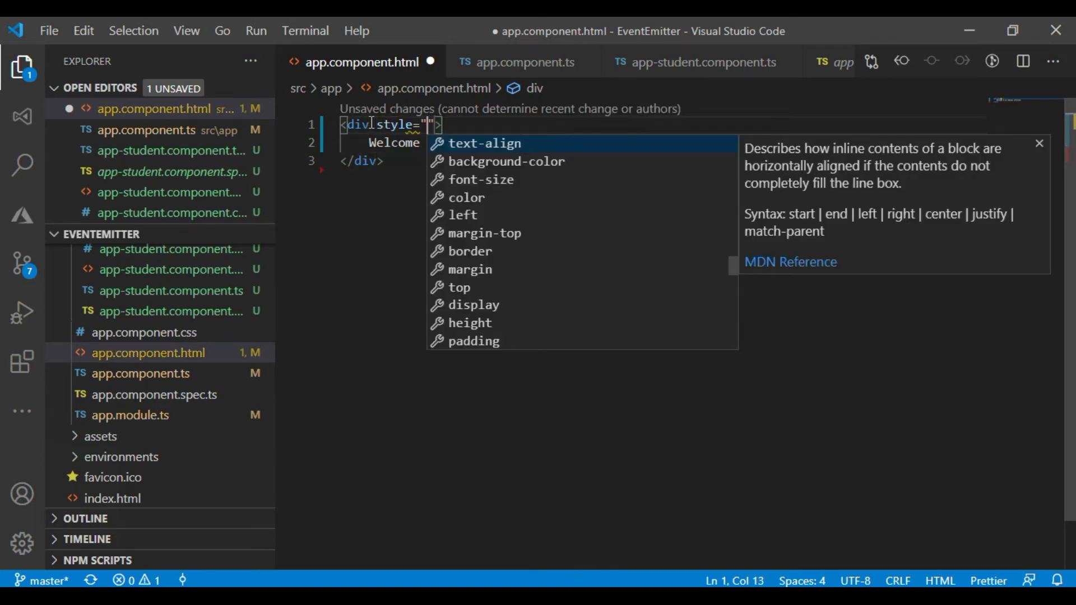
# - Centre-align the welcome div with text-align: center and add a div with an h1 "I m CodePlay"
pyautogui.write('text-align: center;')
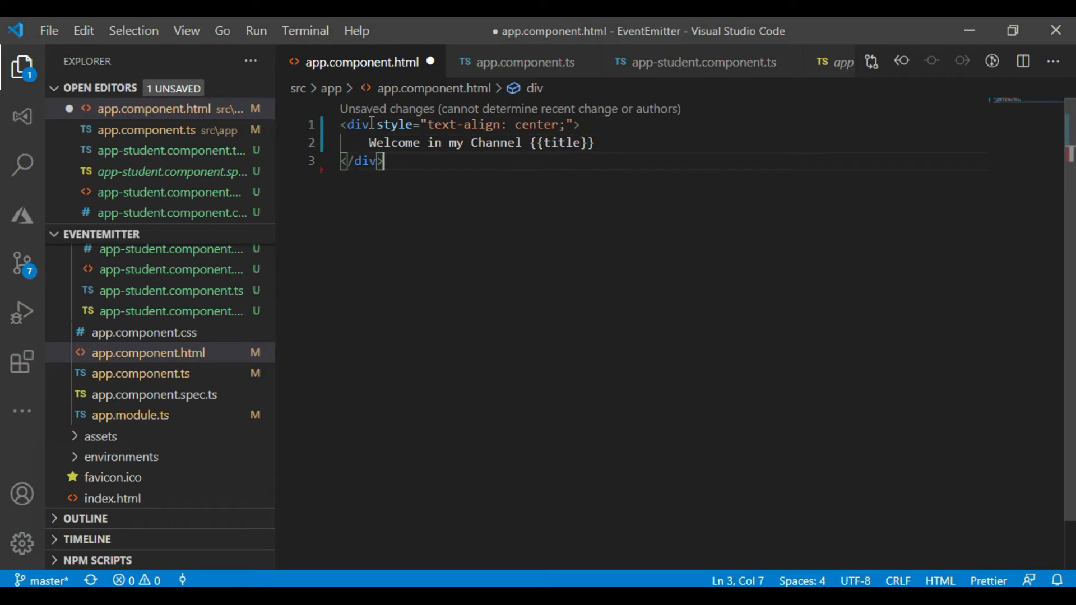
pyautogui.write('<div></div>')
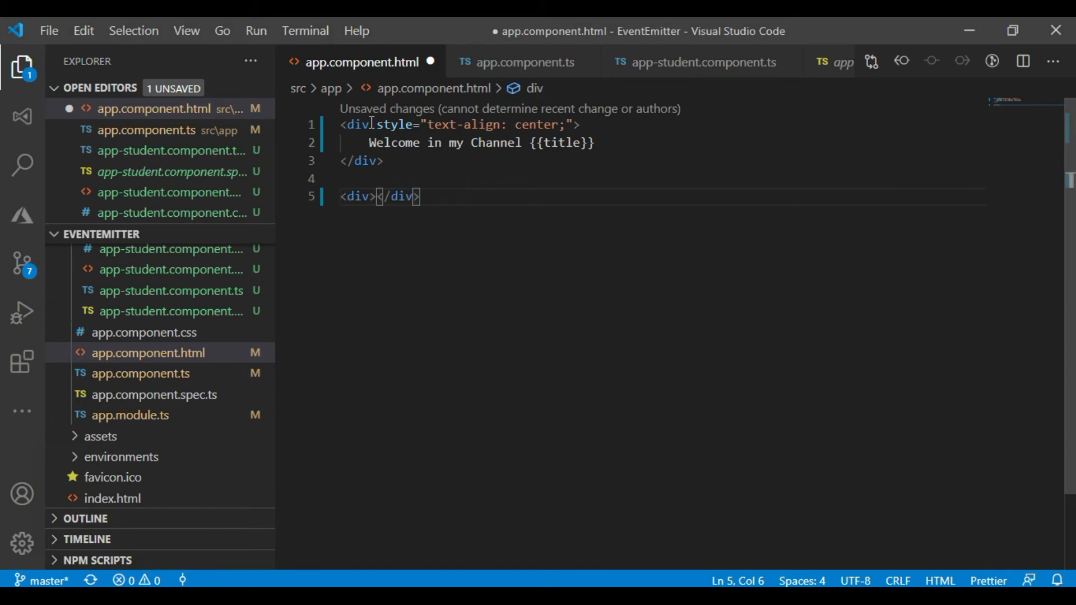
pyautogui.write('<')
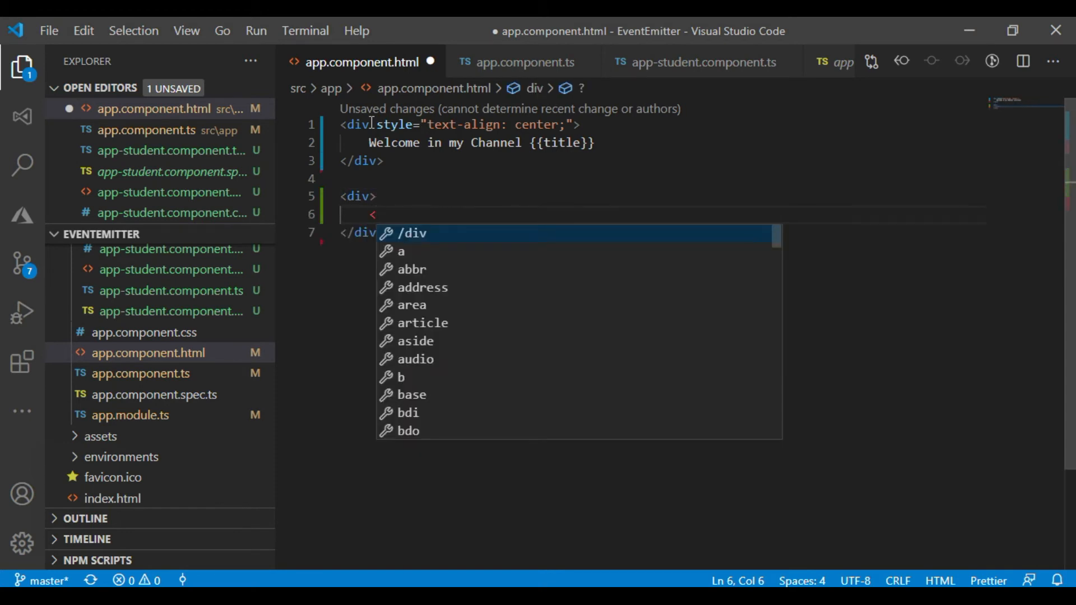
pyautogui.write('h1>')
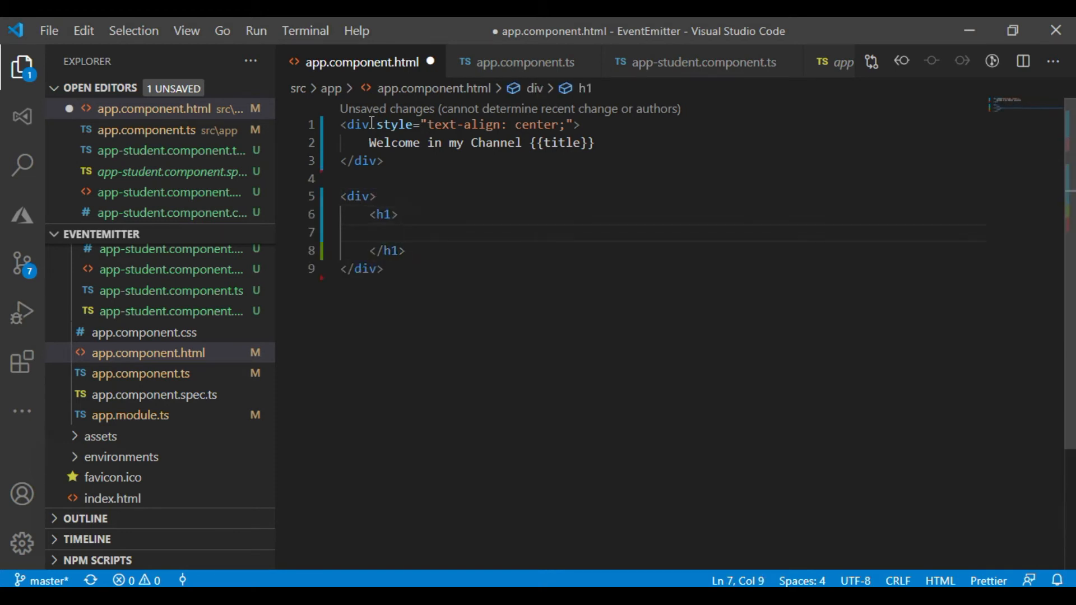
pyautogui.write('I m Code')
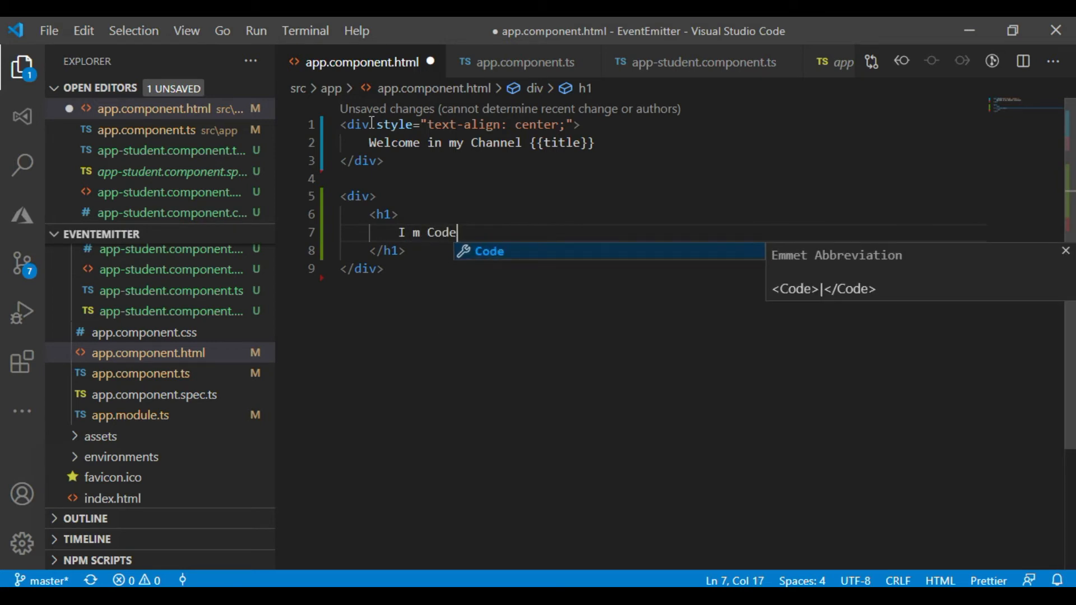
pyautogui.write('PLay')
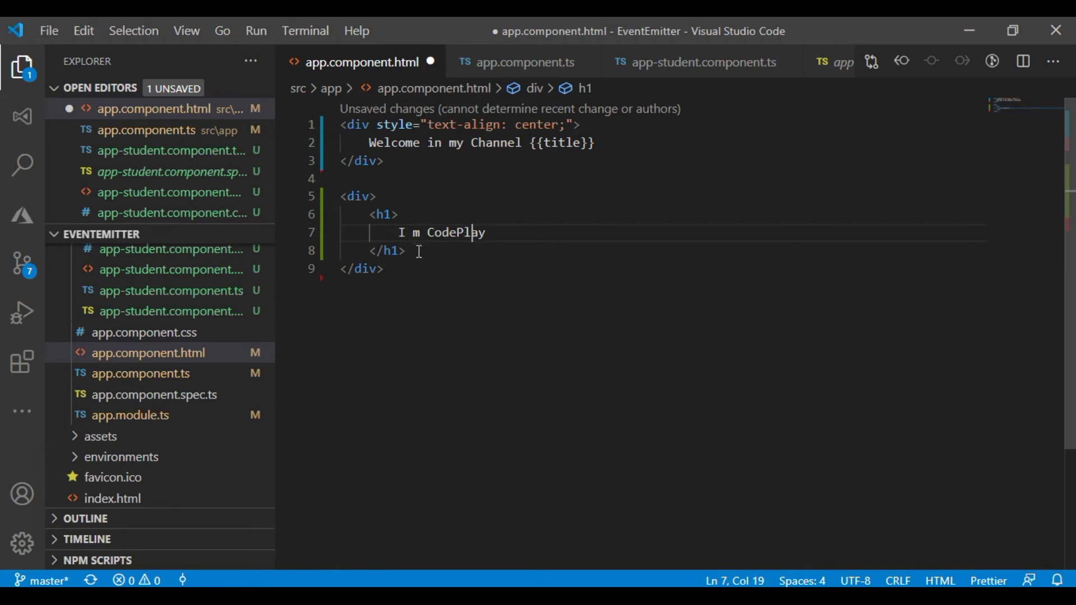
# - Add a third div holding an <app-app-student></app-app-student> element, saving along the way
pyautogui.write('<')
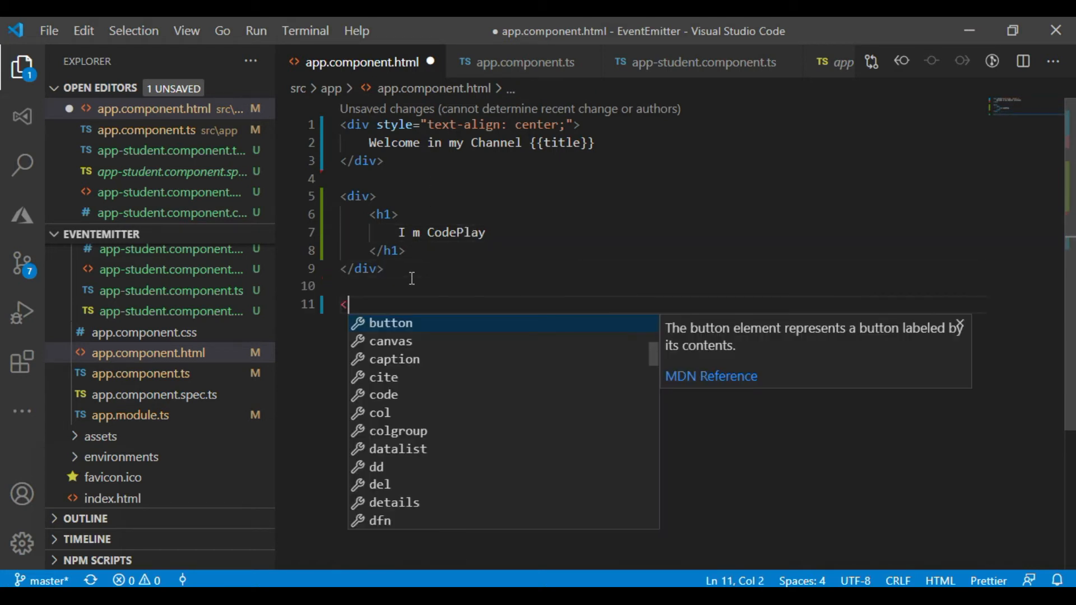
pyautogui.write('div>')
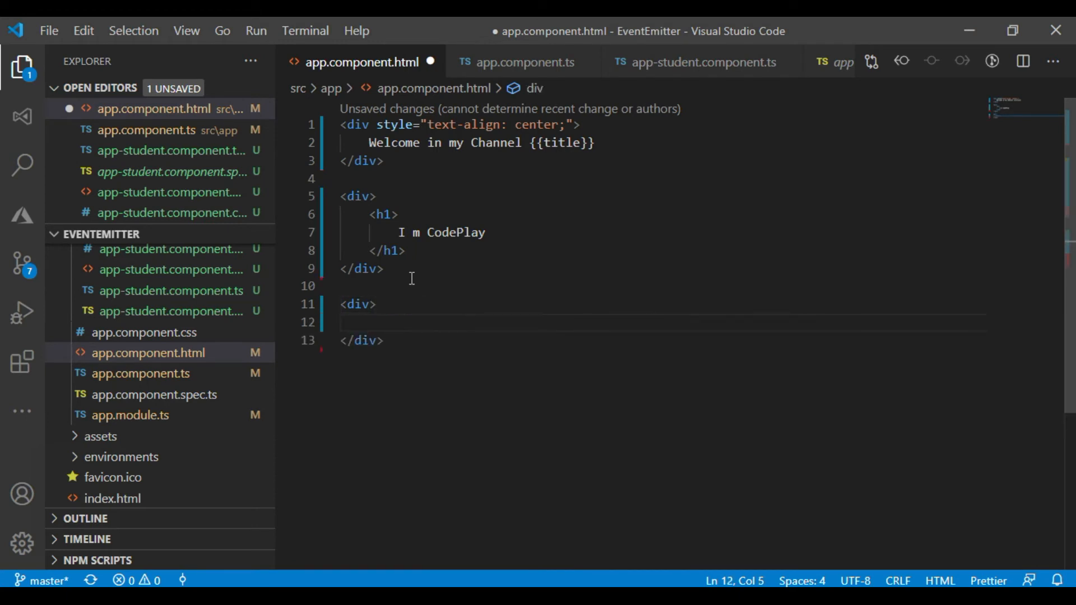
pyautogui.press('ctrl+s')
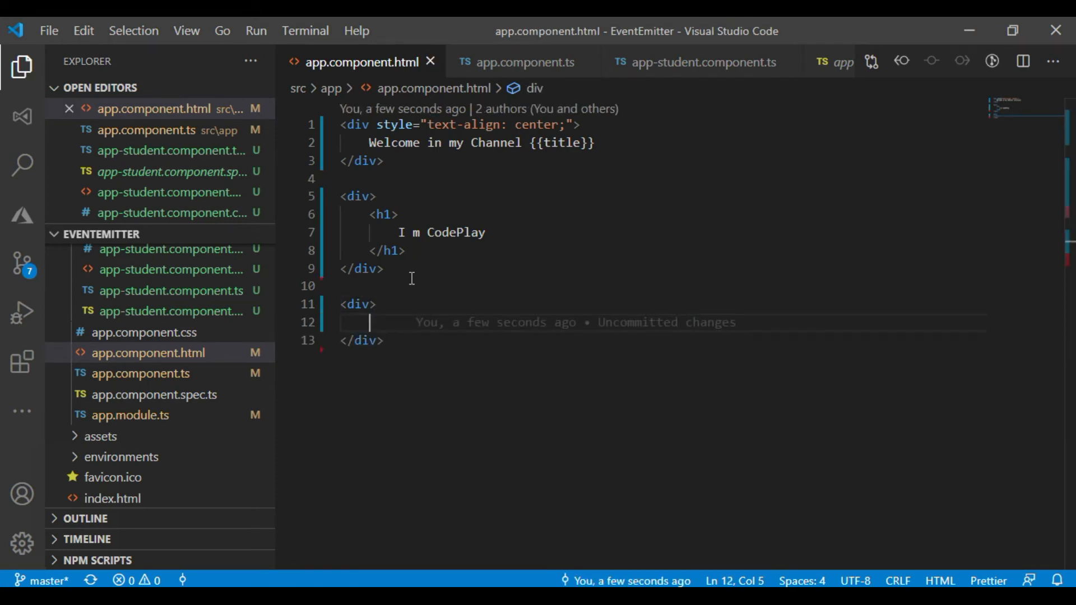
pyautogui.write('<app-')
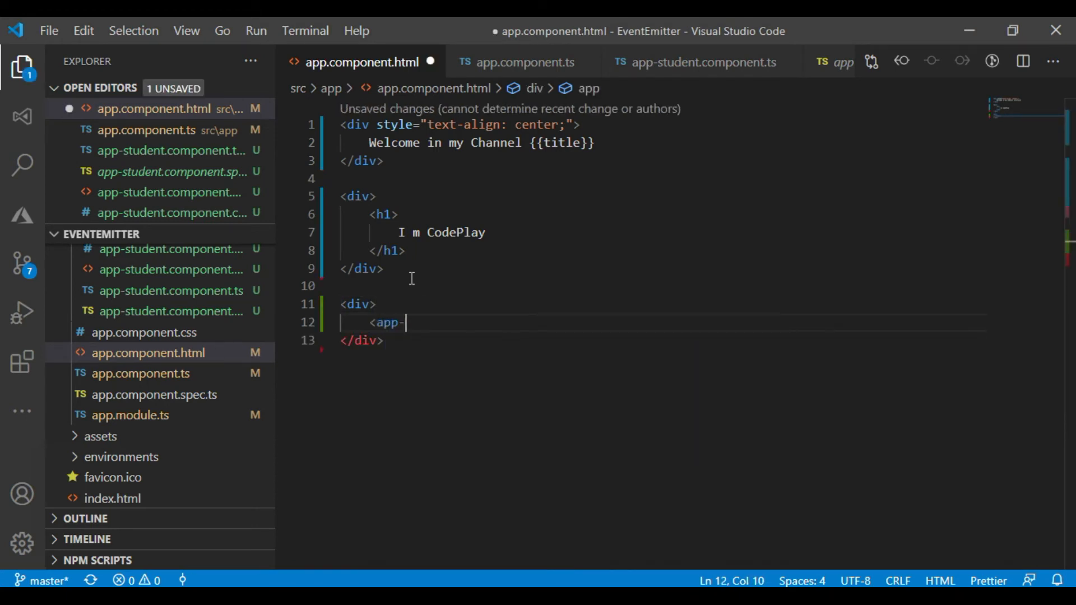
pyautogui.write('app-')
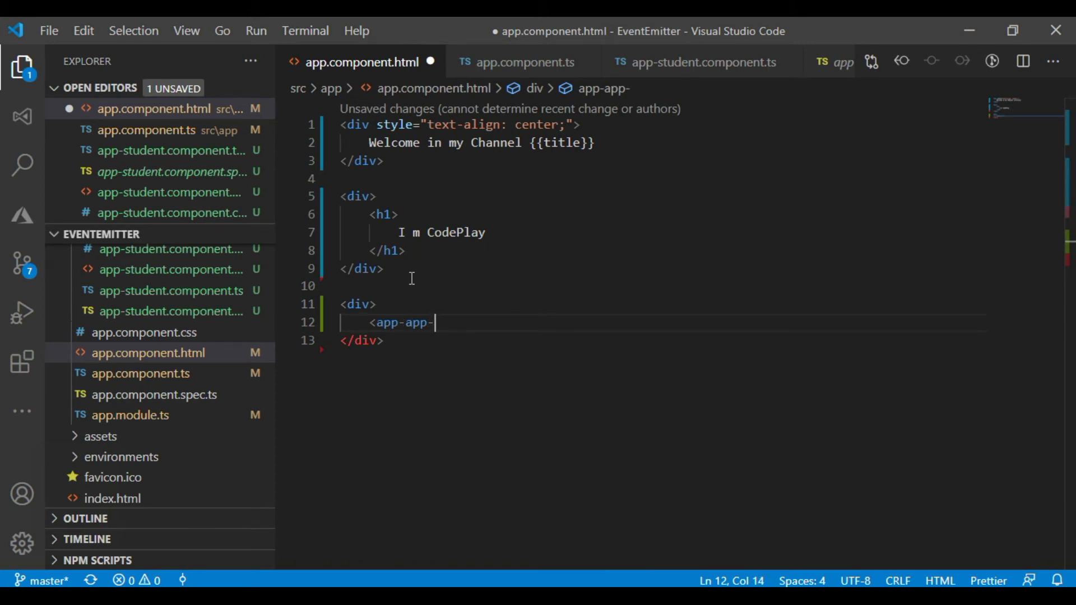
pyautogui.write('stud')
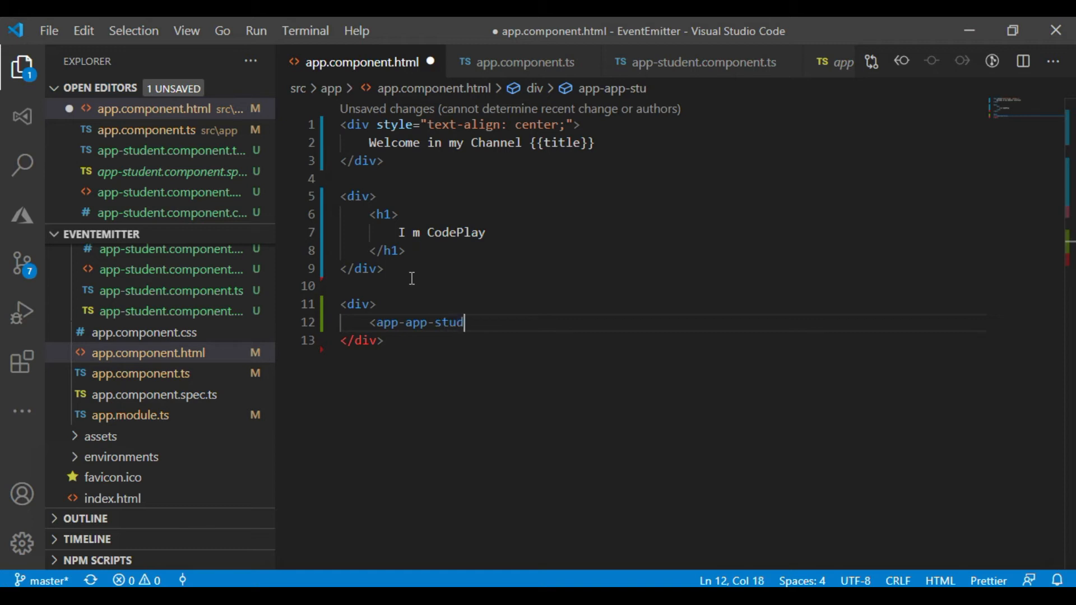
pyautogui.write('ent')
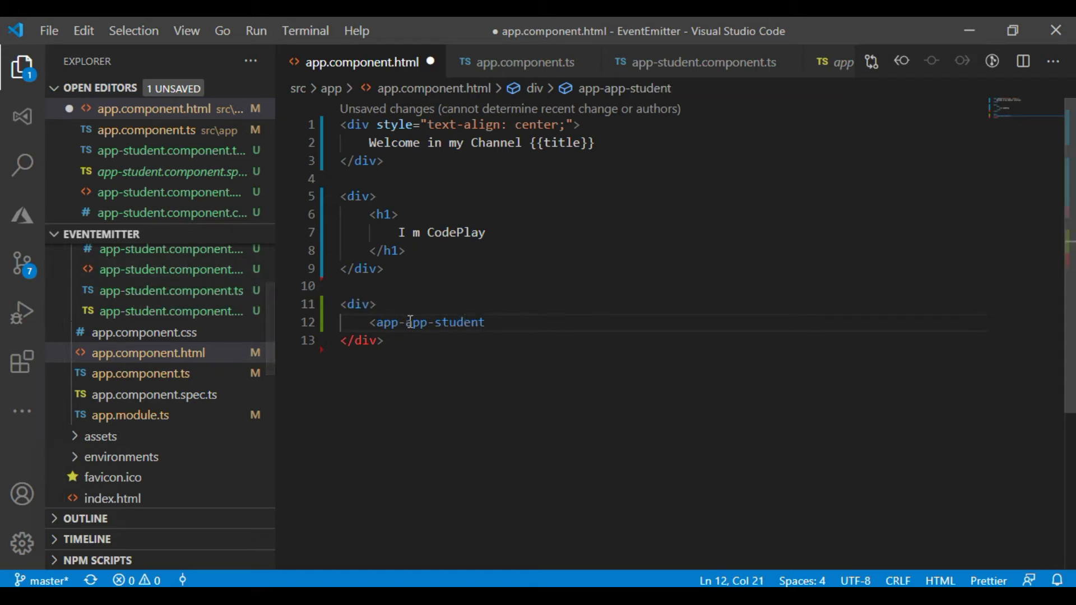
pyautogui.doubleClick(439, 322)
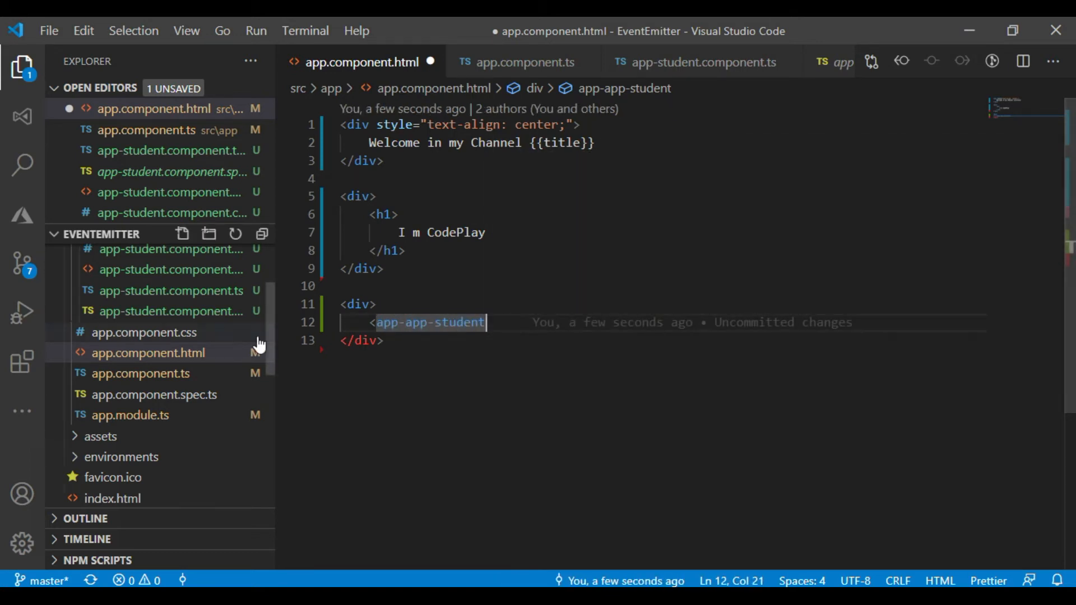
pyautogui.moveTo(498, 321)
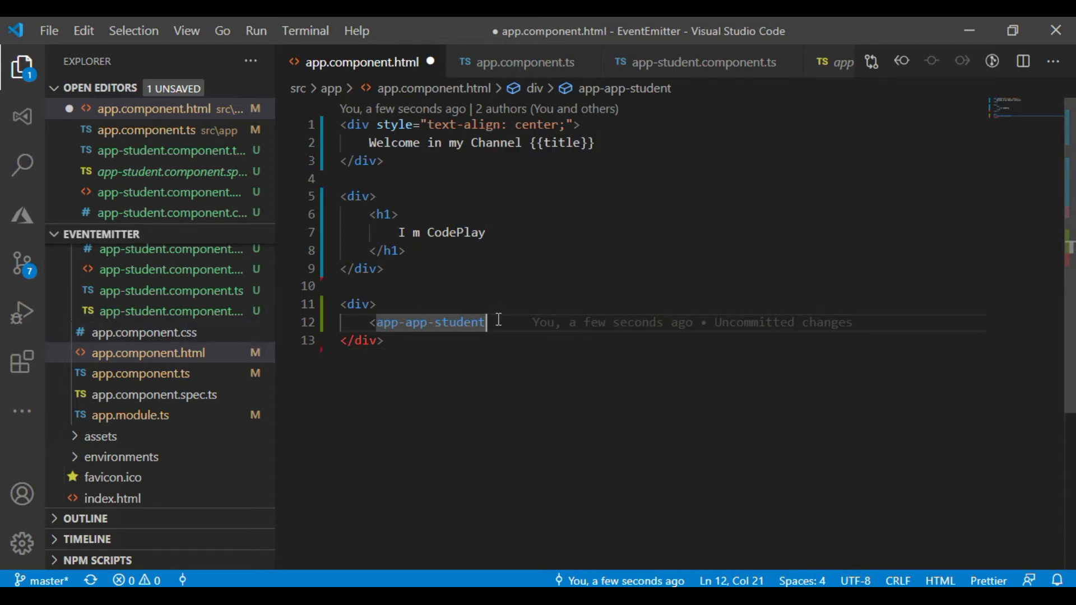
pyautogui.write('></app-app-student>')
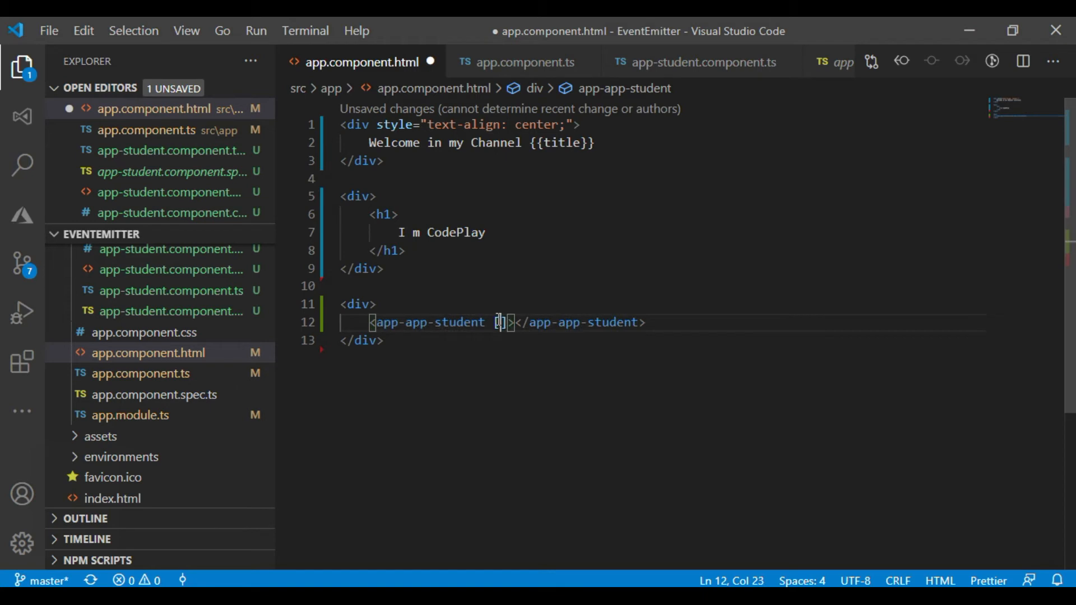
pyautogui.moveTo(191, 286)
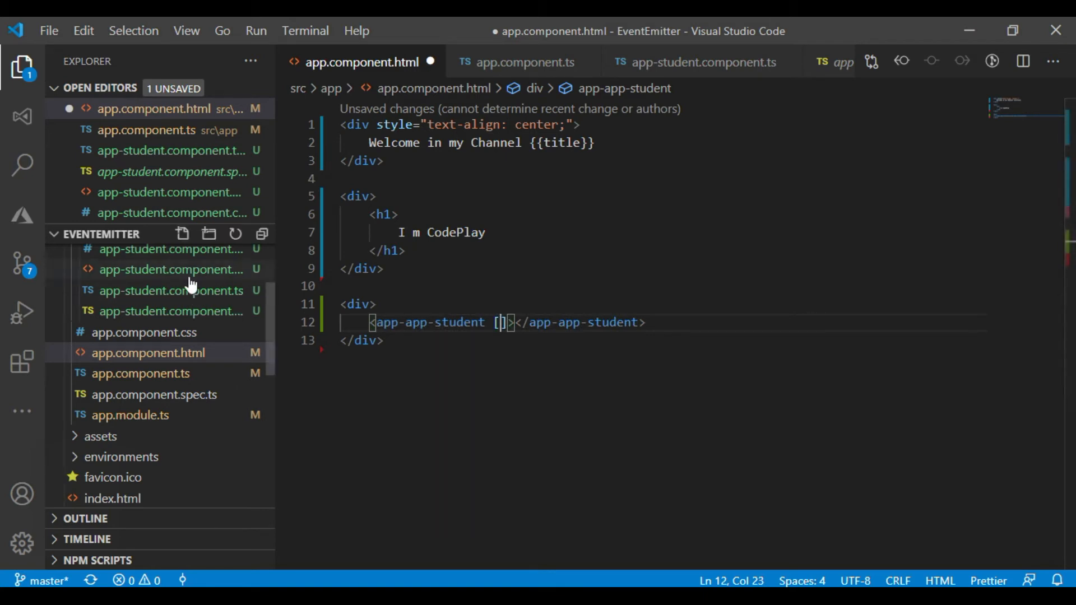
# - Look up the inputMsg property name in the child app-student component class
pyautogui.click(170, 269)
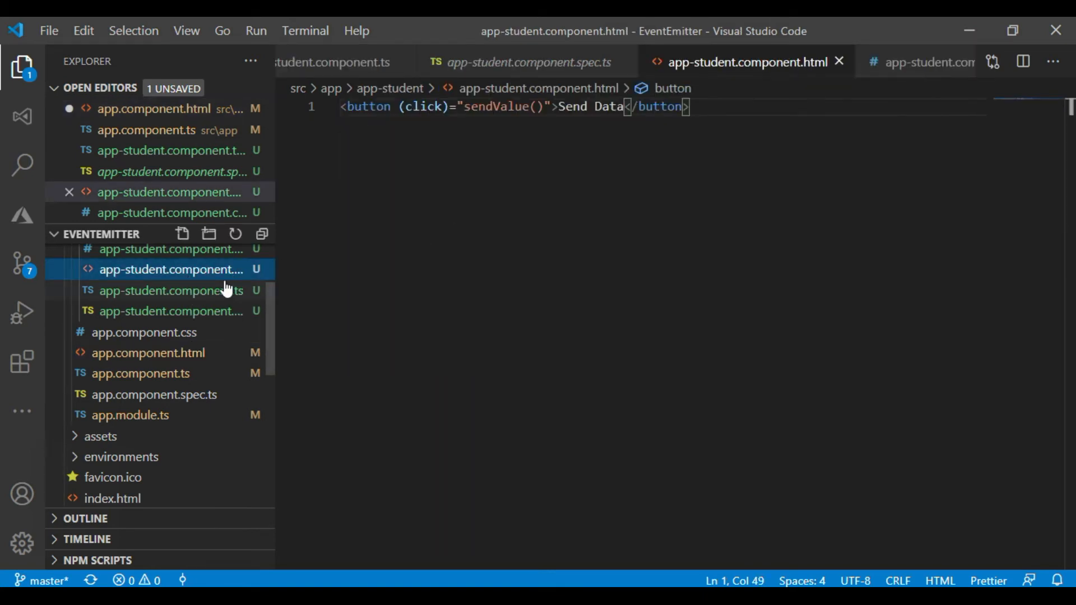
pyautogui.click(171, 290)
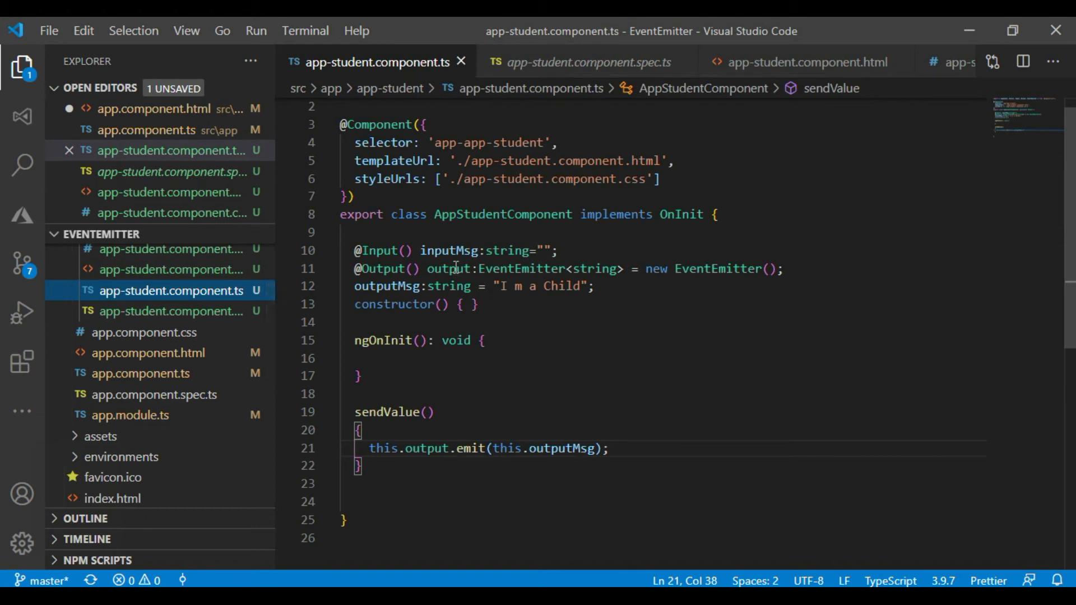
pyautogui.doubleClick(449, 250)
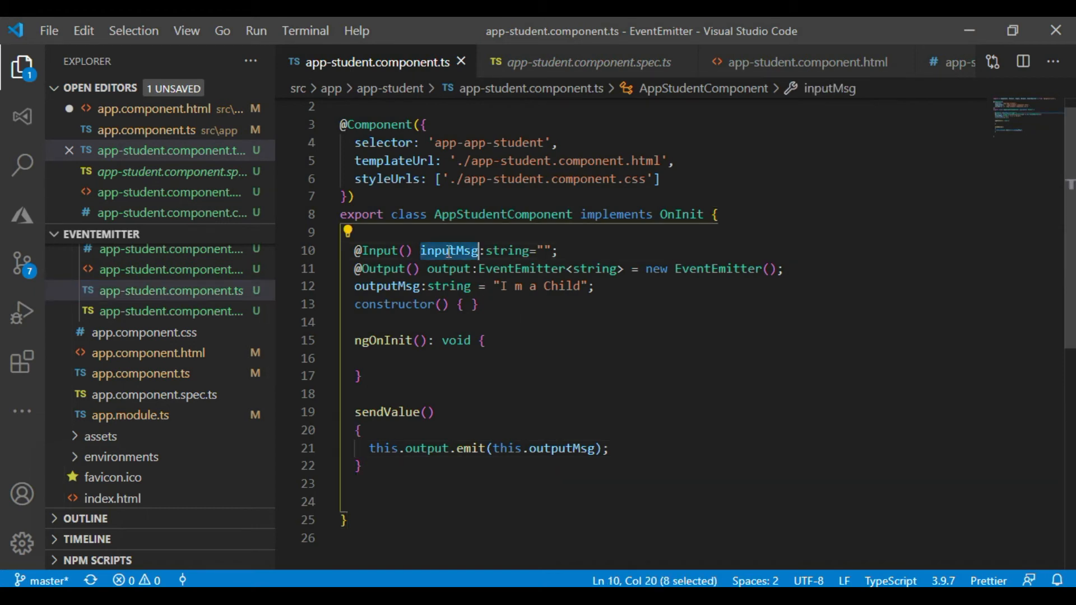
pyautogui.click(147, 352)
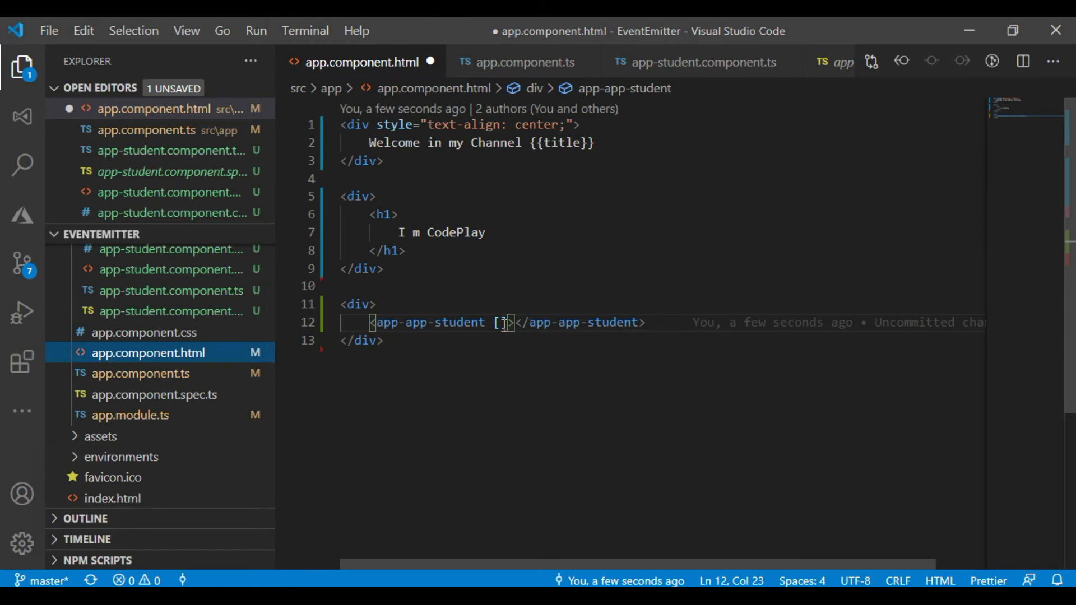
# - Add [inputMsg]="inputMsg" and an empty () event binding to the app-app-student tag
pyautogui.write('inputMsg')
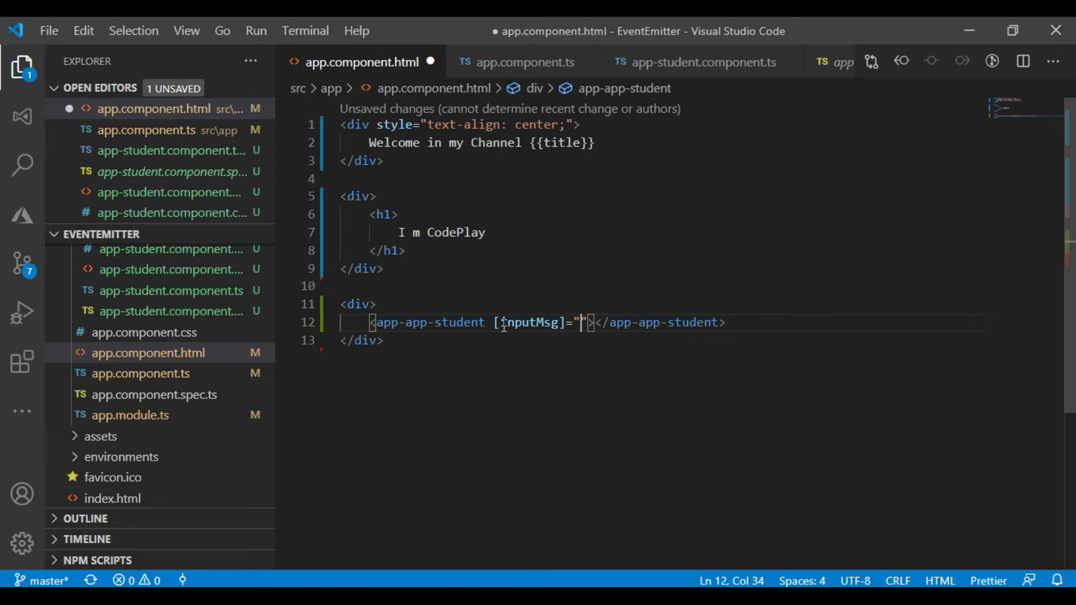
pyautogui.write('inputMsg')
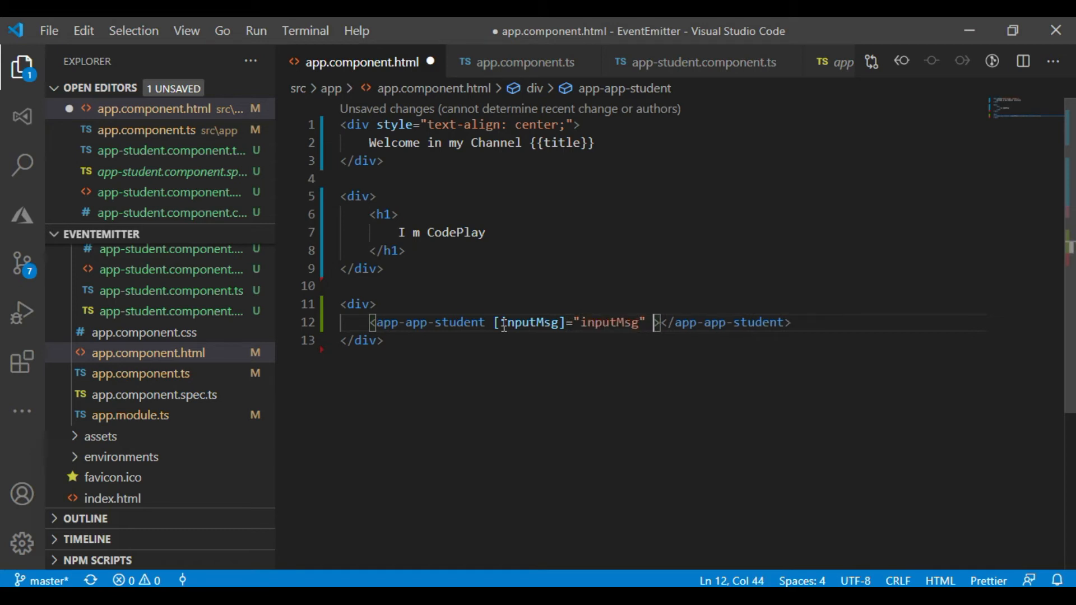
pyautogui.write('()')
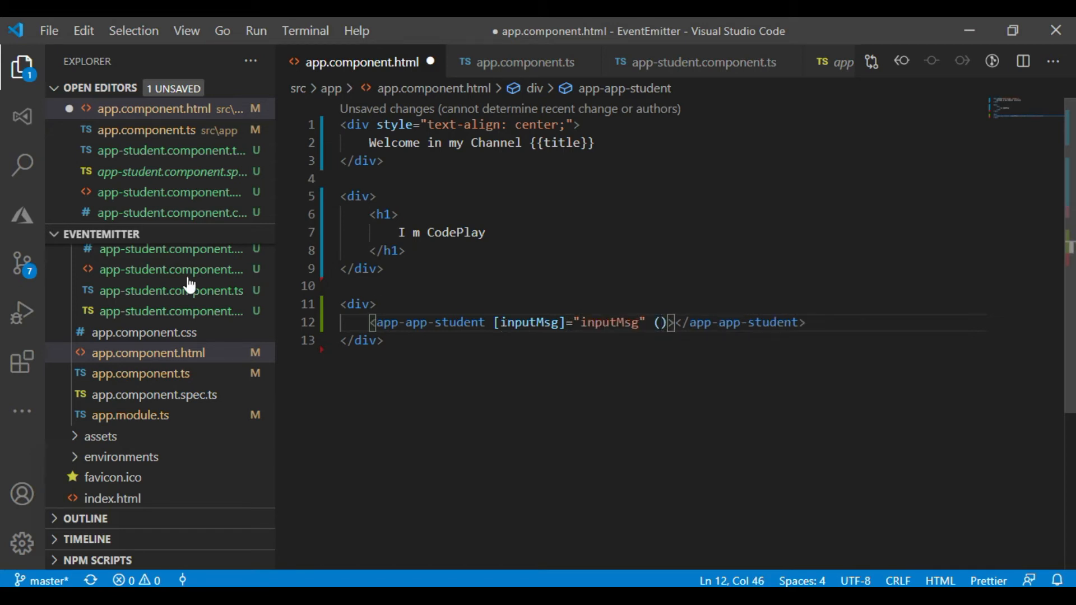
# - Look up the output event property name in the child component and its send handler
pyautogui.click(170, 290)
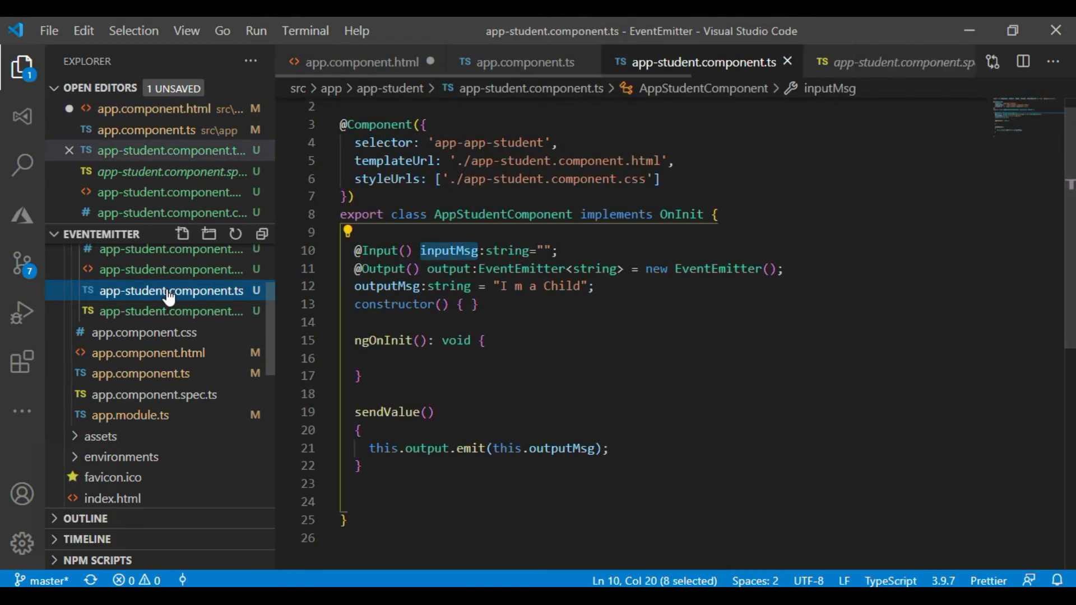
pyautogui.click(446, 268)
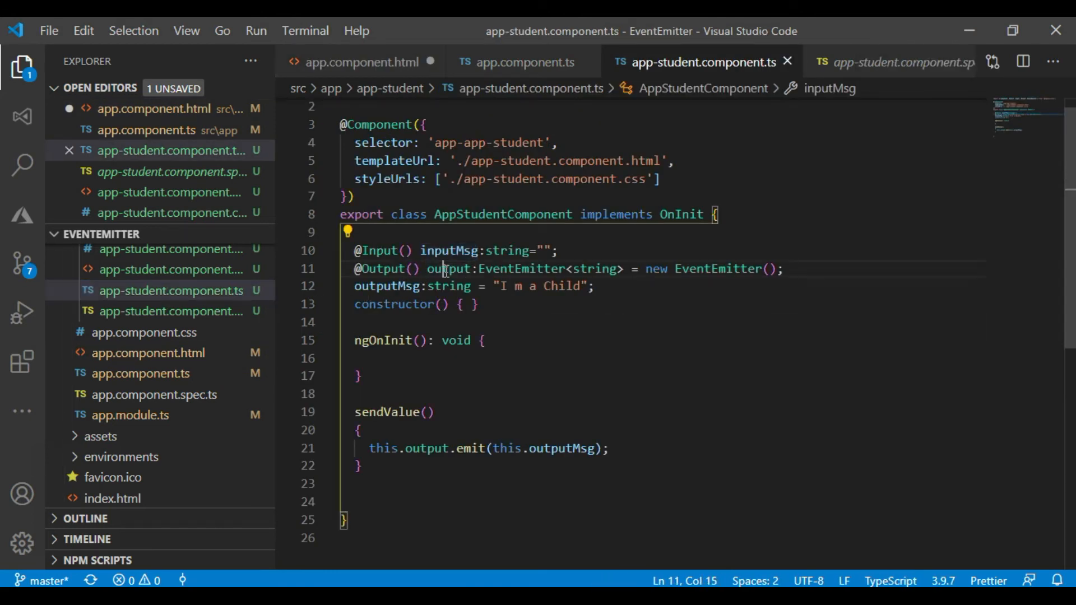
pyautogui.doubleClick(447, 268)
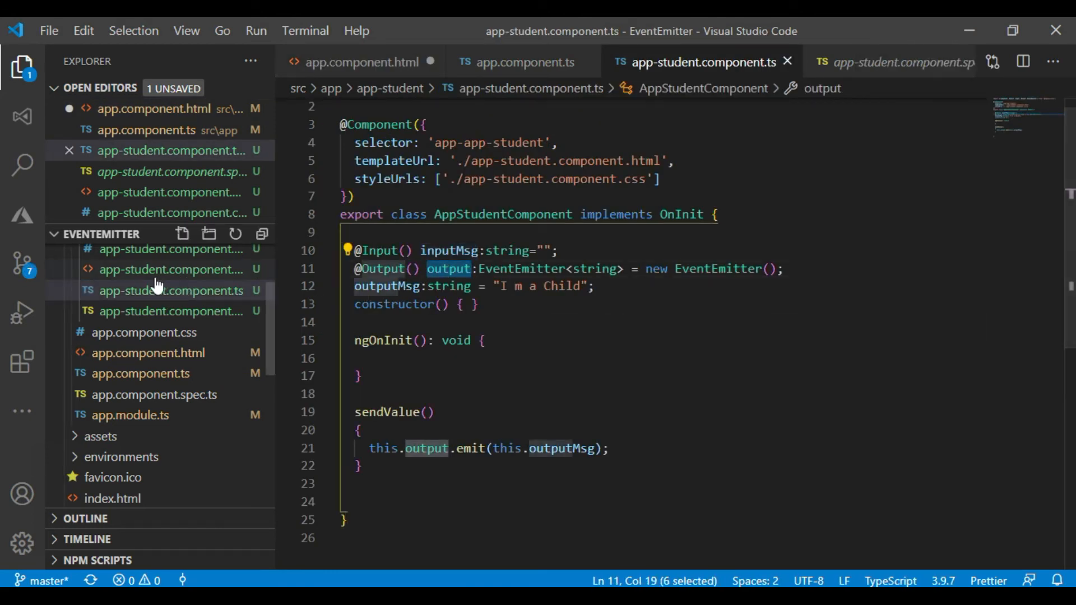
pyautogui.click(169, 269)
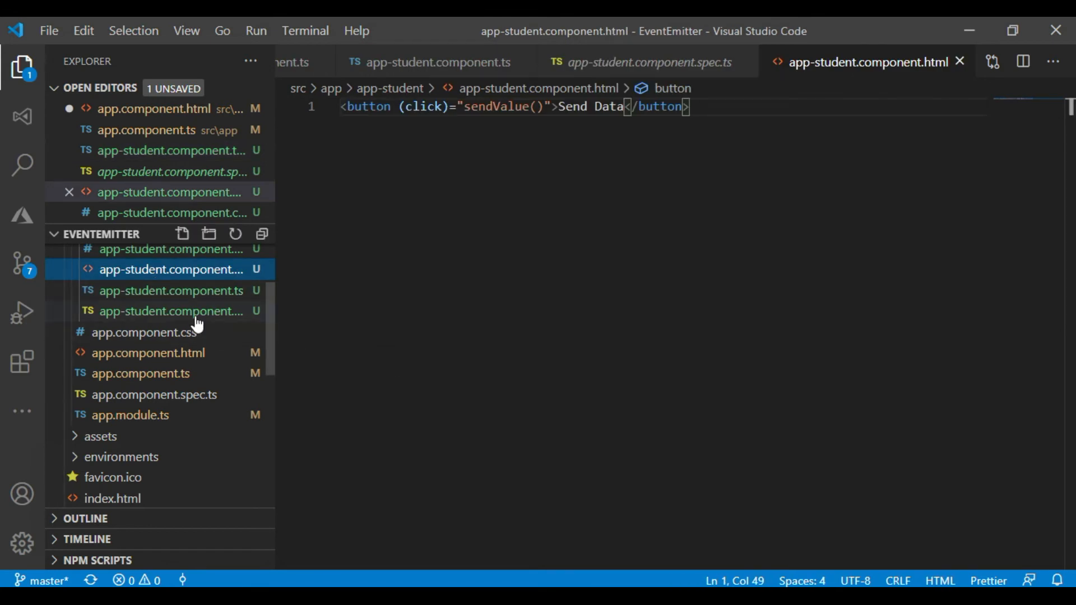
pyautogui.click(147, 352)
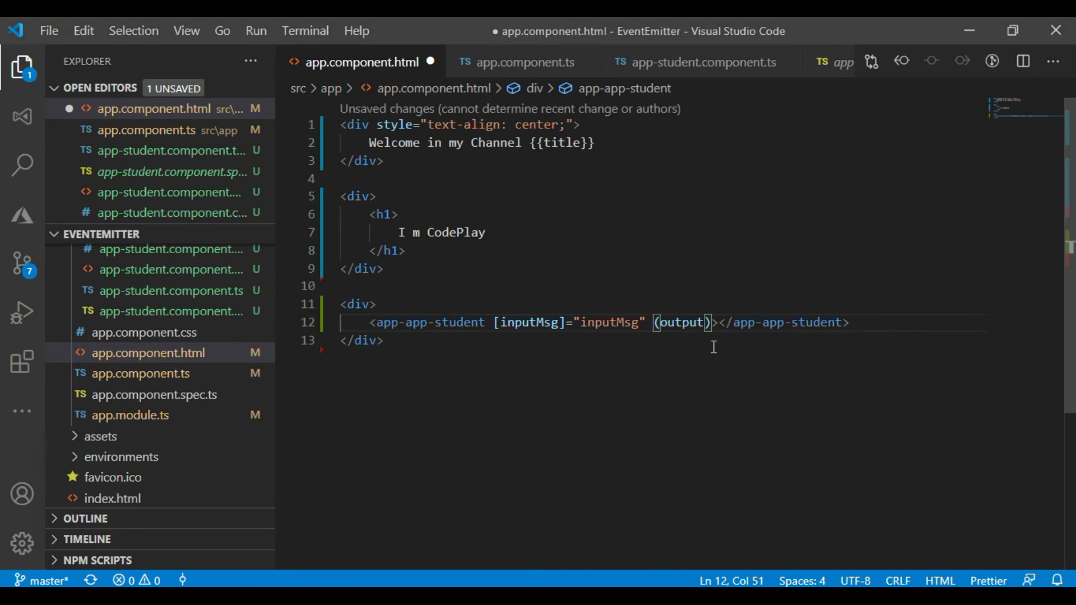
# - Bind (output)="getChildData($event)" on the app-app-student tag and save the template
pyautogui.write('=')
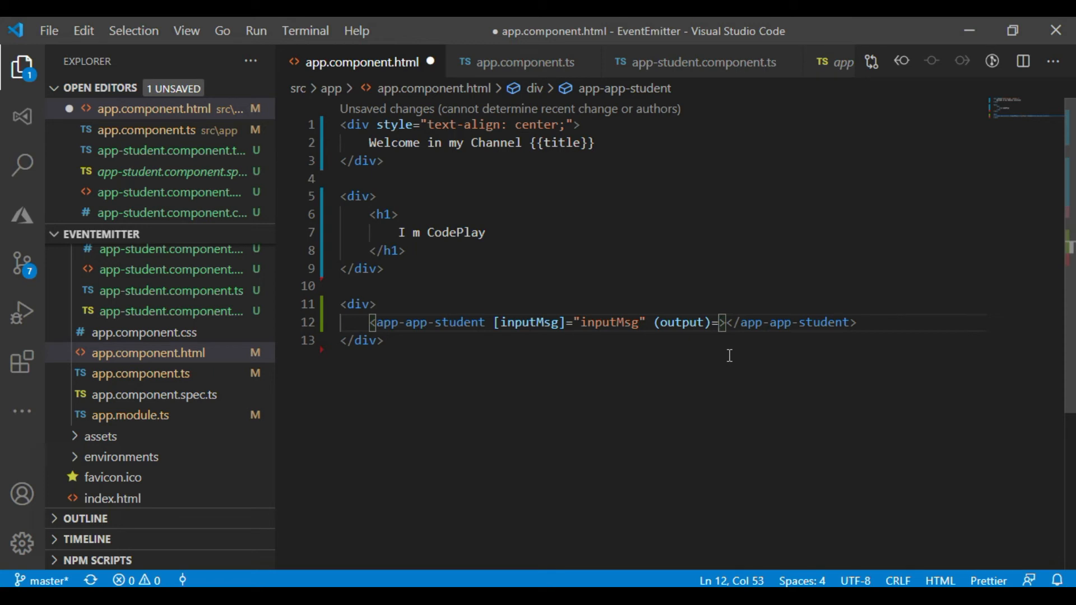
pyautogui.write('"')
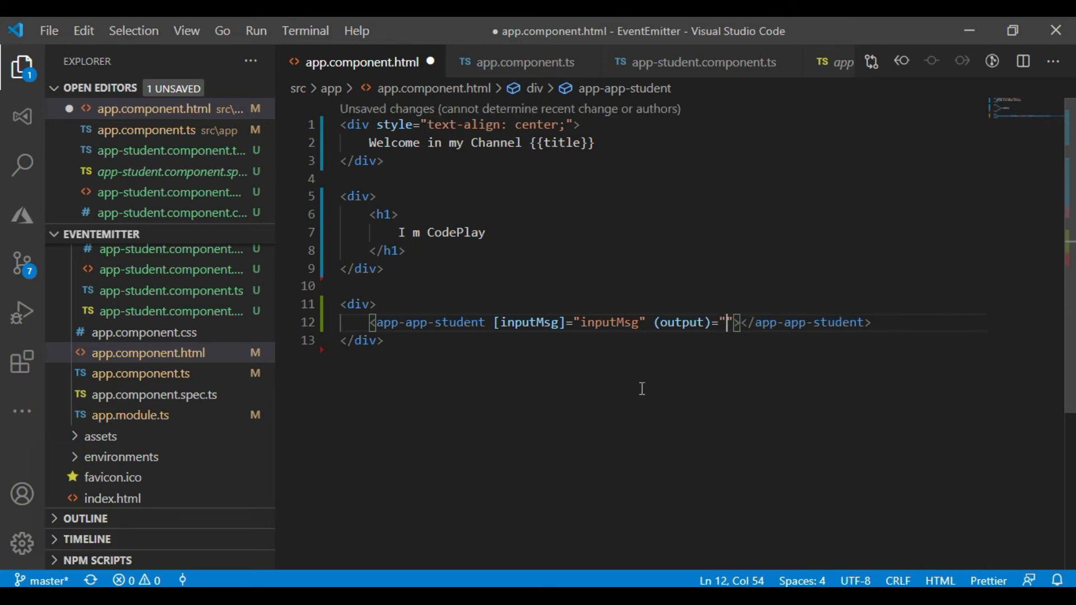
pyautogui.write('getChi')
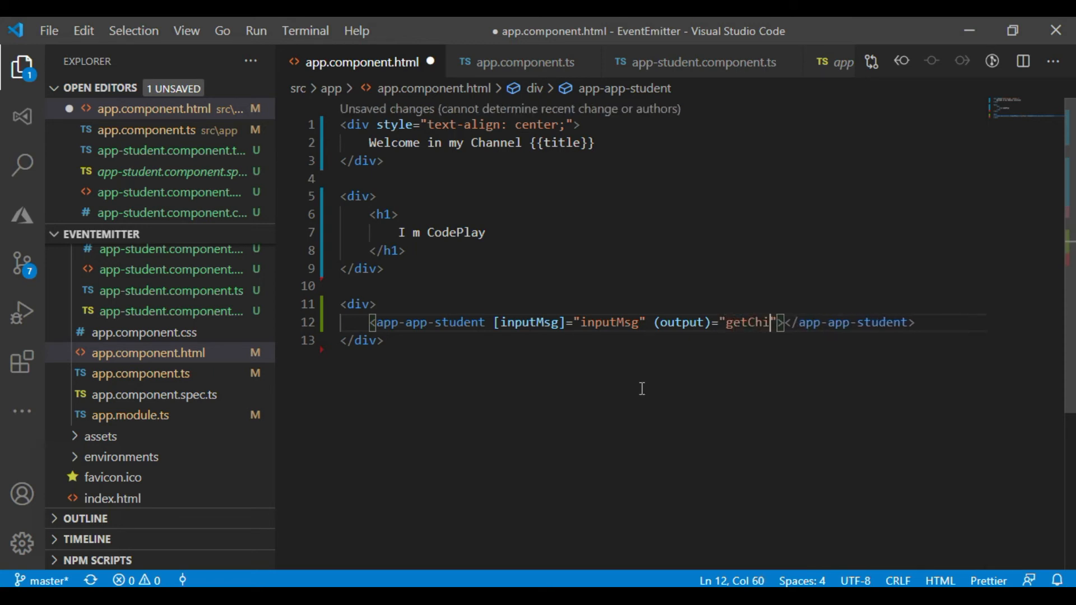
pyautogui.write('ldData(')
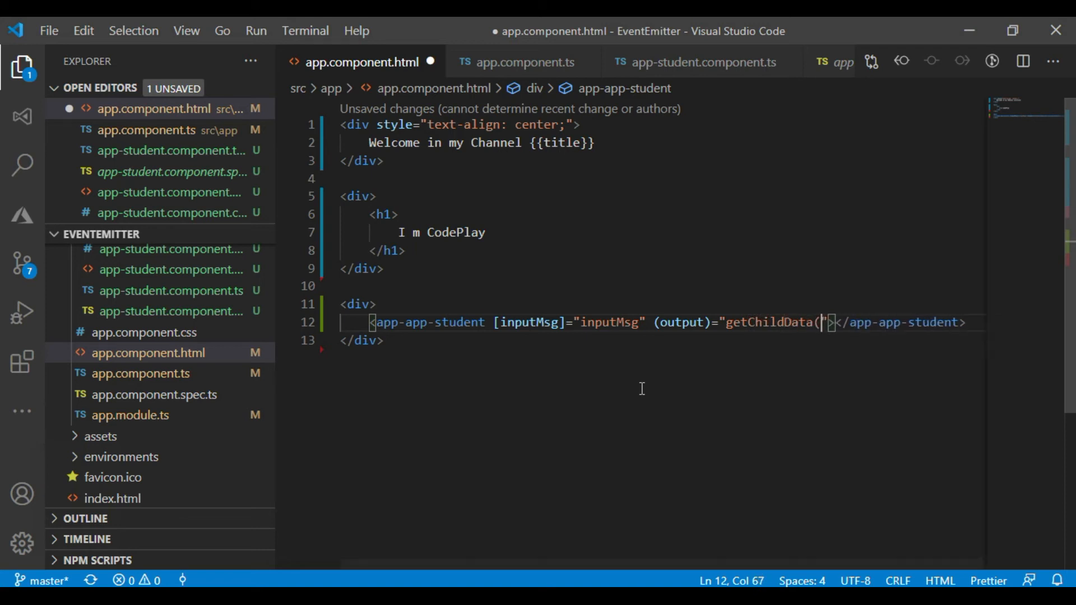
pyautogui.write('$')
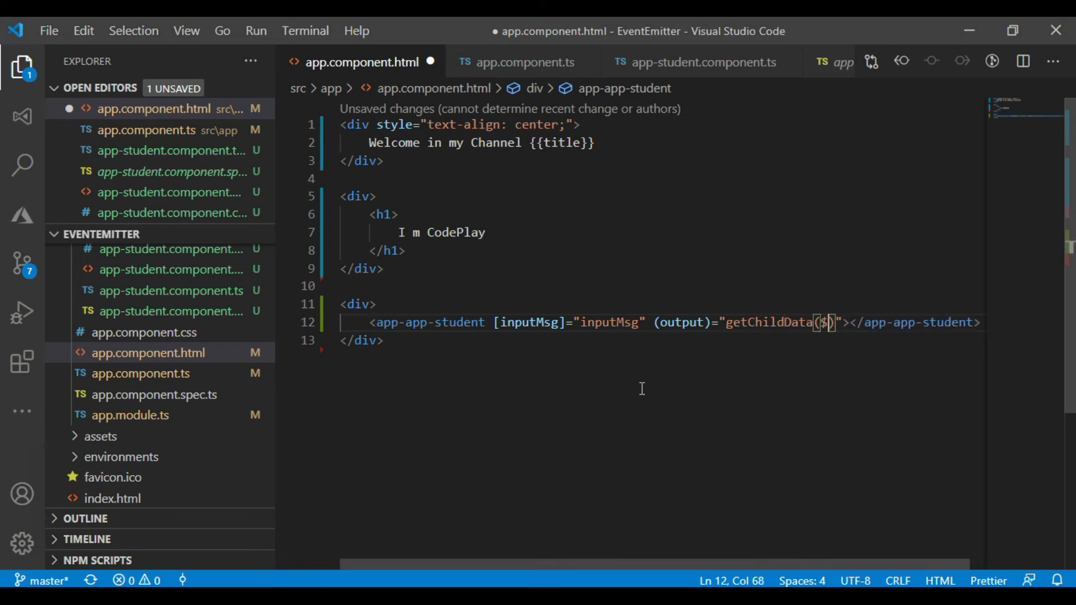
pyautogui.write('event')
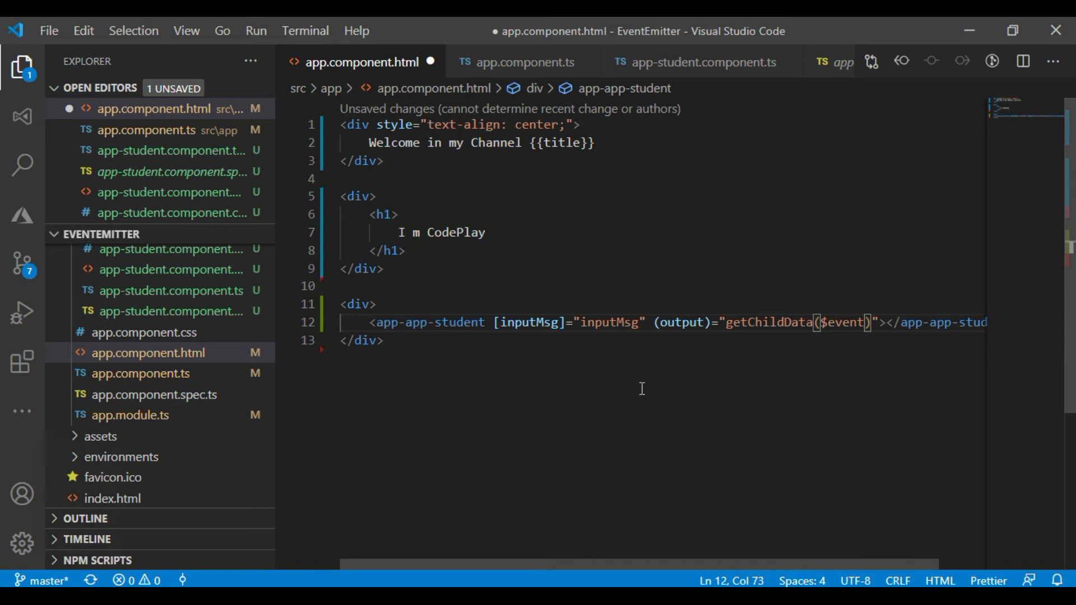
pyautogui.press('ctrl+s')
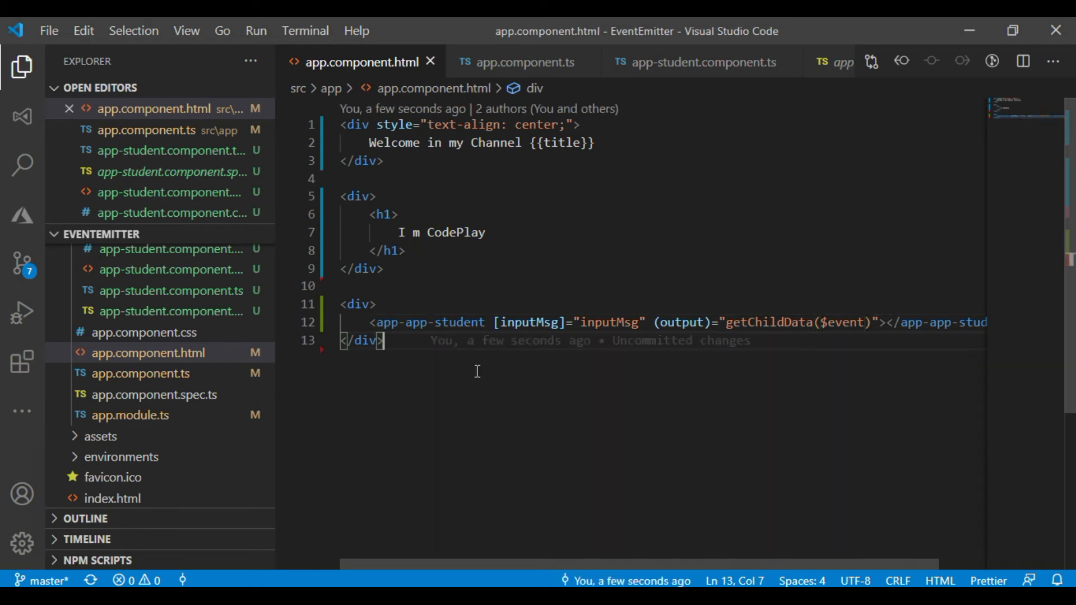
# - Make room in AppComponent and copy the getChildData method name from the template
pyautogui.click(140, 373)
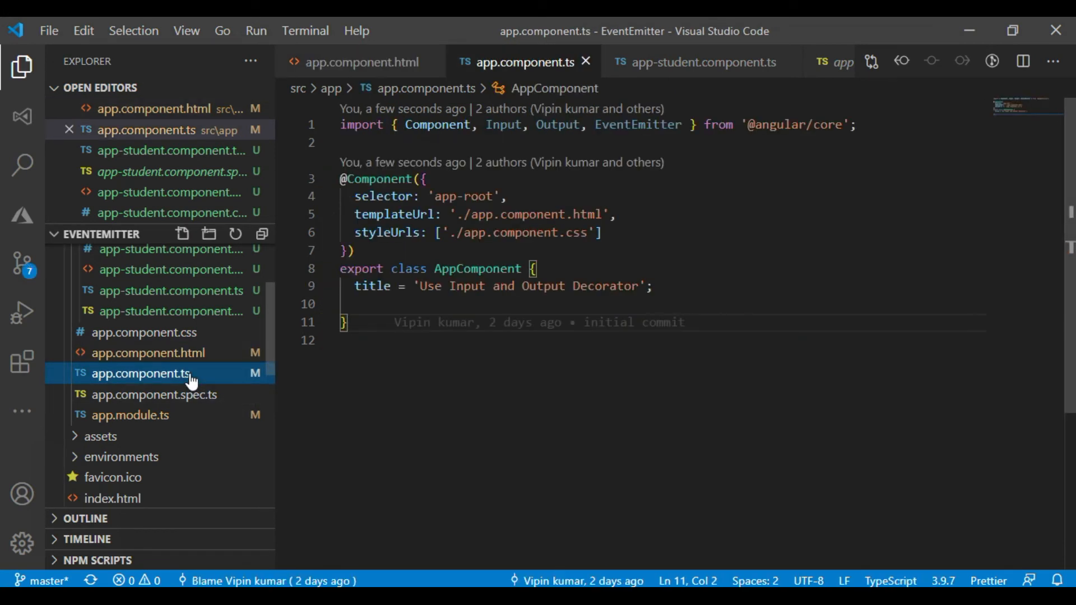
pyautogui.click(389, 304)
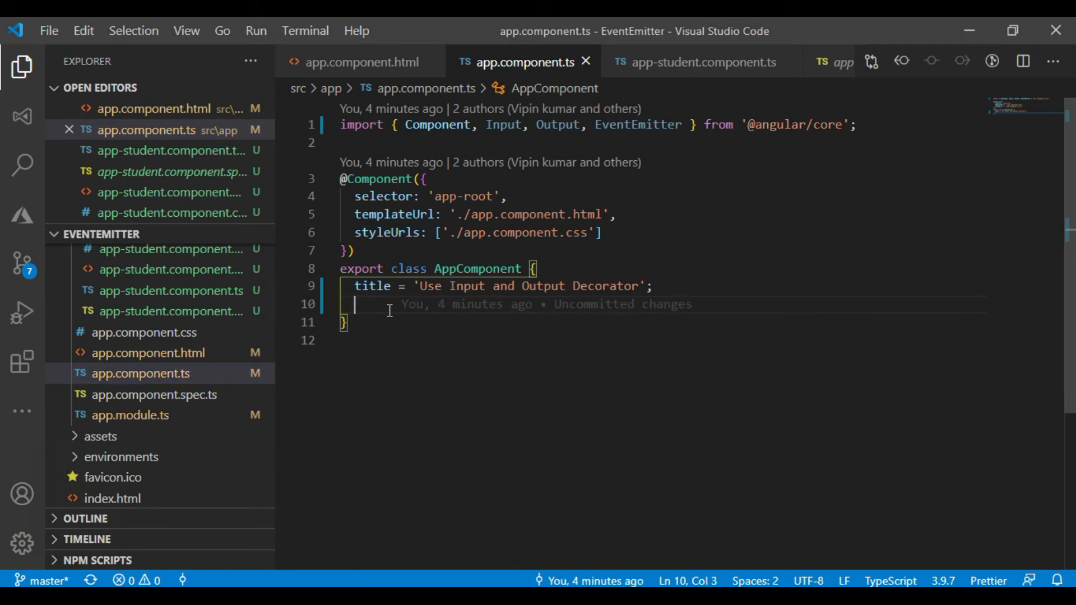
pyautogui.moveTo(366, 323)
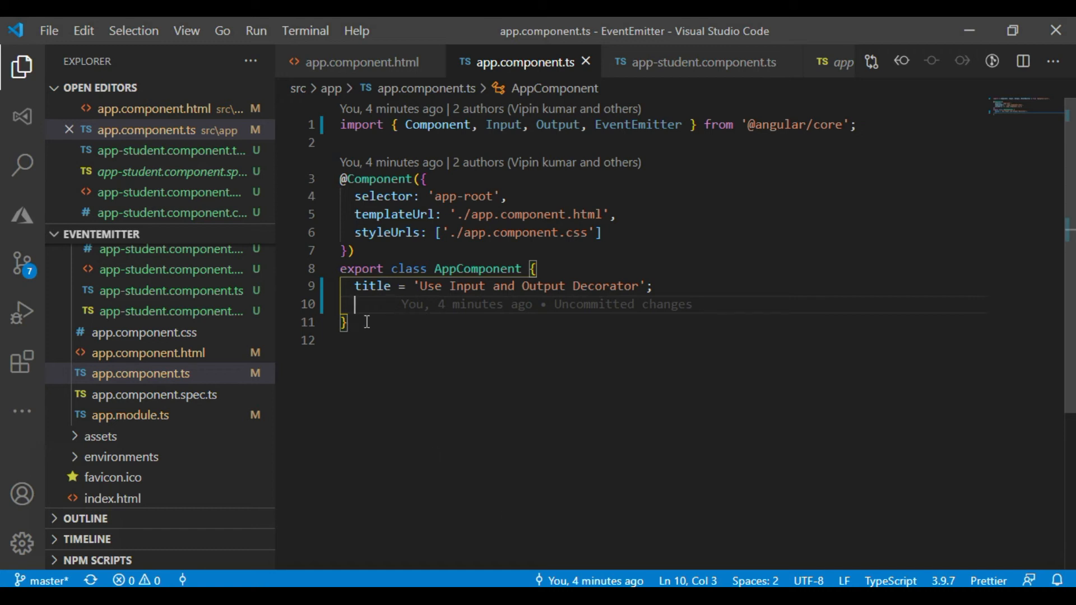
pyautogui.press('Enter')
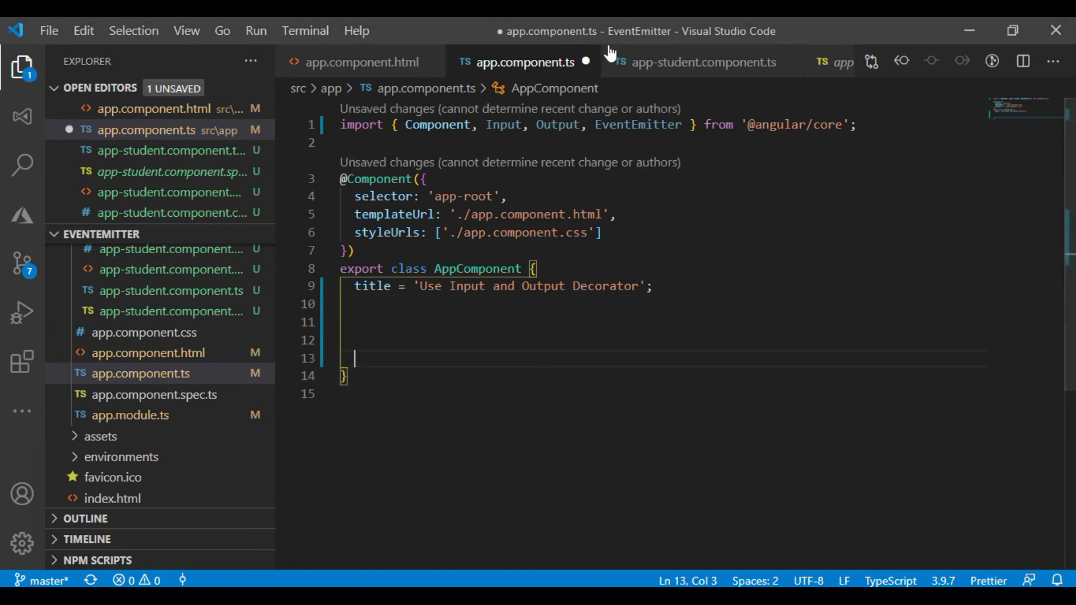
pyautogui.moveTo(402, 80)
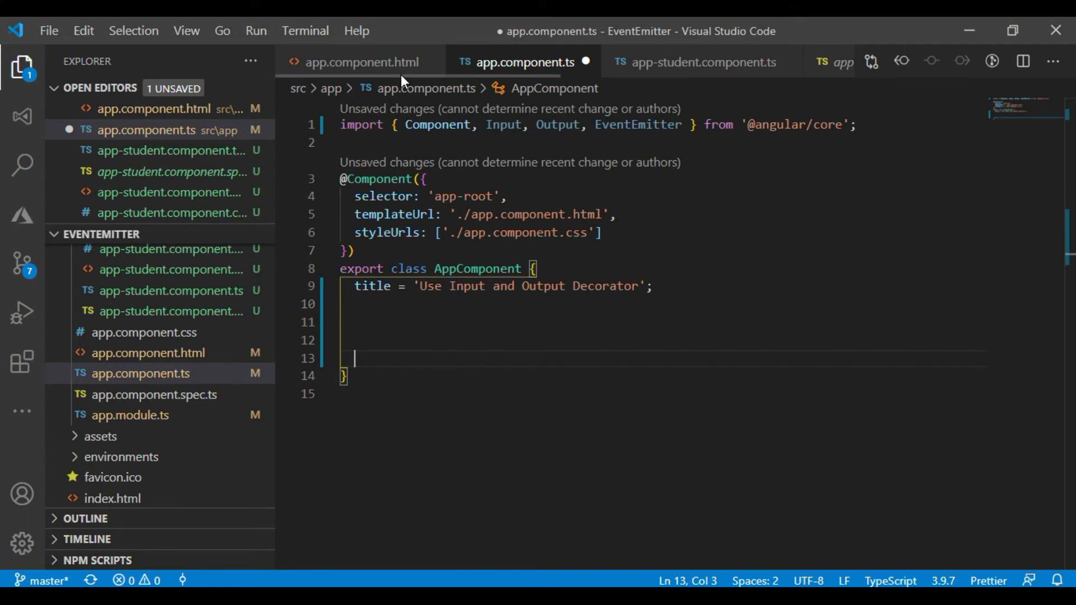
pyautogui.click(360, 61)
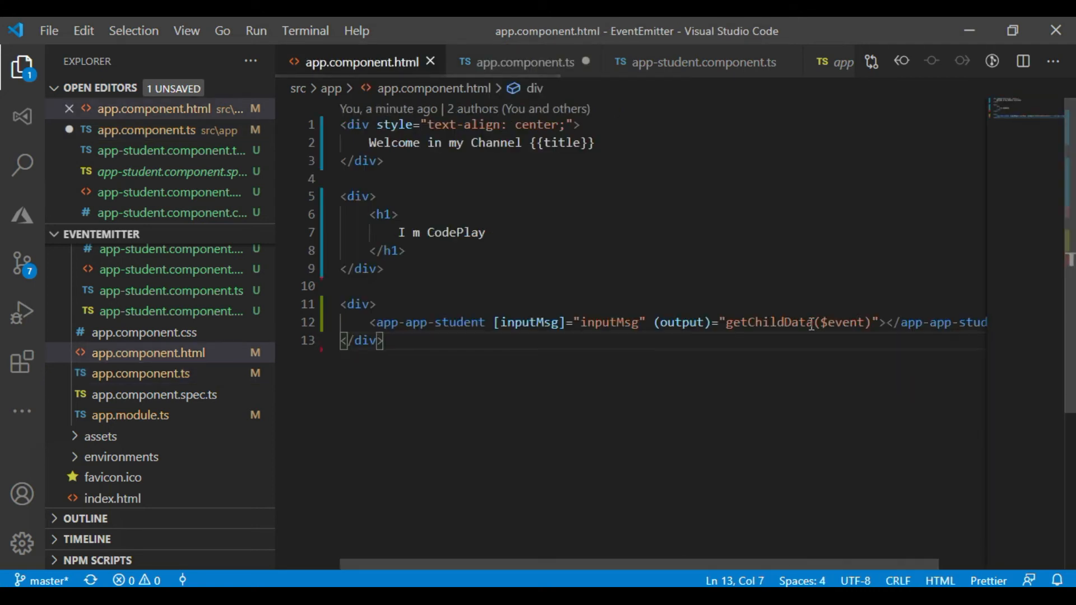
pyautogui.doubleClick(768, 323)
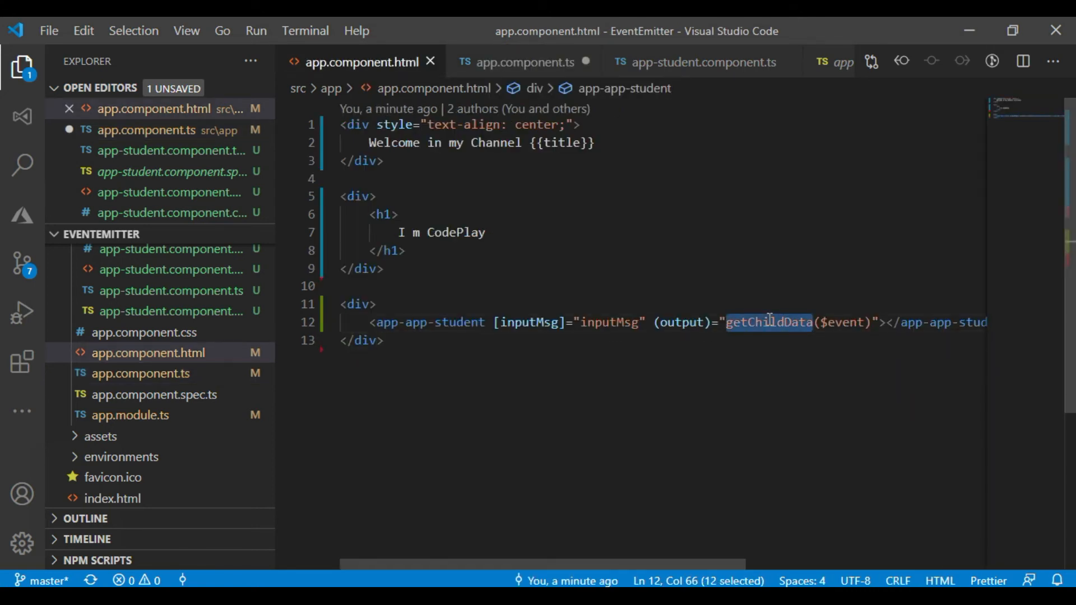
pyautogui.click(525, 63)
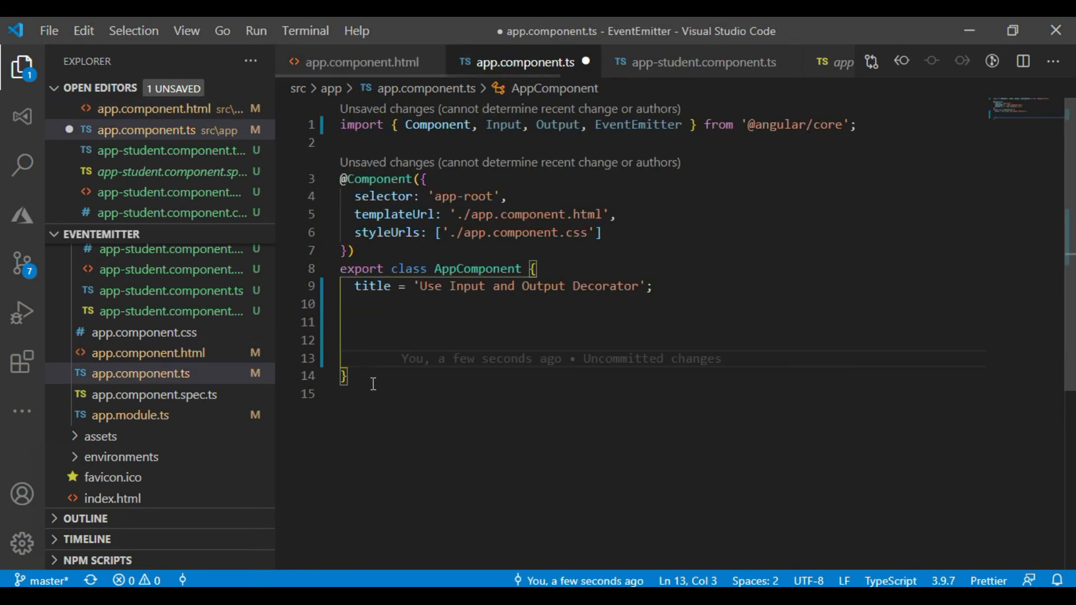
# - Add a getChildData(data) method containing console.log(data) and save app.component.ts
pyautogui.write('getChildData()')
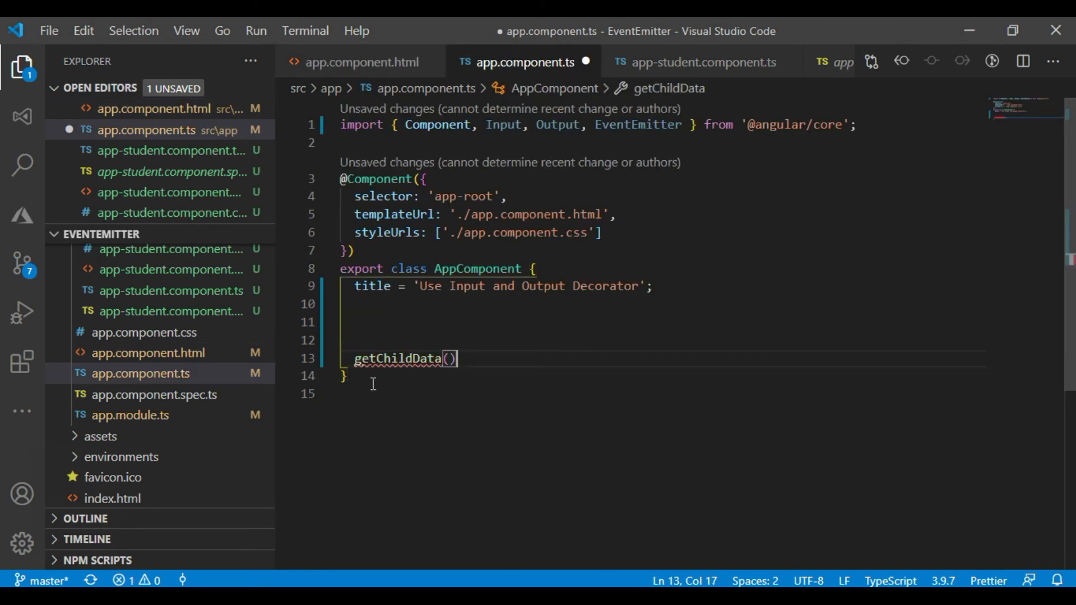
pyautogui.write('{')
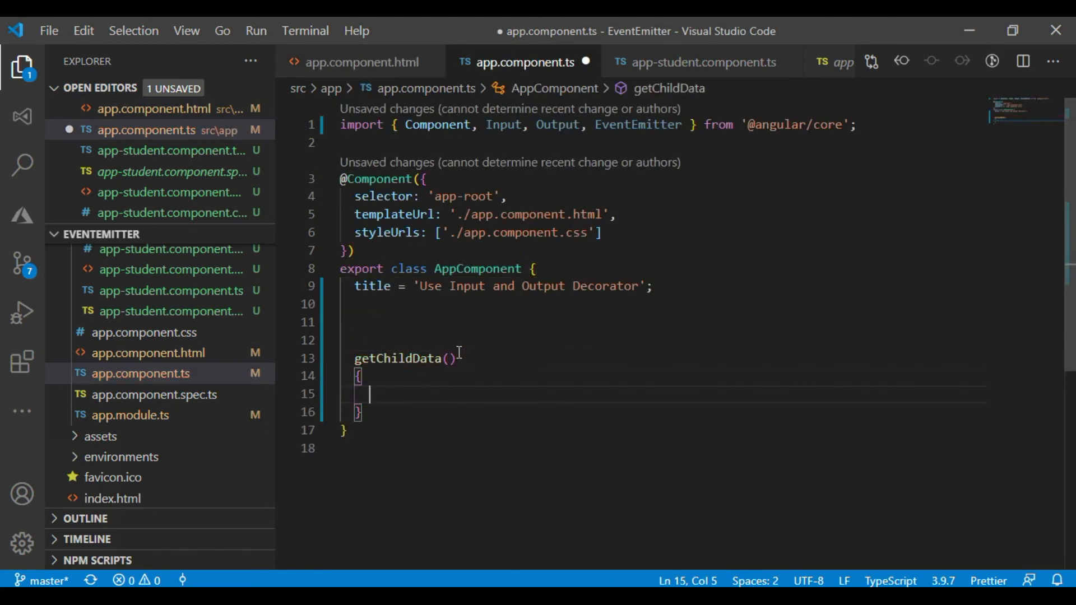
pyautogui.write('data')
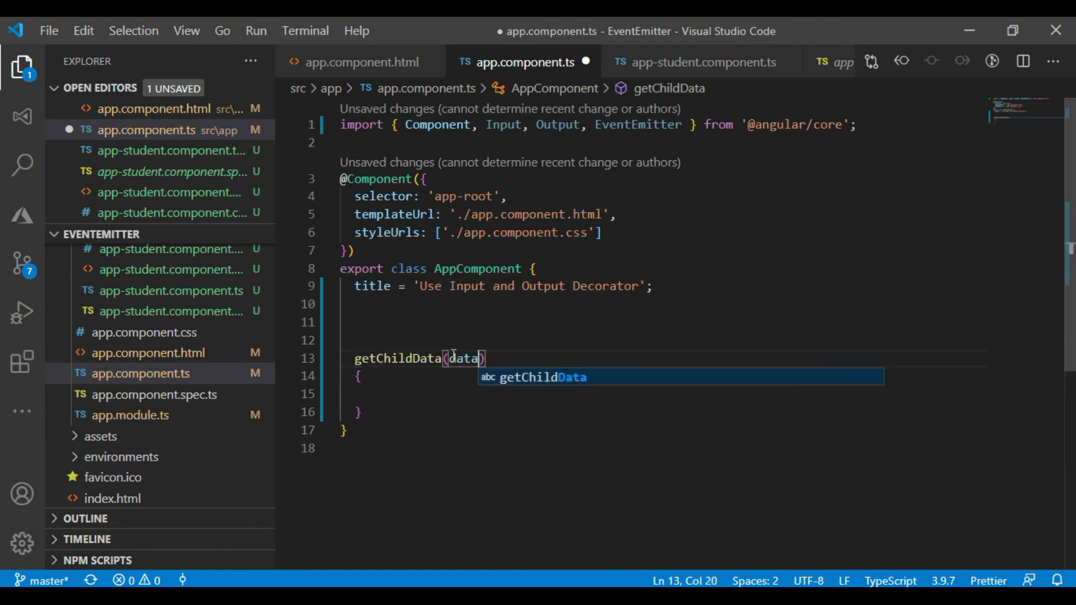
pyautogui.write('console.log(data);')
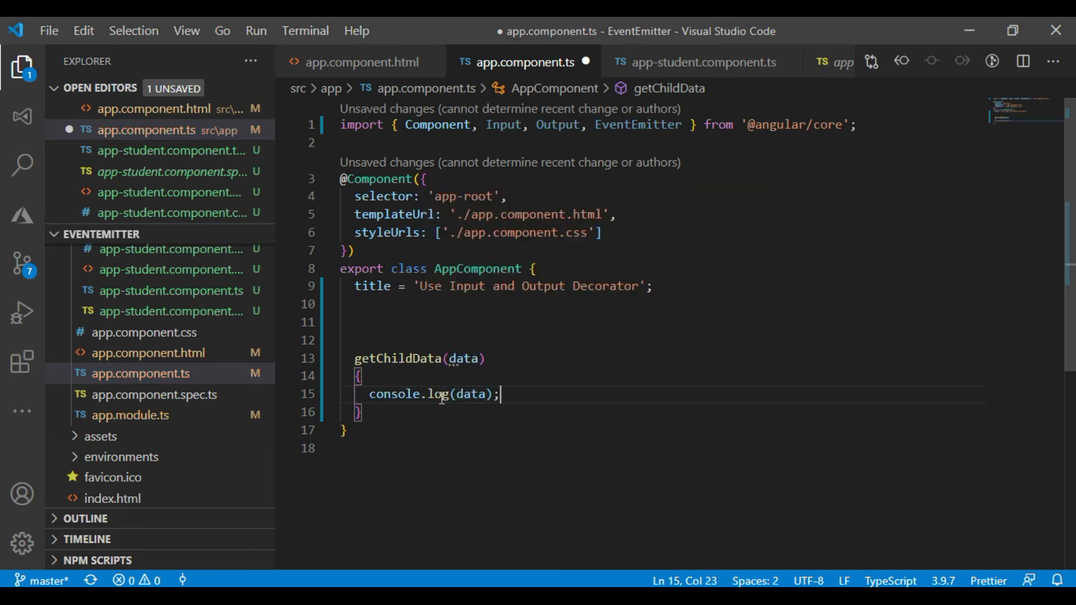
pyautogui.press('ctrl+s')
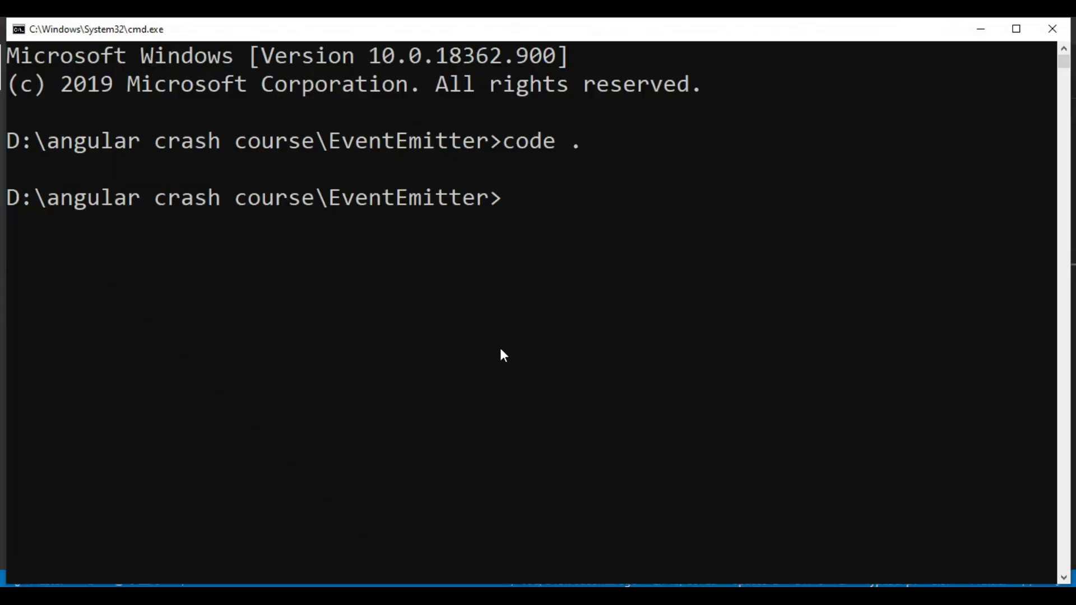
# - Run ng serve --open to start the dev server on localhost:4200
pyautogui.write('ng se')
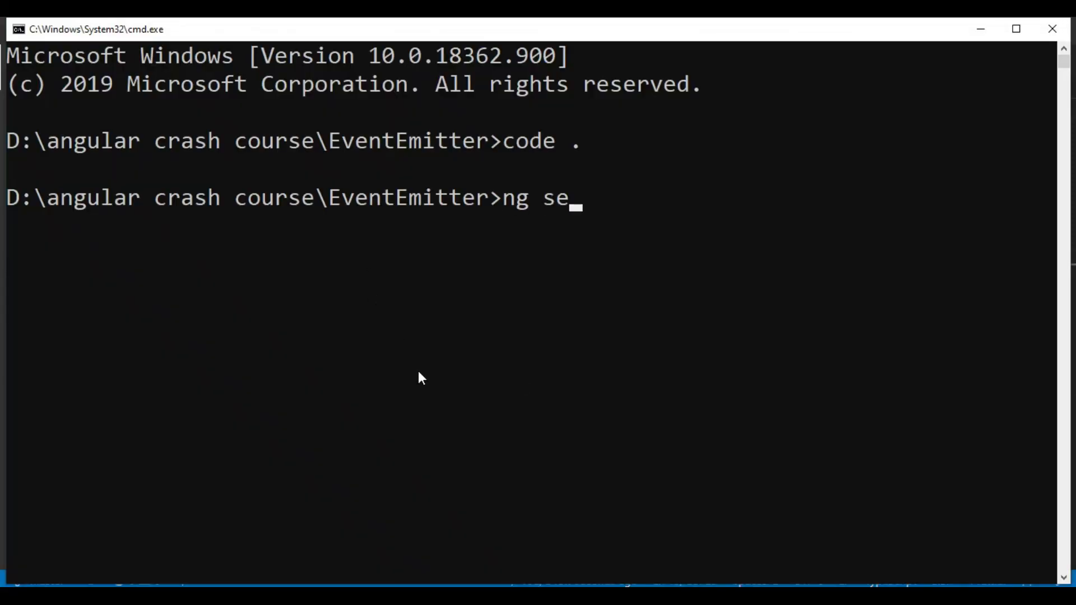
pyautogui.write('rve')
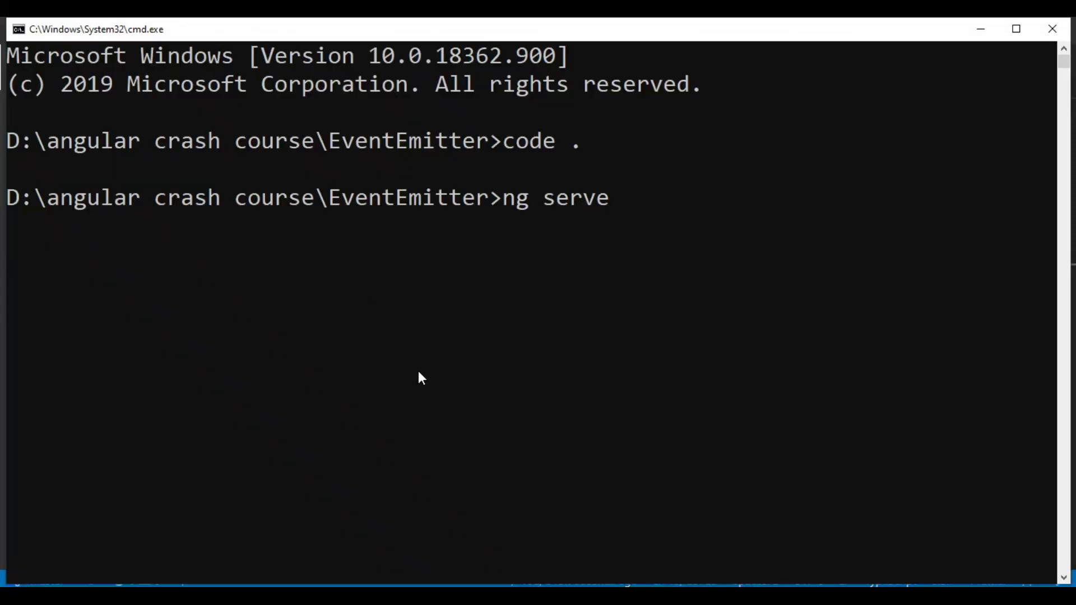
pyautogui.write('--open')
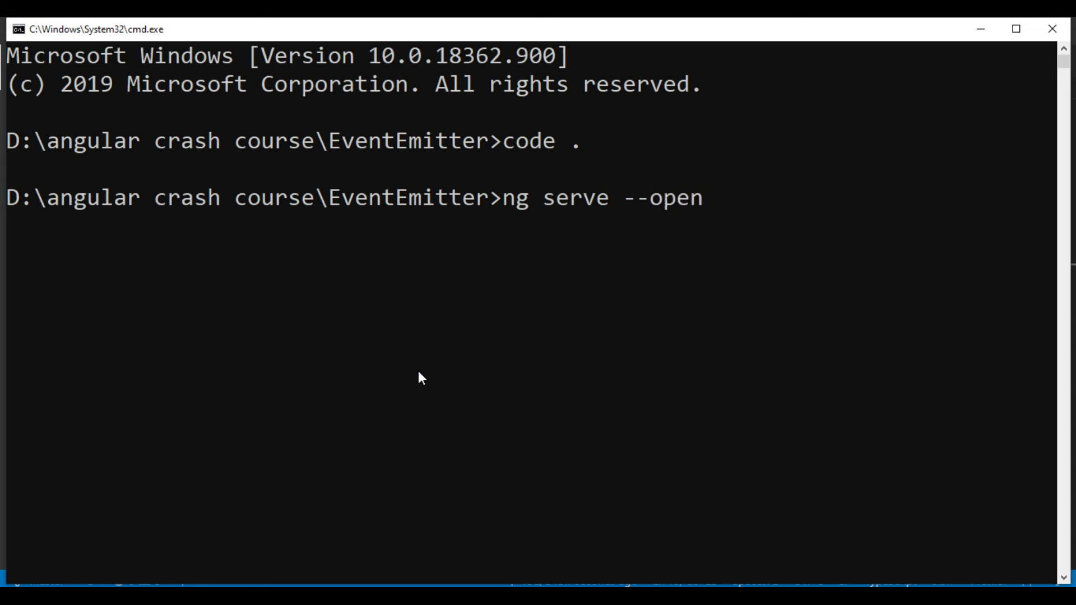
pyautogui.press('Return')
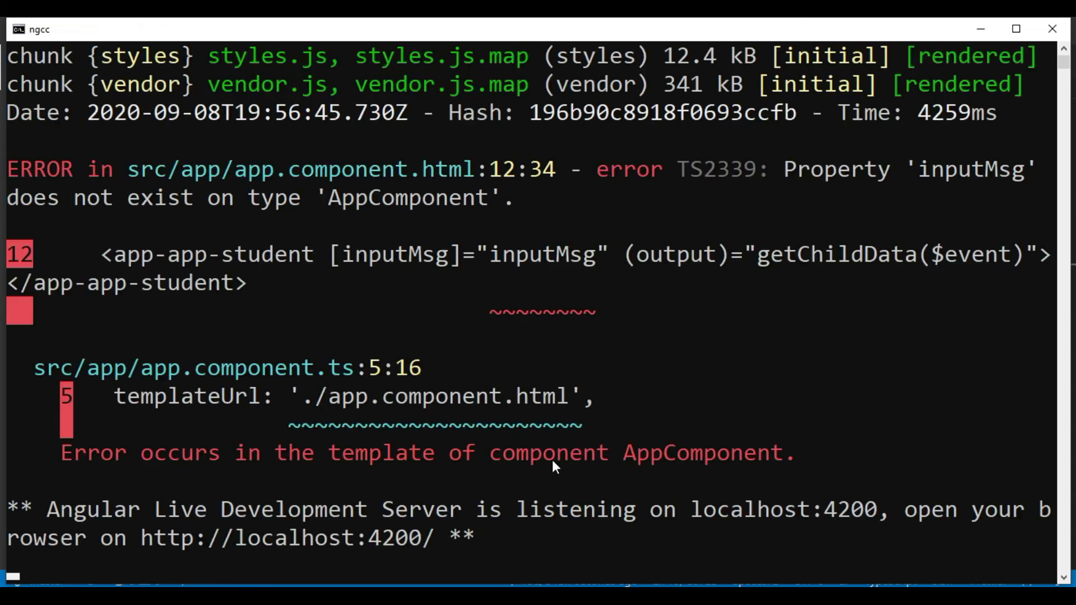
pyautogui.moveTo(336, 284)
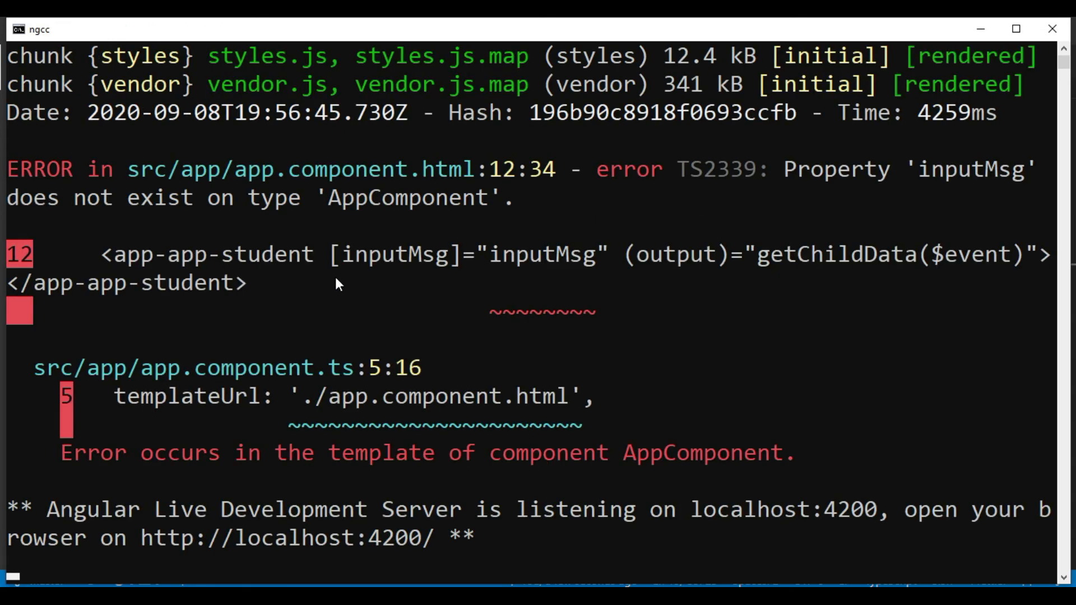
pyautogui.moveTo(546, 277)
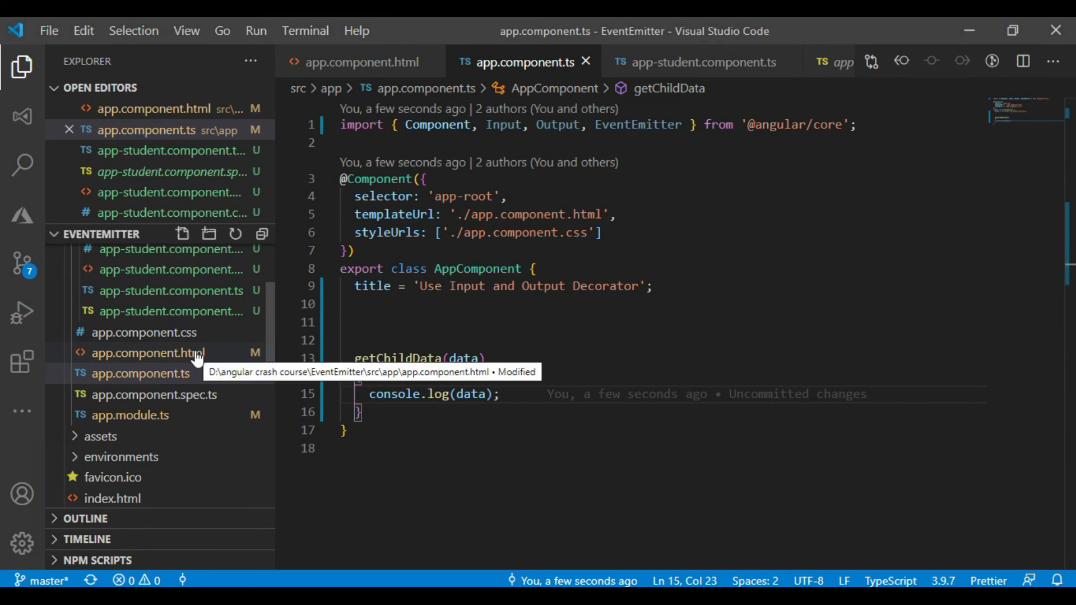
# - Declare inputMsg = "I m Parent"; in AppComponent below title and save the file
pyautogui.click(147, 353)
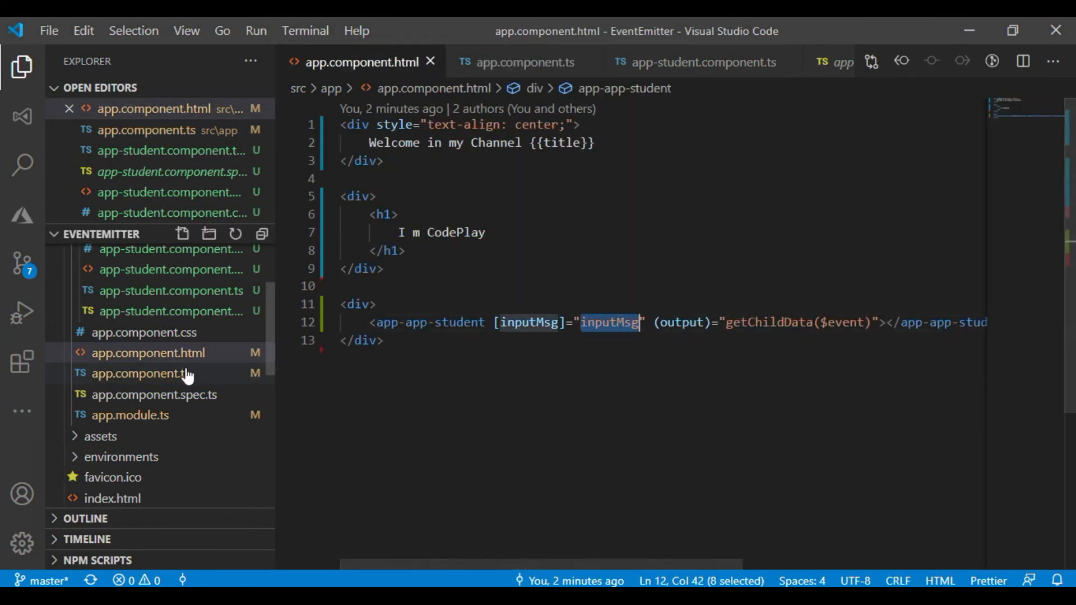
pyautogui.click(139, 373)
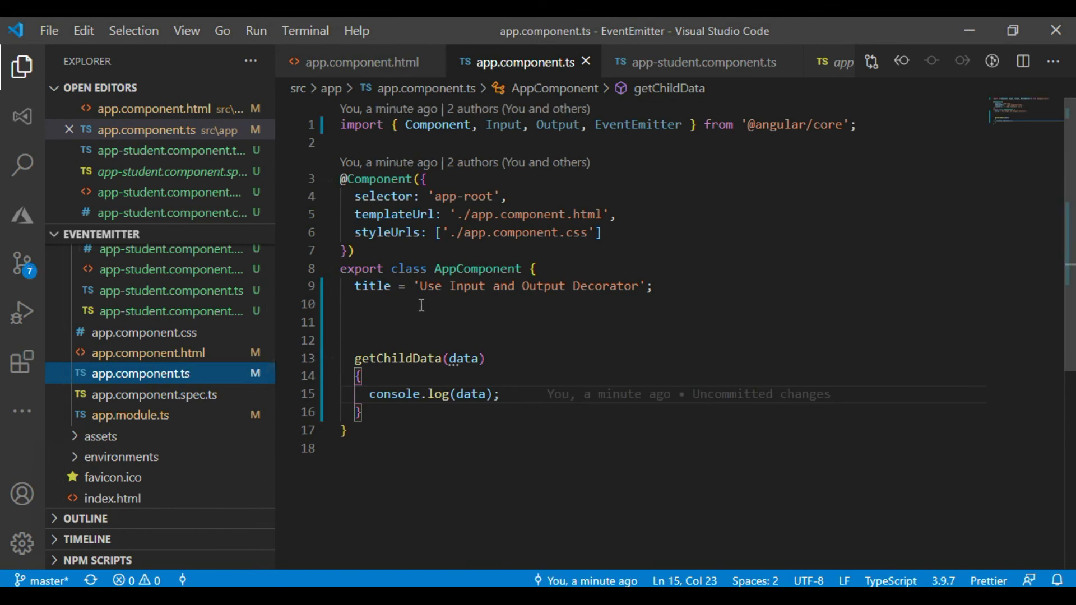
pyautogui.write('inputMsg =')
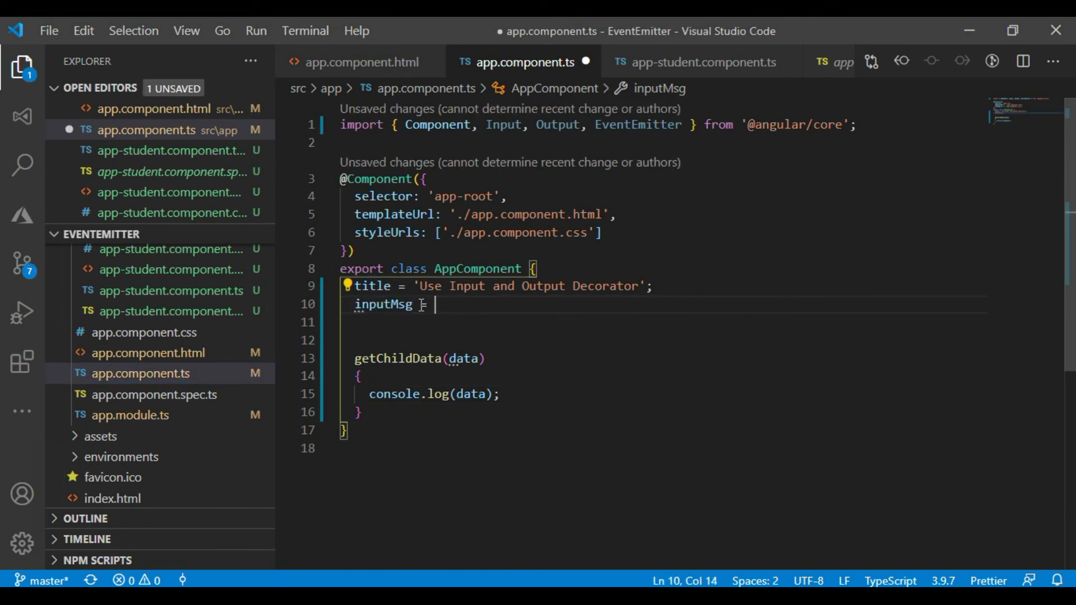
pyautogui.write('""')
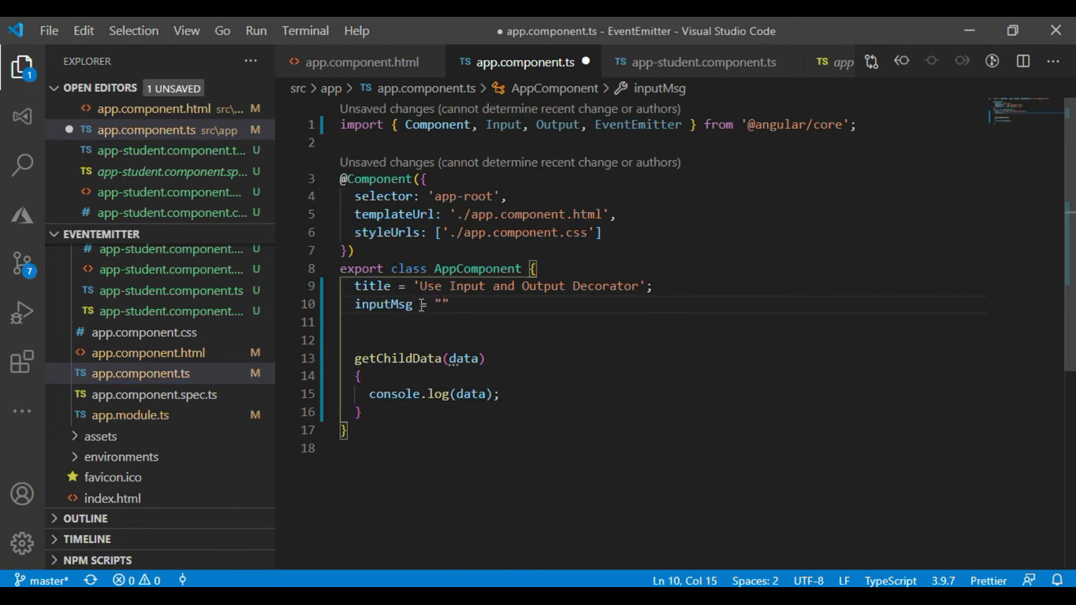
pyautogui.write('I m')
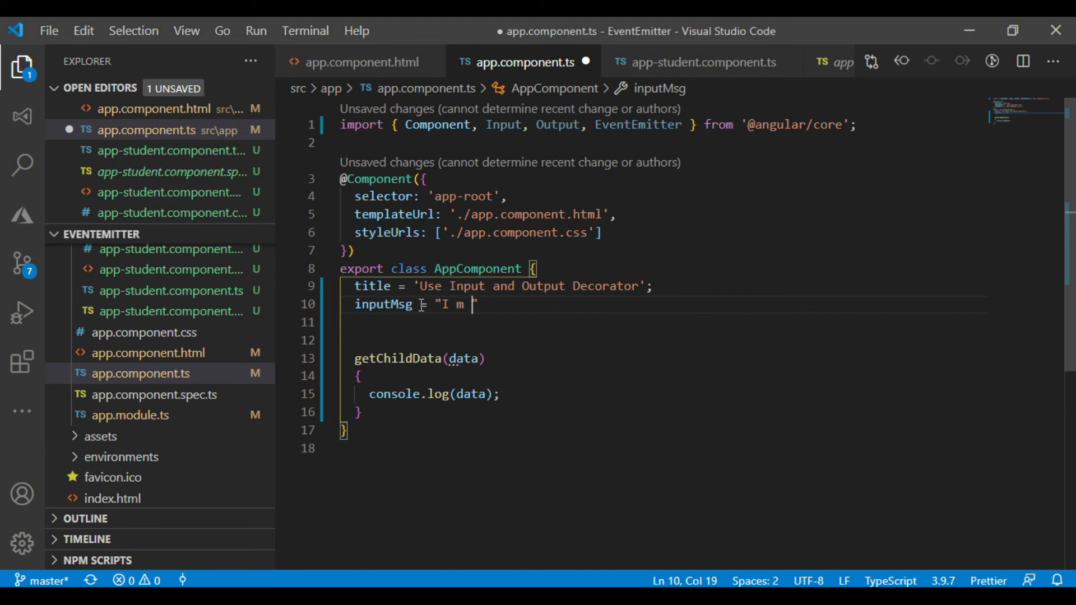
pyautogui.write('Pare')
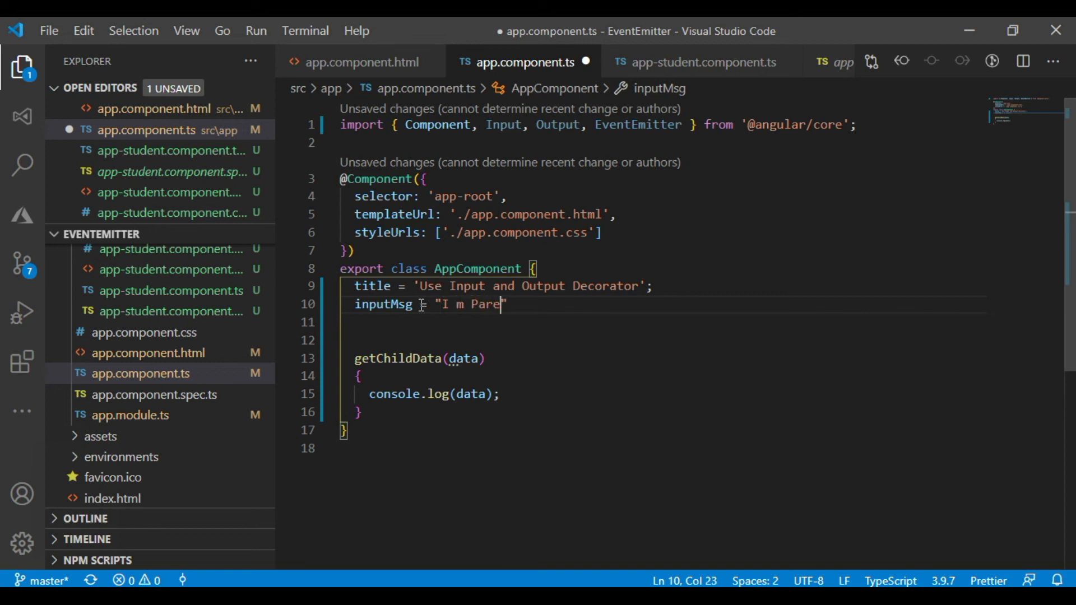
pyautogui.write('nt";')
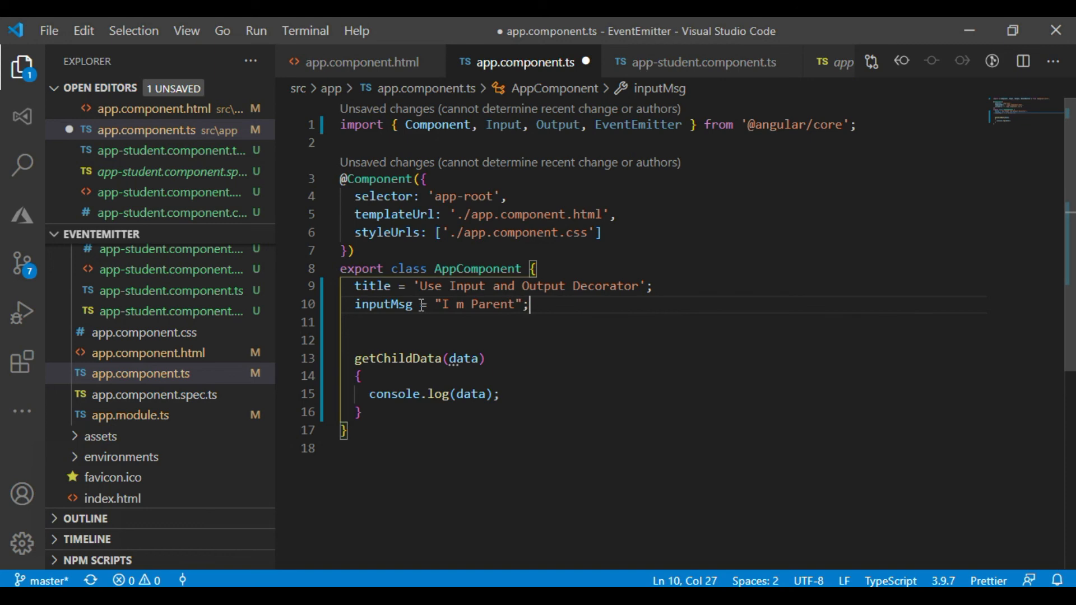
pyautogui.press('ctrl+s')
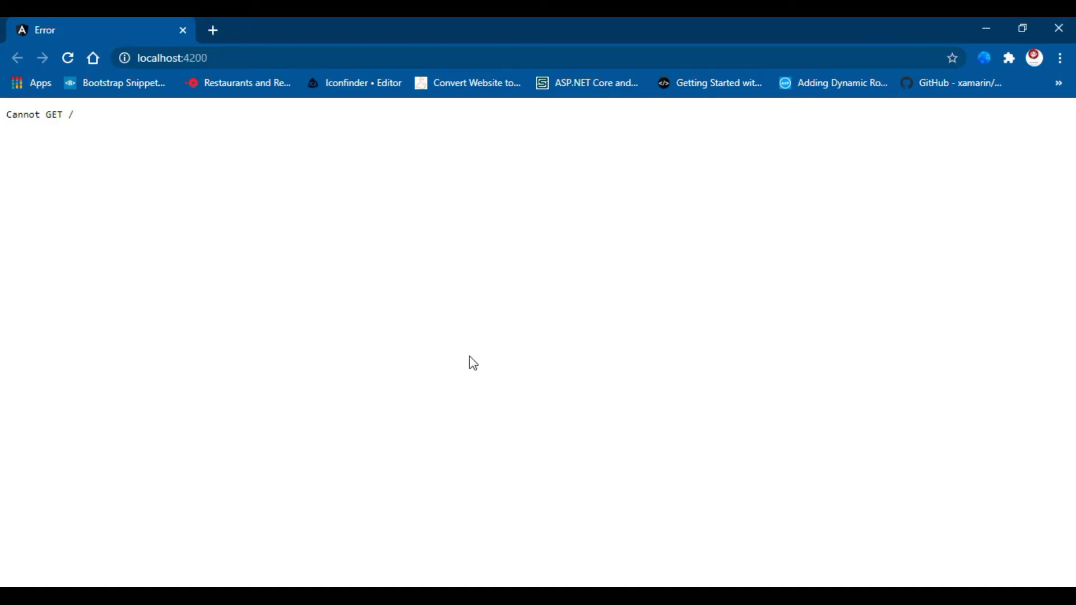
# - Reload the app at localhost:4200 and show the DevTools Console
pyautogui.click(67, 58)
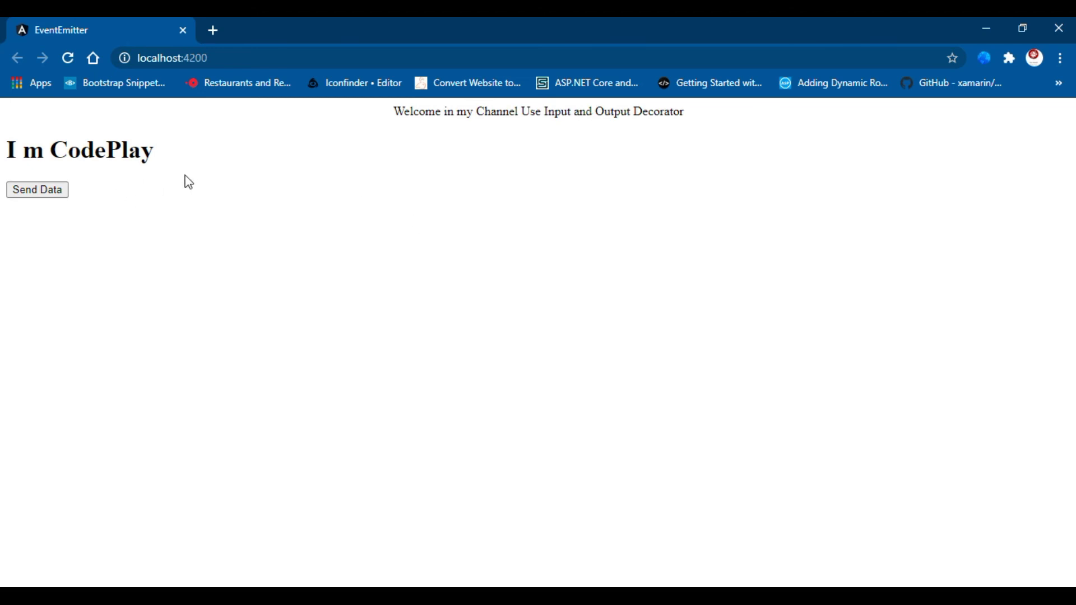
pyautogui.rightClick(575, 304)
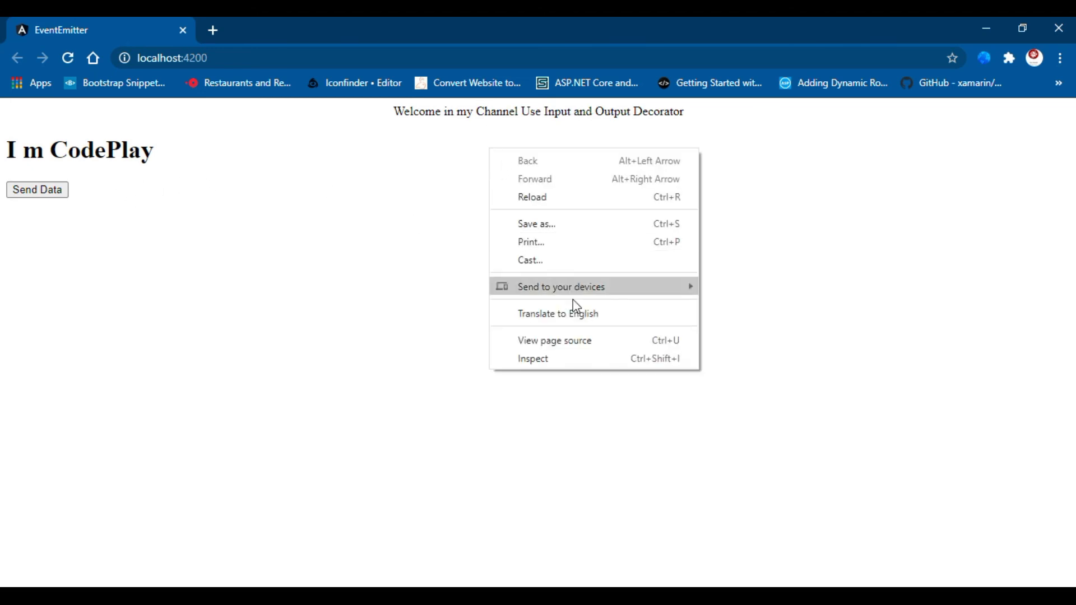
pyautogui.click(533, 359)
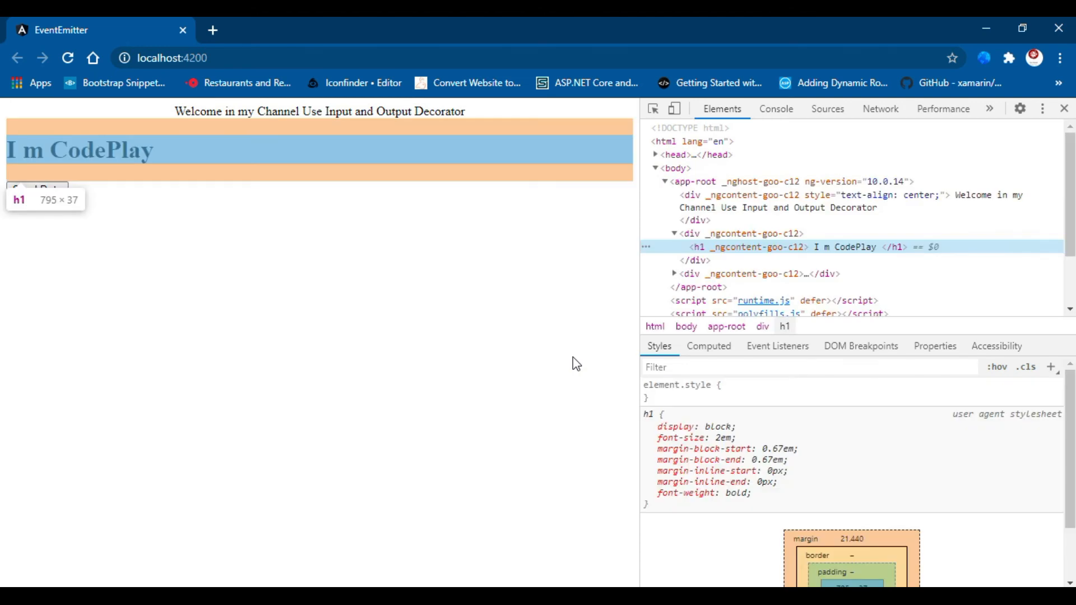
pyautogui.click(776, 109)
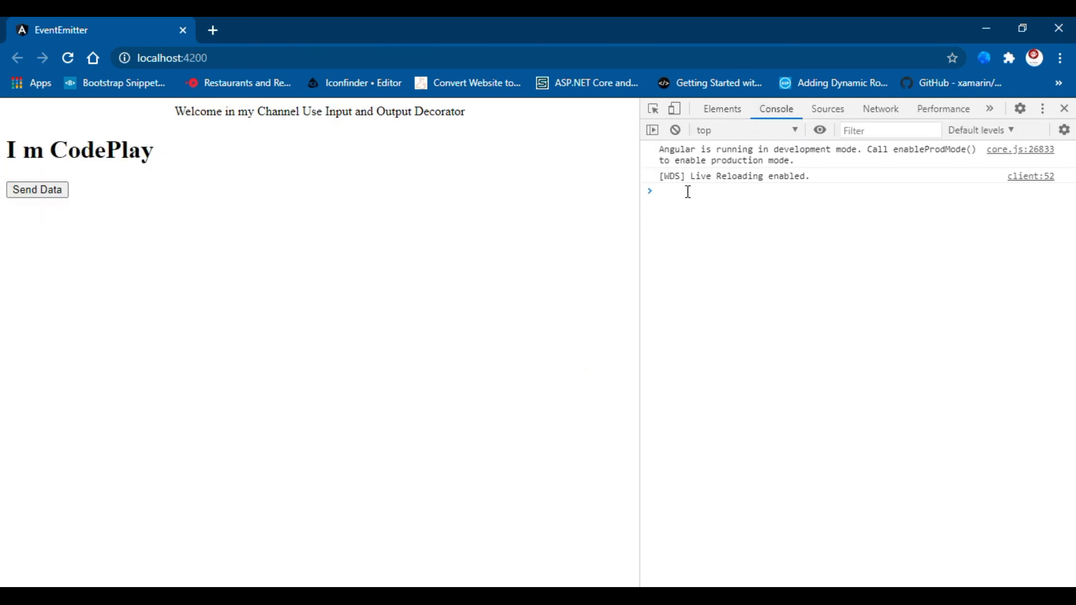
# - Click Send Data three times so the console logs 'I m a Child' repeatedly
pyautogui.click(37, 191)
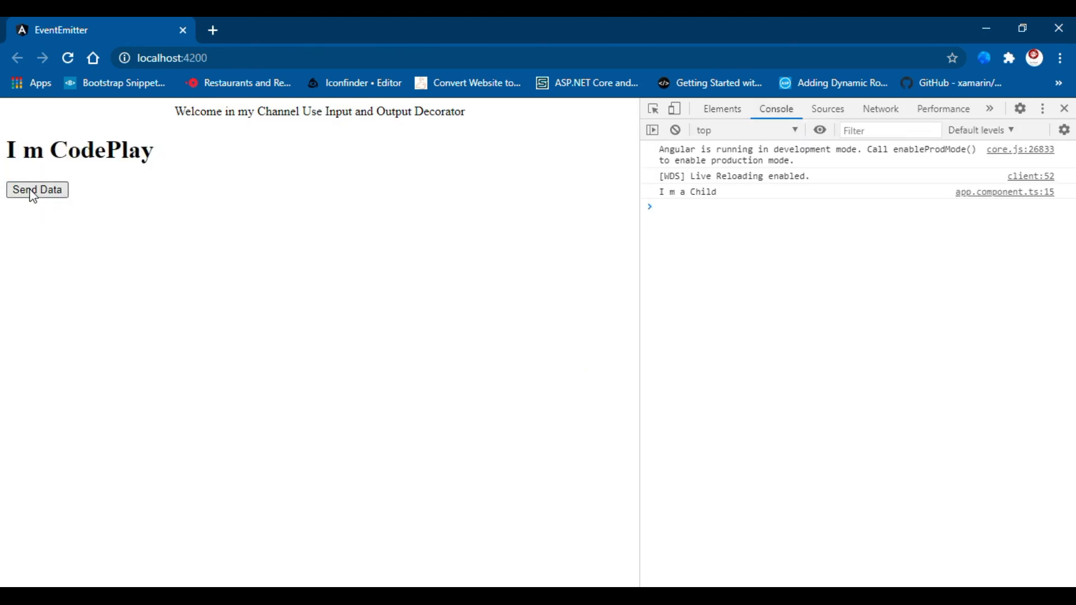
pyautogui.click(37, 191)
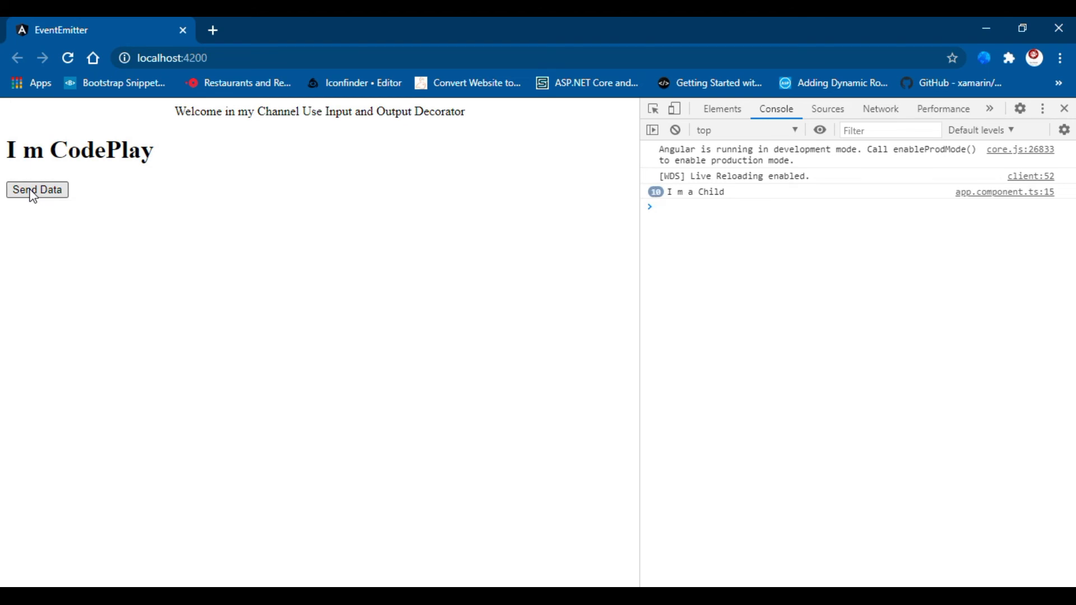
pyautogui.click(37, 191)
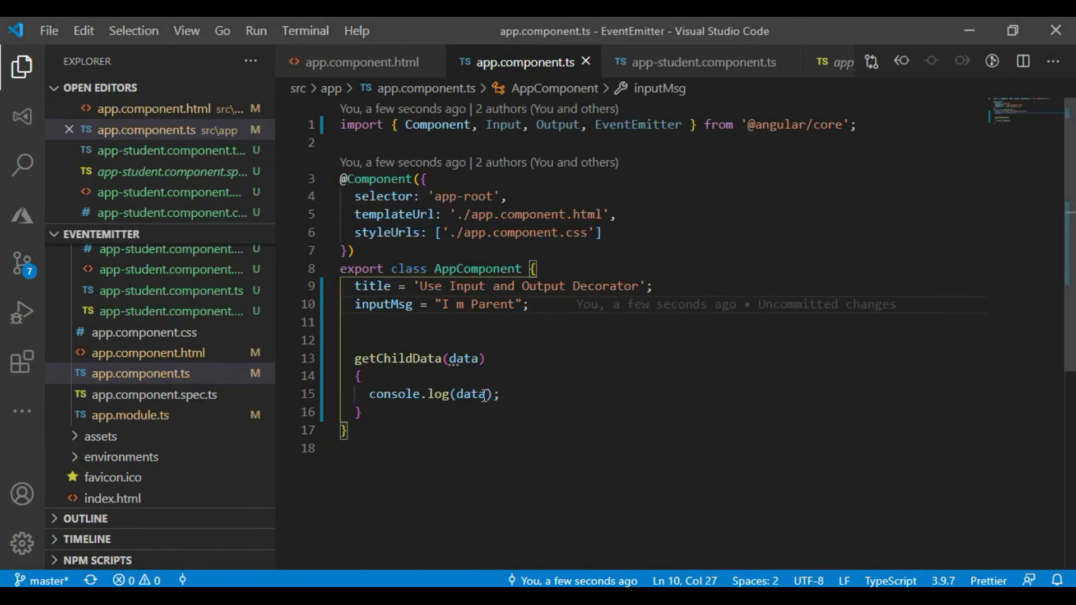
pyautogui.click(503, 393)
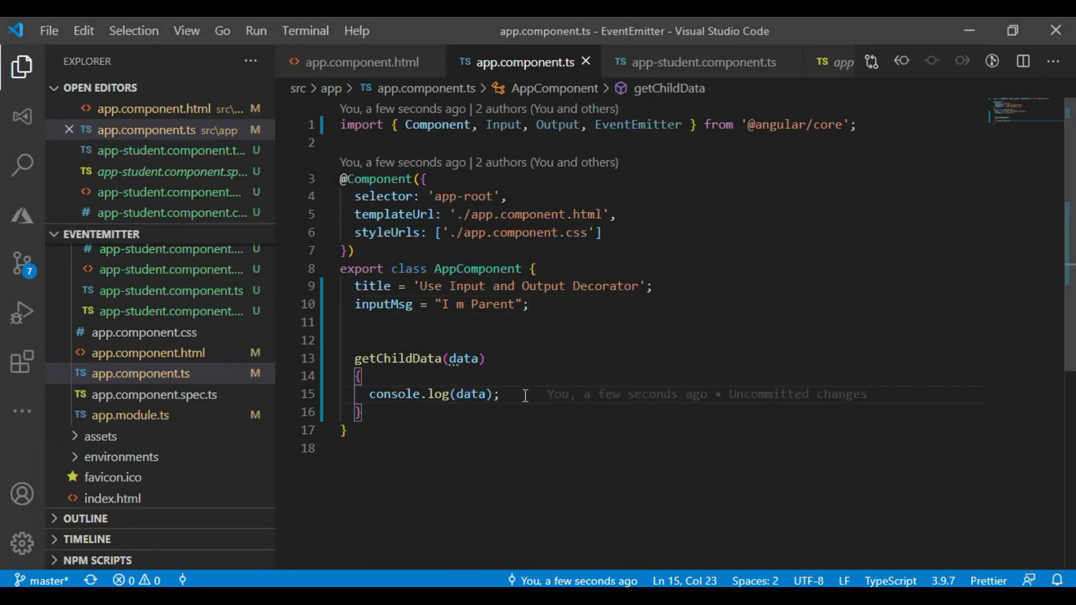
pyautogui.moveTo(562, 490)
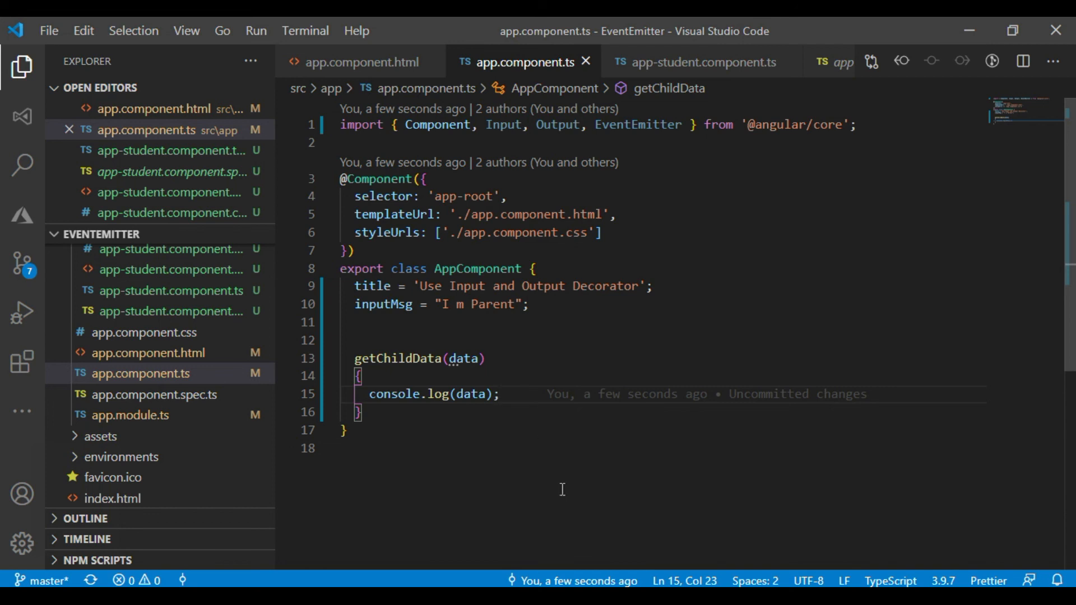